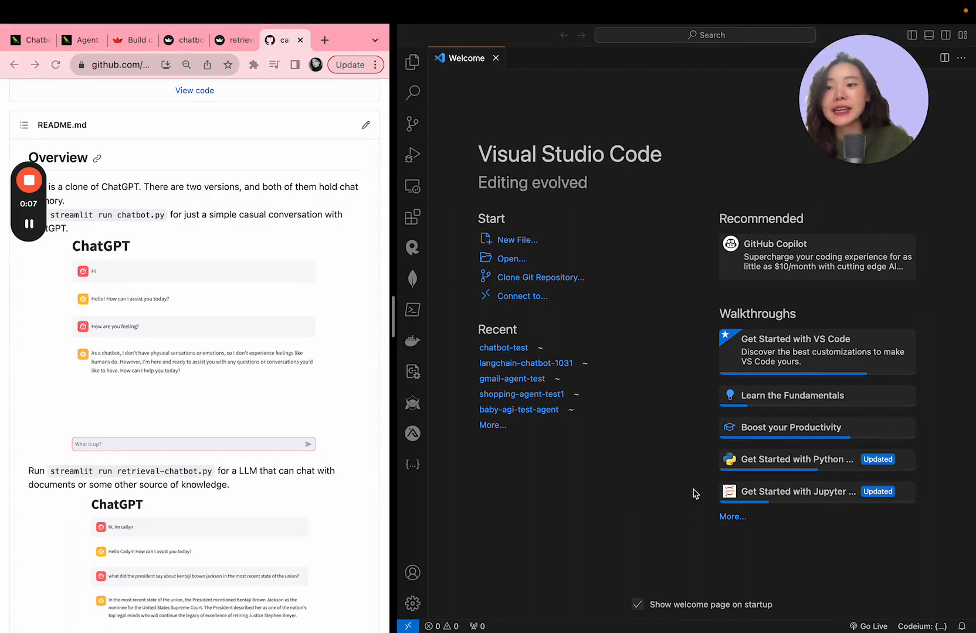
Scroll the Welcome page and the open-folder dialog while reaching the new-folder prompt.
scroll("down", 3)
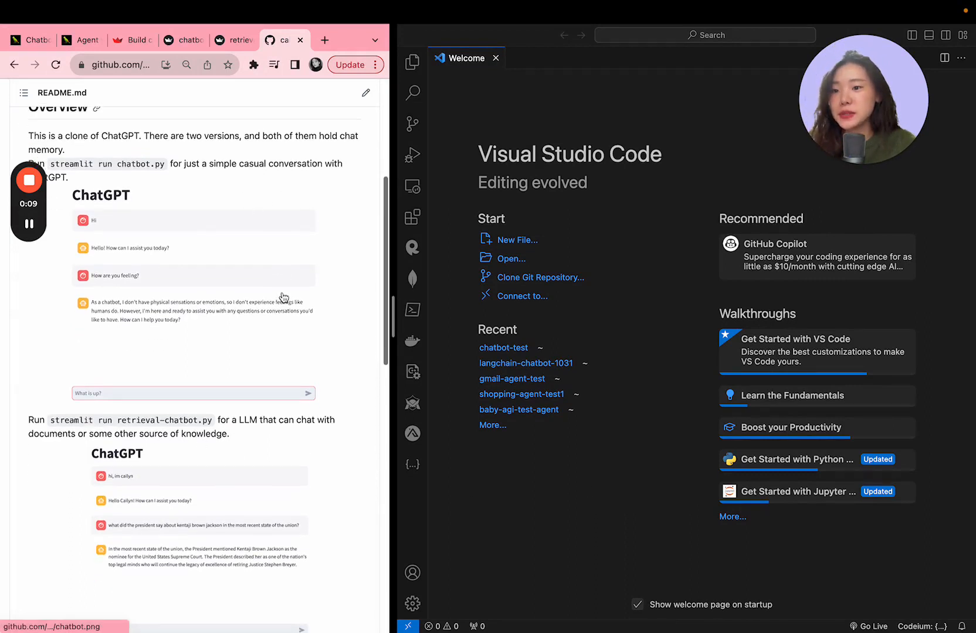
scroll("up", 3)
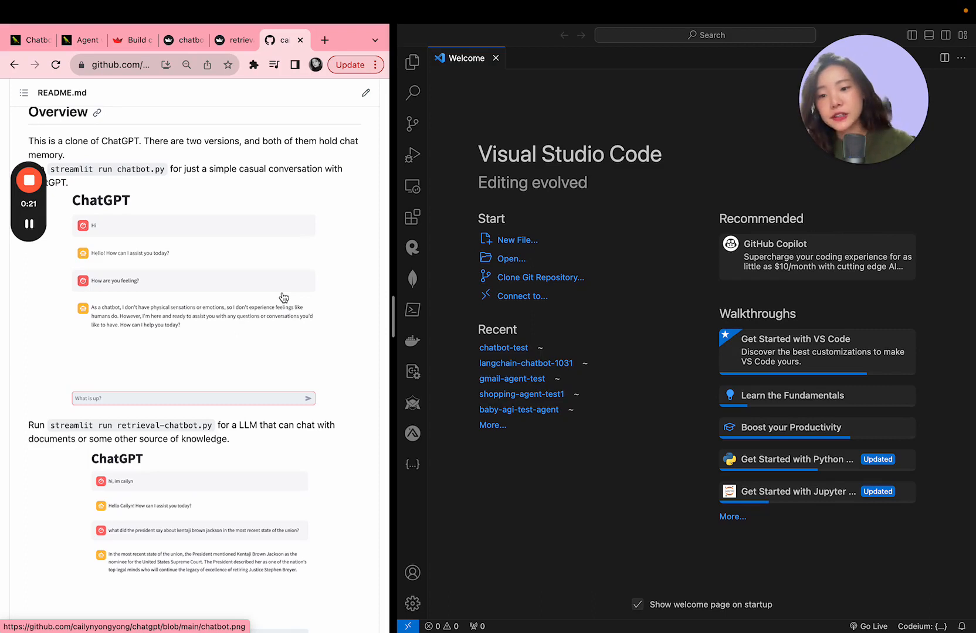
scroll("down", 3)
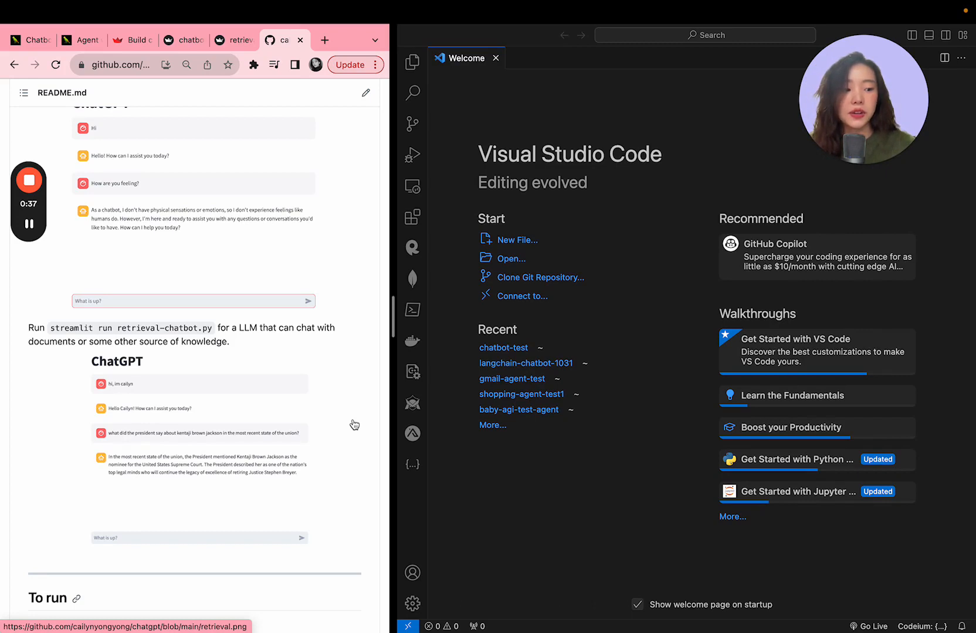
mouse_move(356, 308)
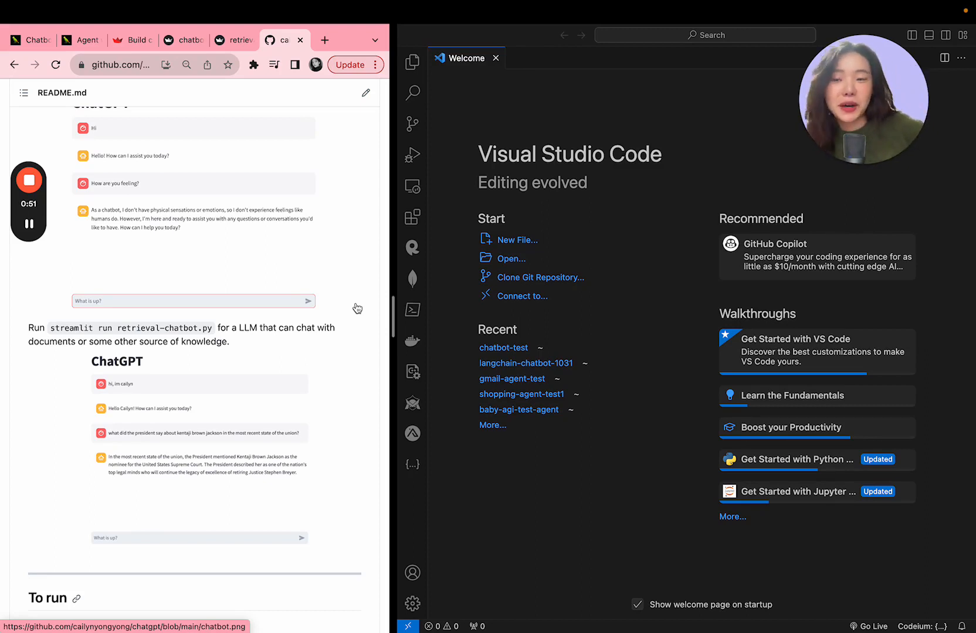
scroll("up", 3)
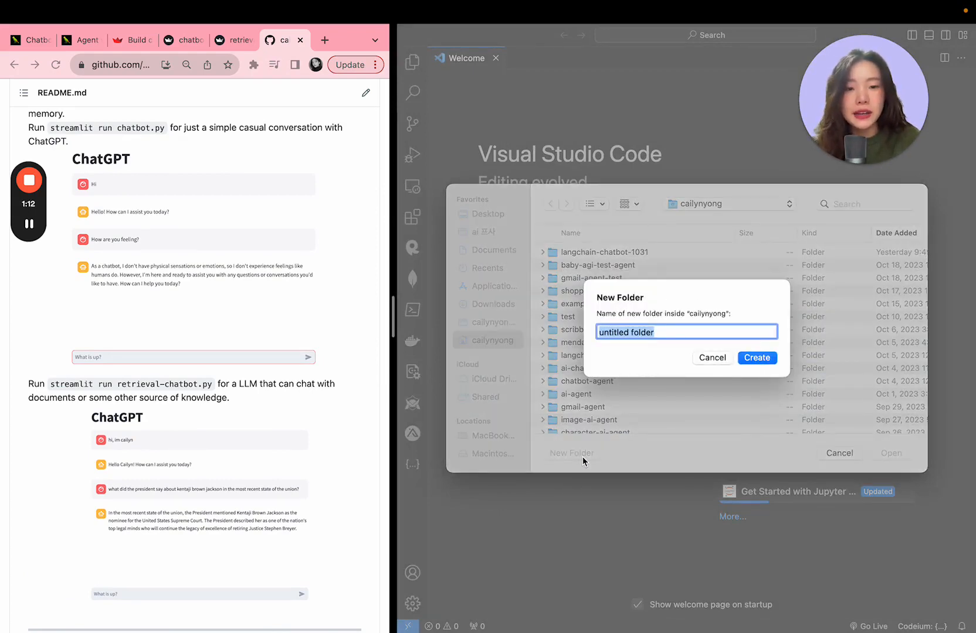
Create and open the chatbot-test folder as the workspace, then start a new integrated terminal.
left_click(756, 358)
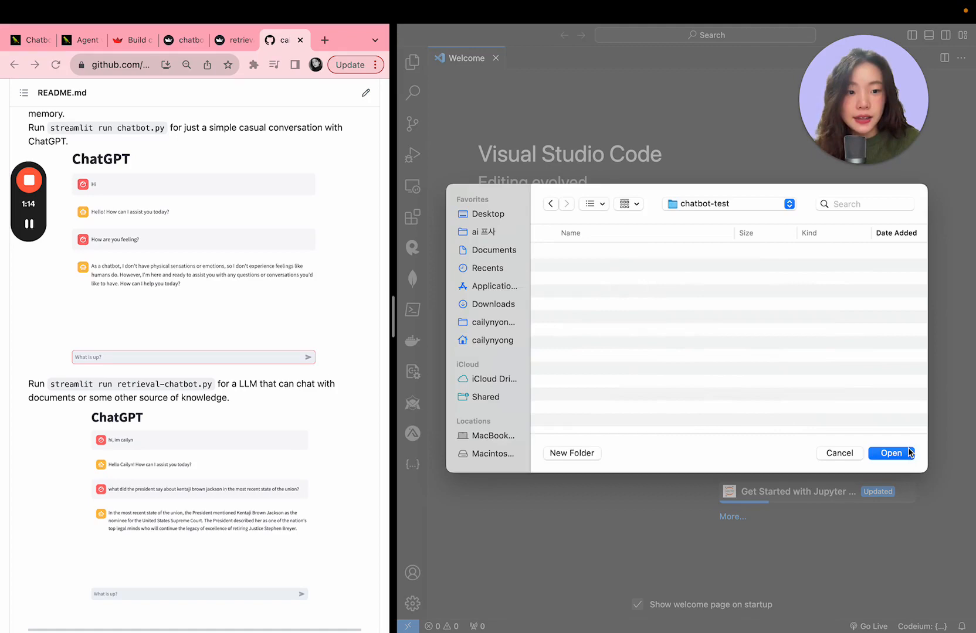
left_click(891, 453)
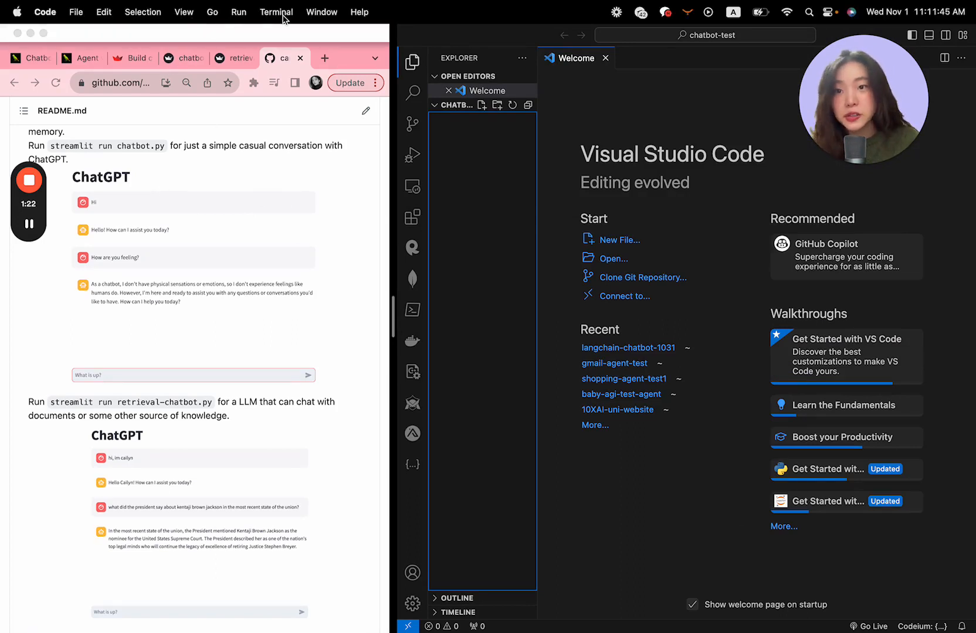
left_click(275, 12)
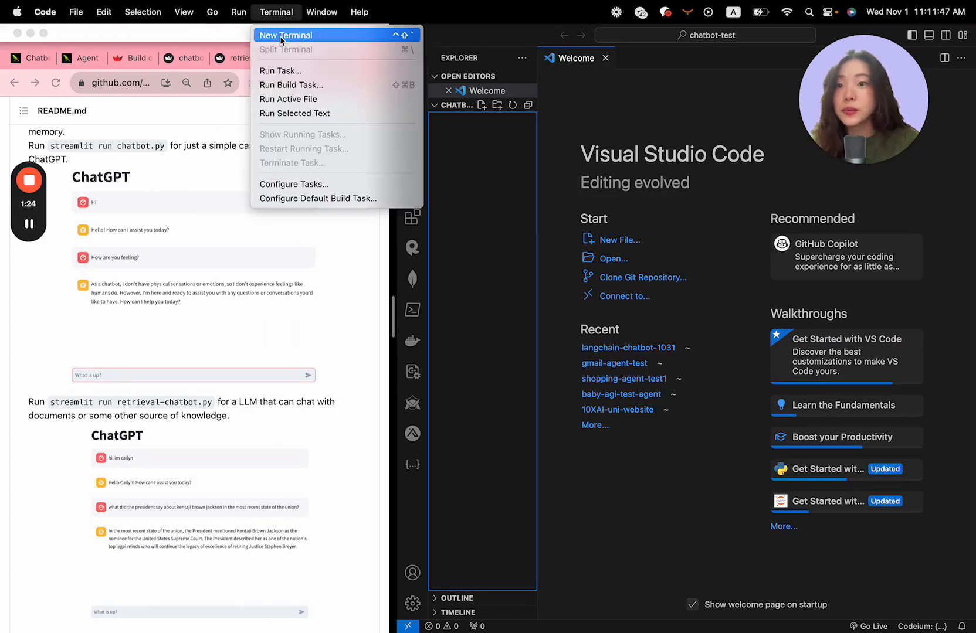
left_click(287, 35)
type("python3 ")
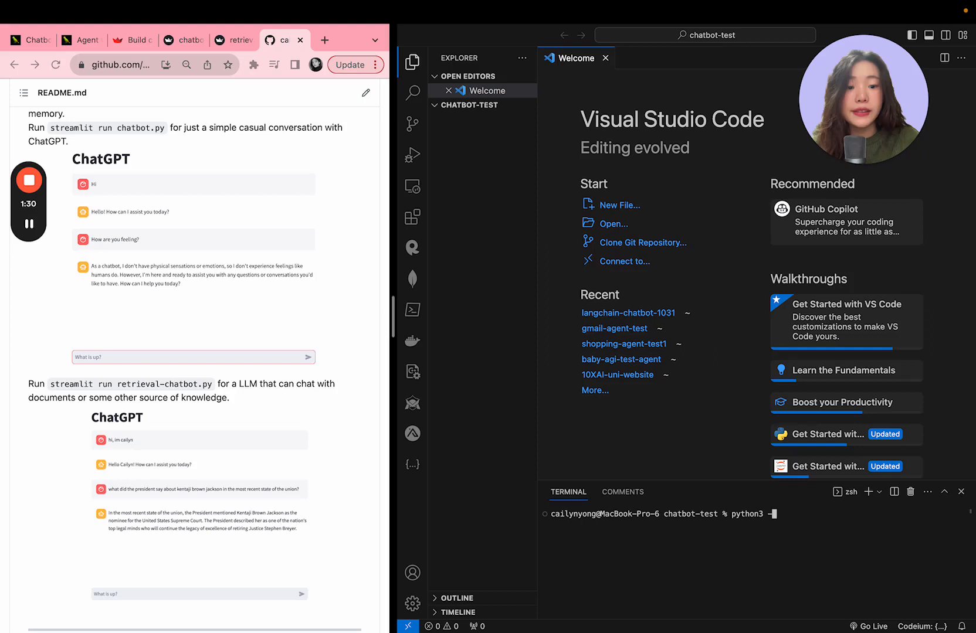
Create the venv virtual environment with python3 -m venv venv and activate it via source venv/bin/activate.
type("-m venv venv")
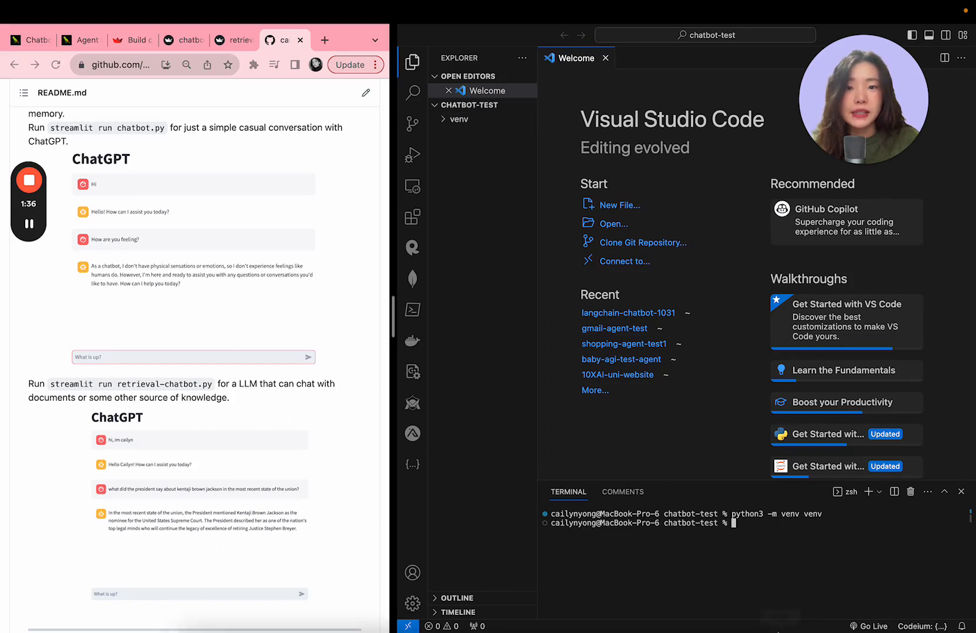
type("source")
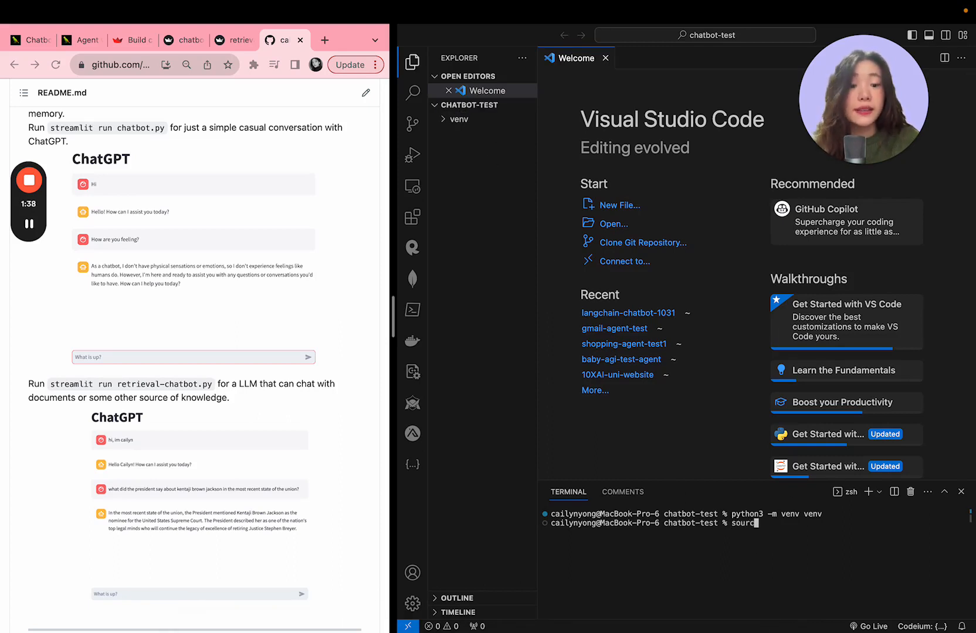
type("b")
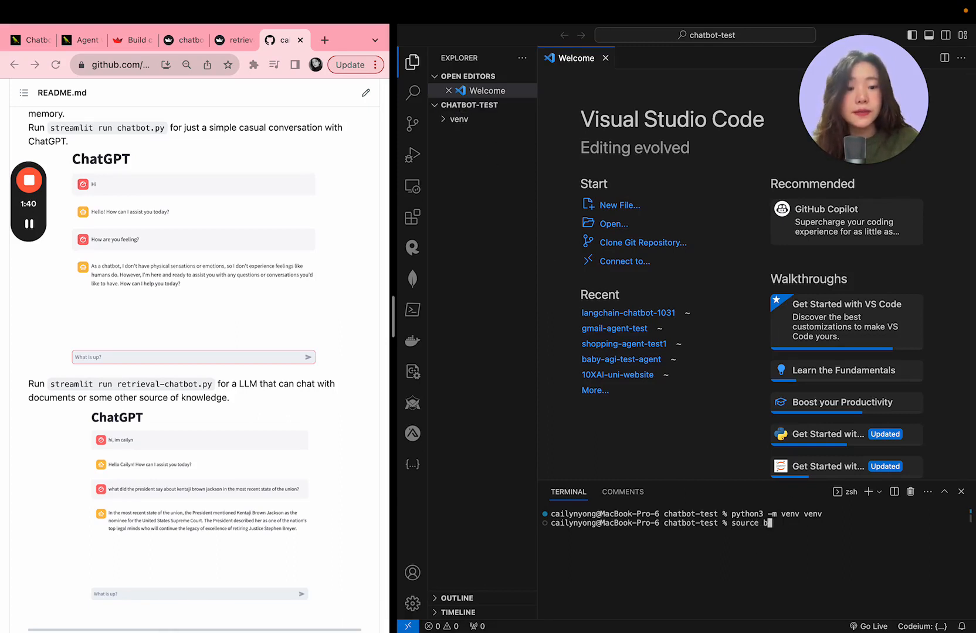
type("env/bin/activate")
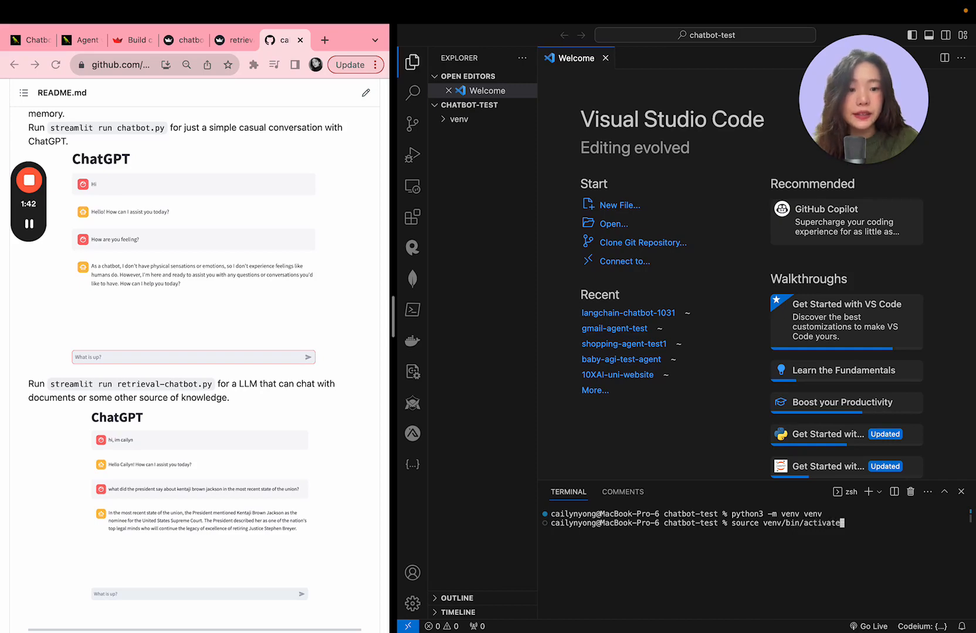
Install openai, langchain, python-dotenv, tiktoken and faiss-cpu with pip3 using the README command.
scroll("down", 3)
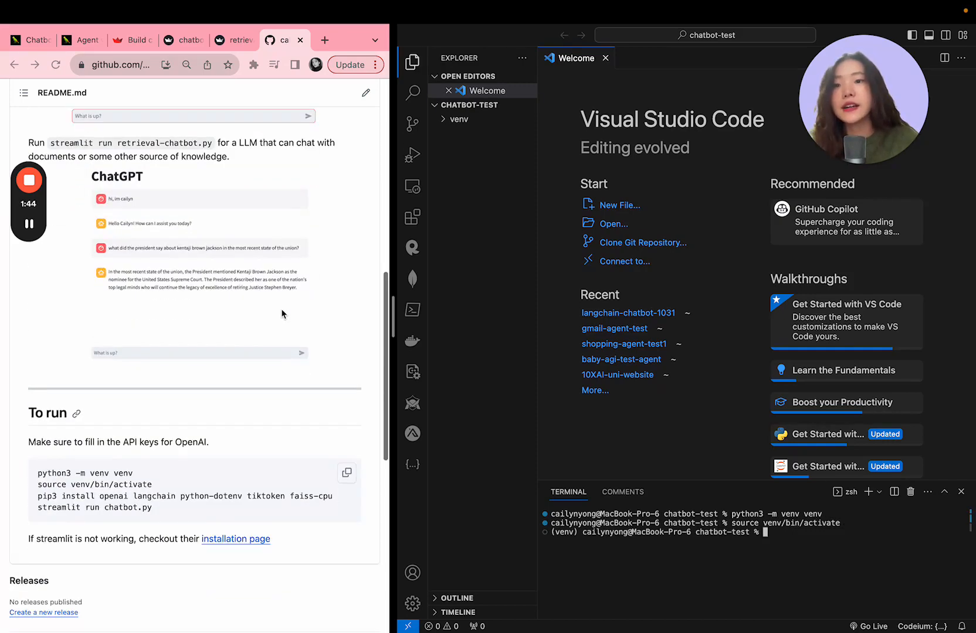
scroll("up", 3)
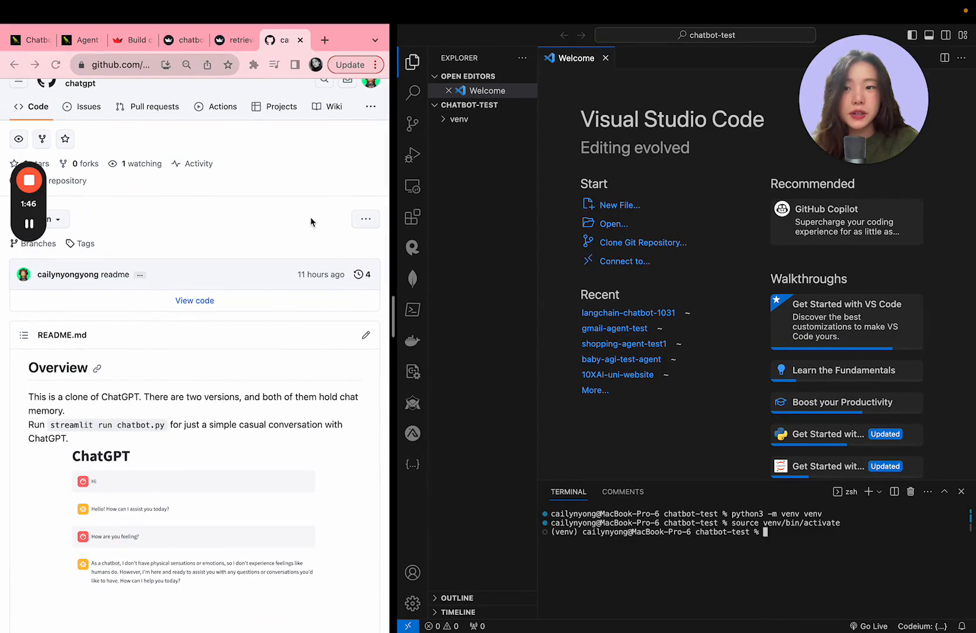
scroll("down", 3)
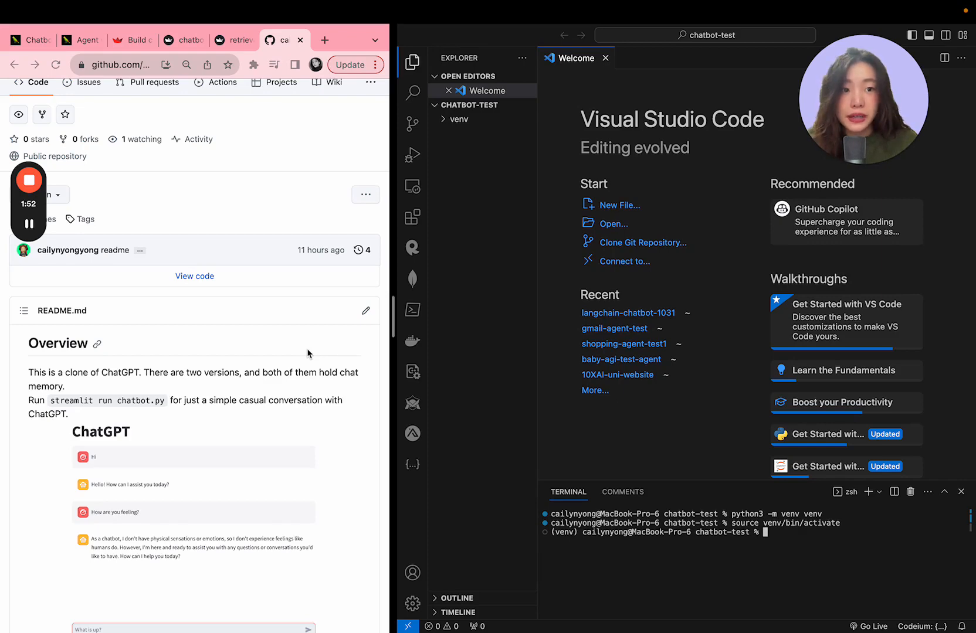
scroll("down", 3)
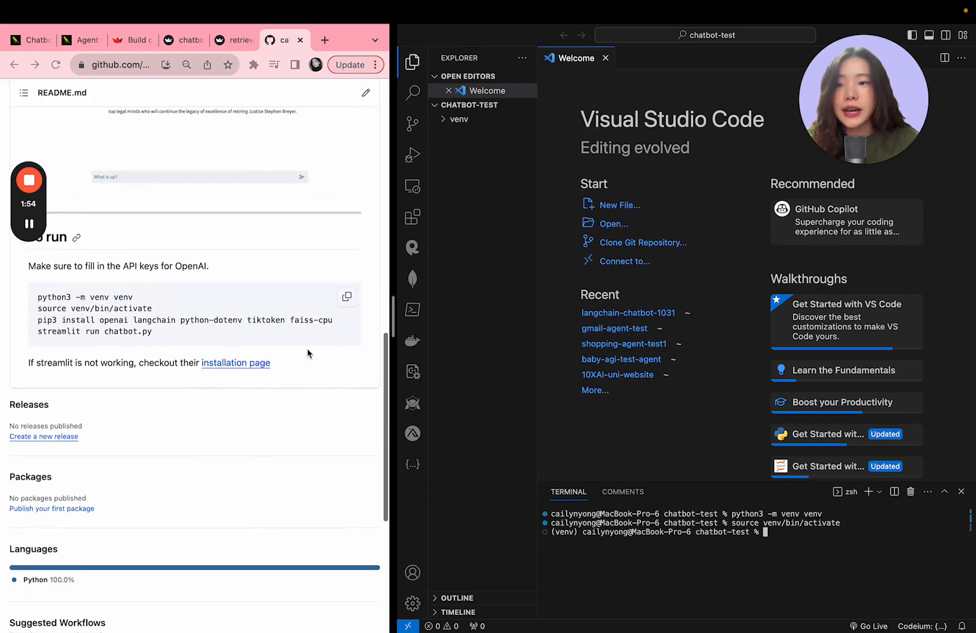
double_click(128, 332)
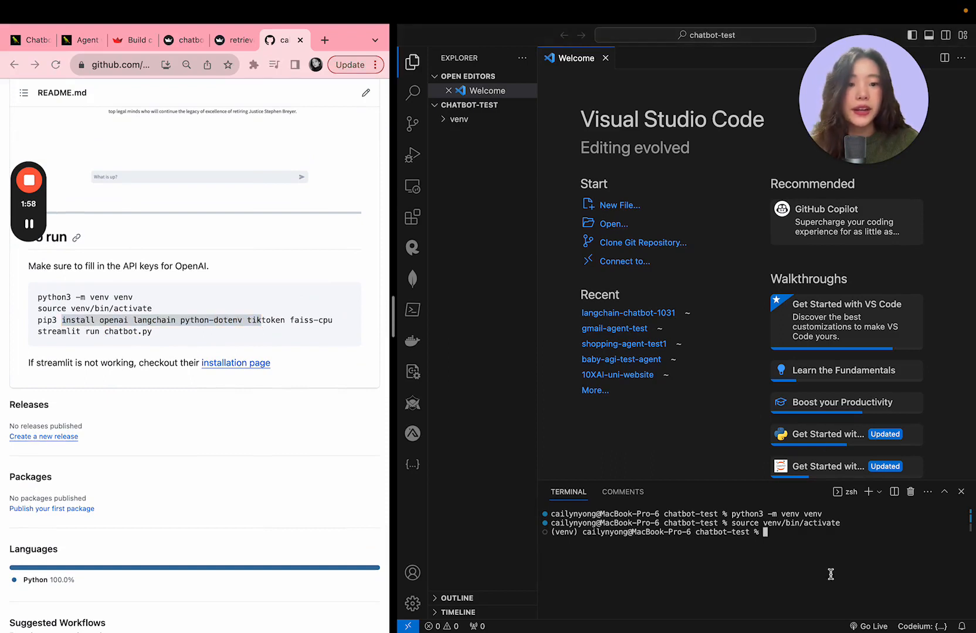
type("pip3 install openai langchain python-dotenv tiktoken")
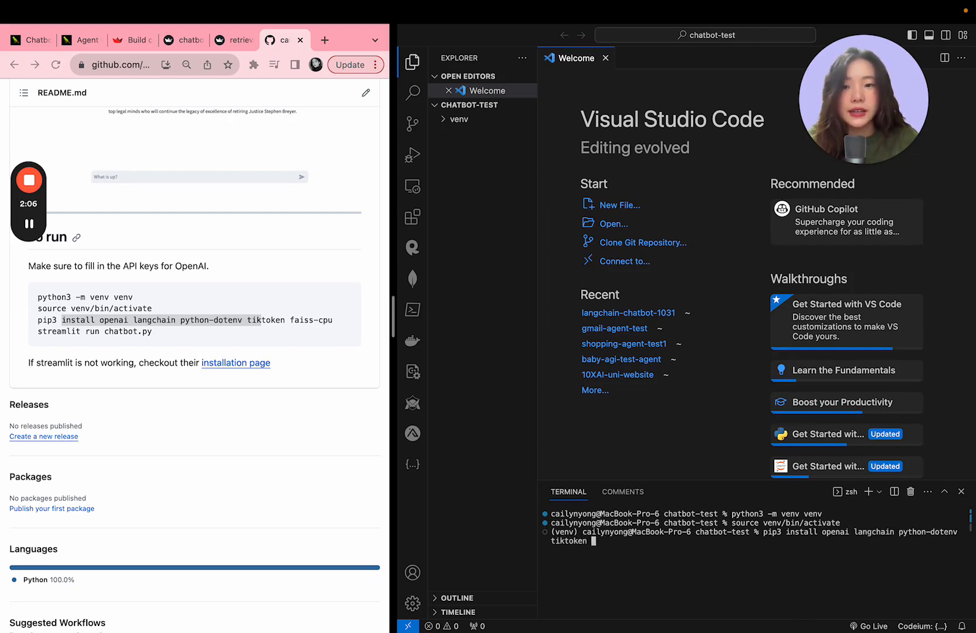
type("faiss-cpu")
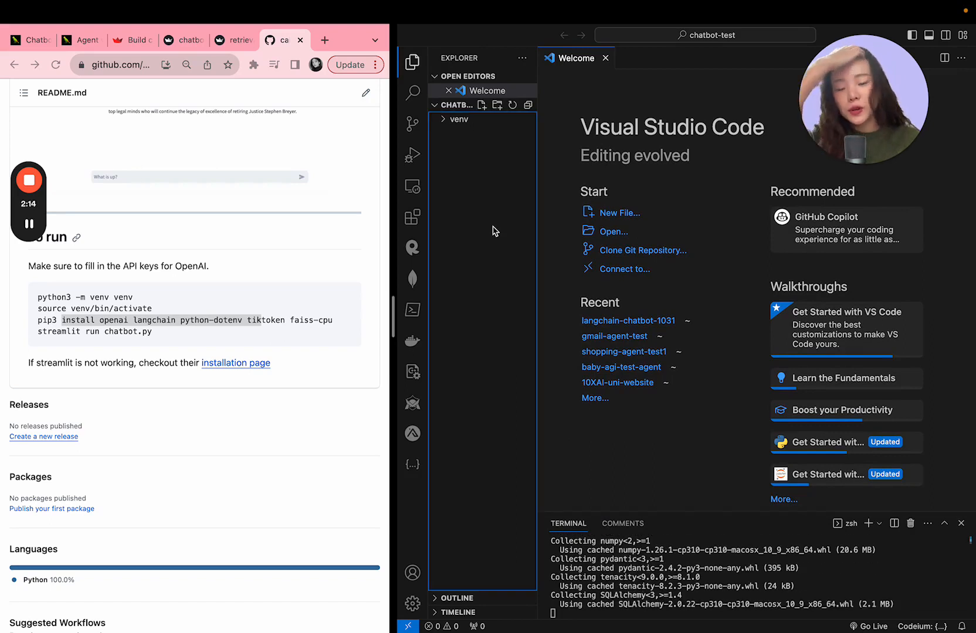
mouse_move(479, 114)
type("chatbot.py")
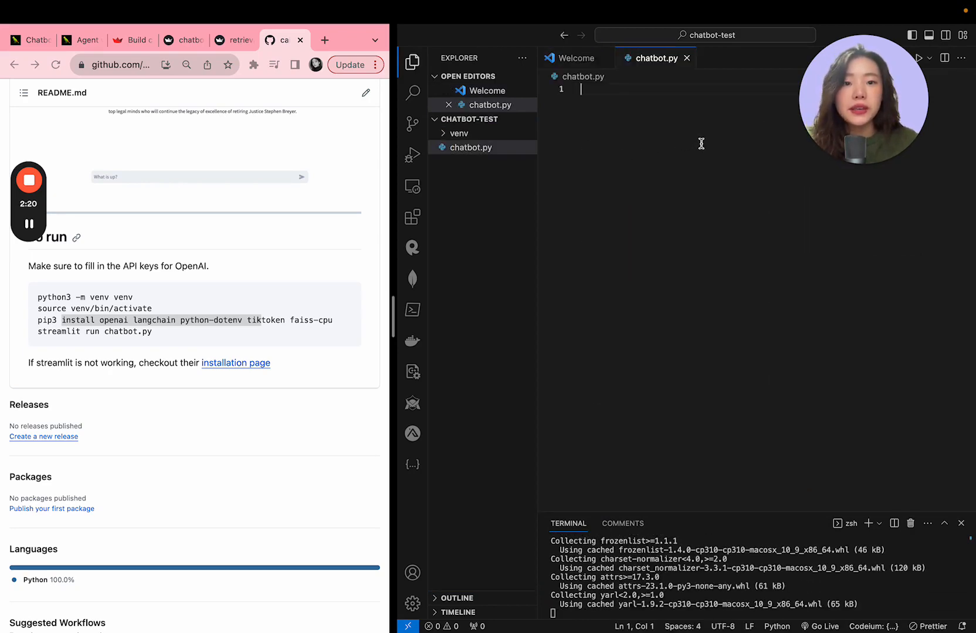
Scroll back up the terminal output while the packages finish installing and chatbot.py is created.
scroll("up", 3)
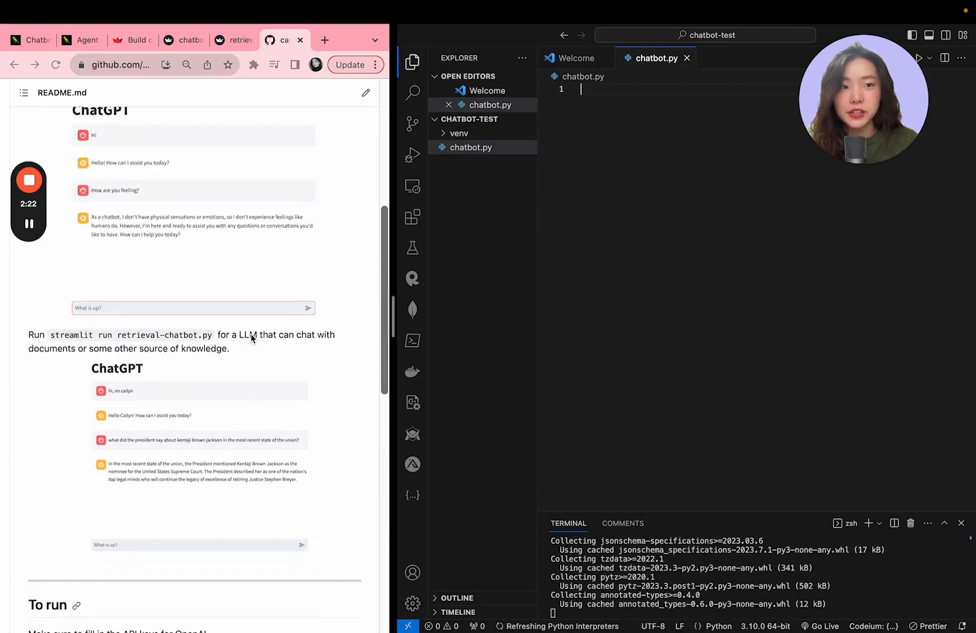
scroll("up", 3)
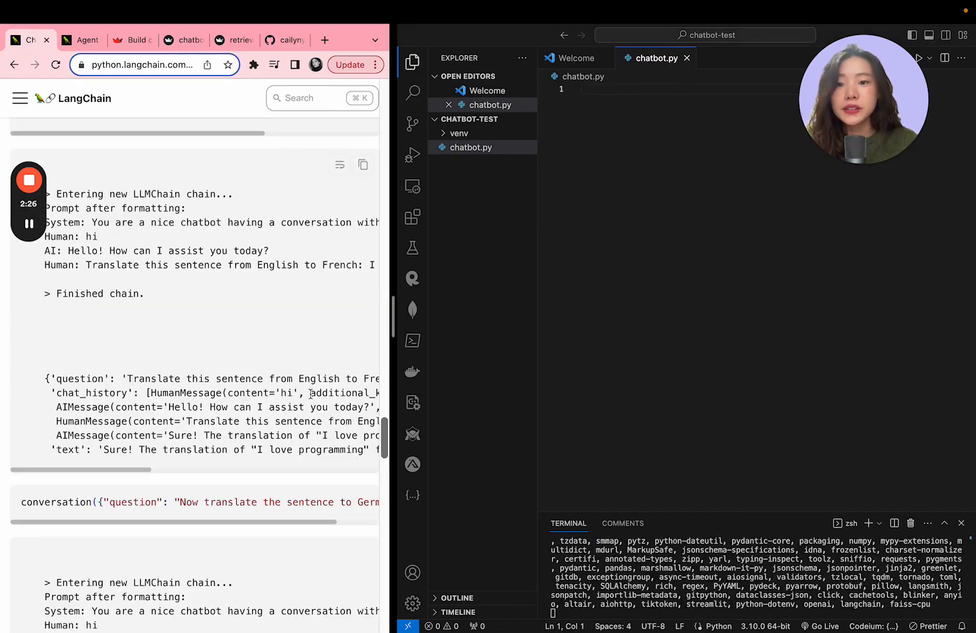
scroll("up", 3)
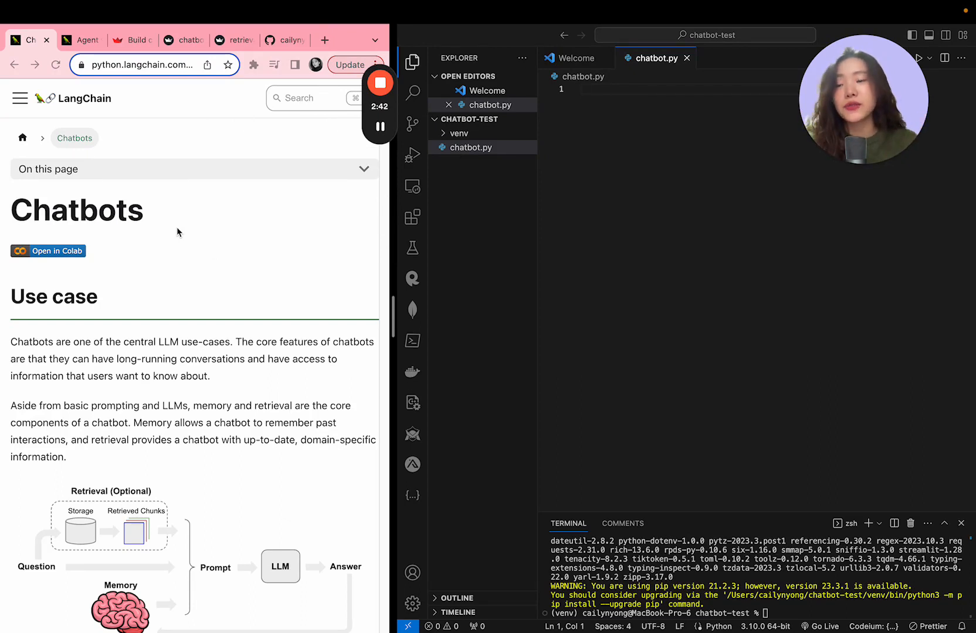
mouse_move(270, 364)
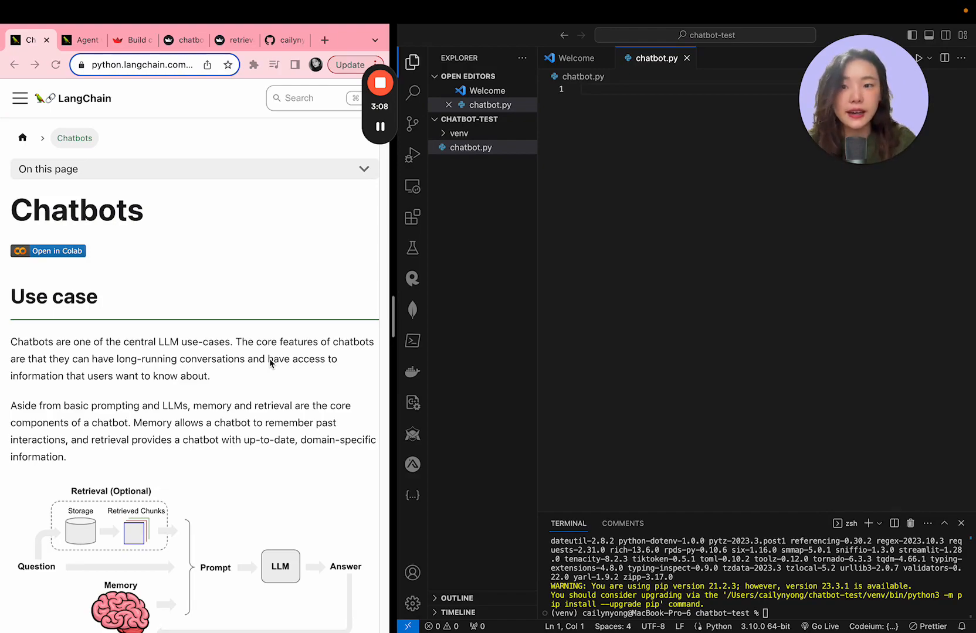
Scroll the LangChain chatbot docs to the Conversation section with its prompt, memory and LLMChain code.
scroll("down", 3)
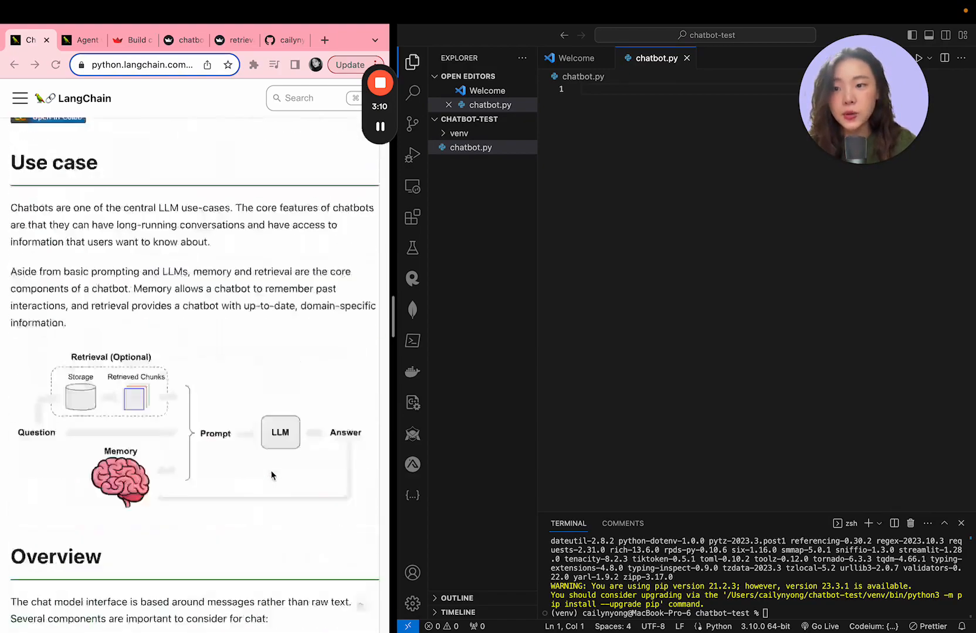
scroll("down", 3)
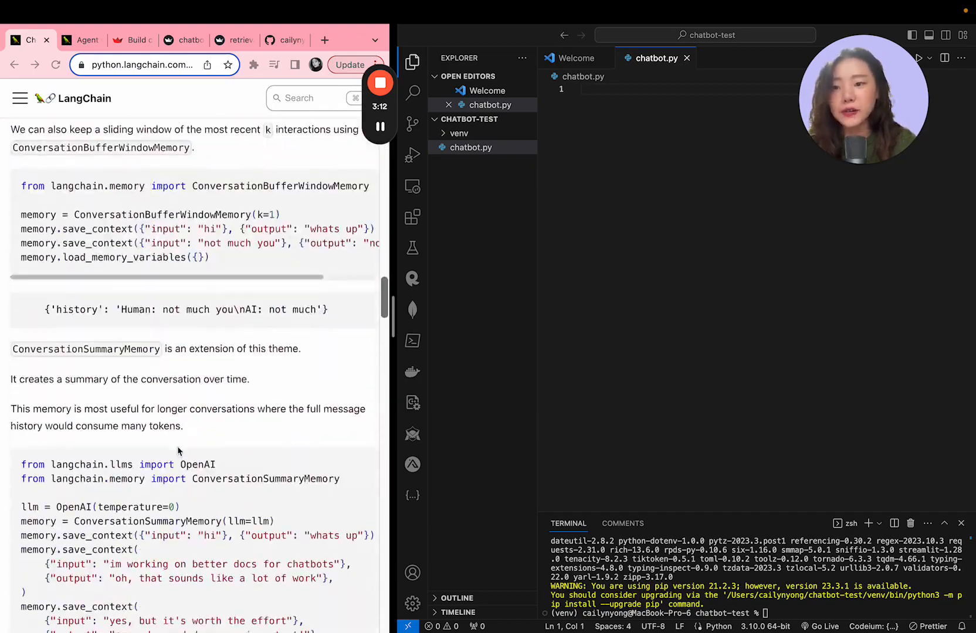
scroll("down", 3)
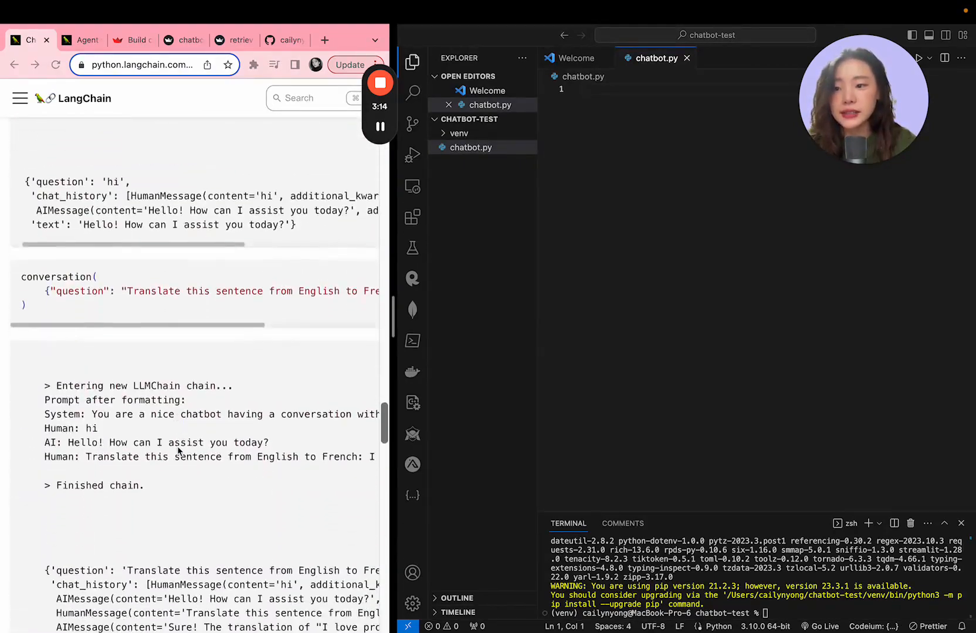
scroll("up", 3)
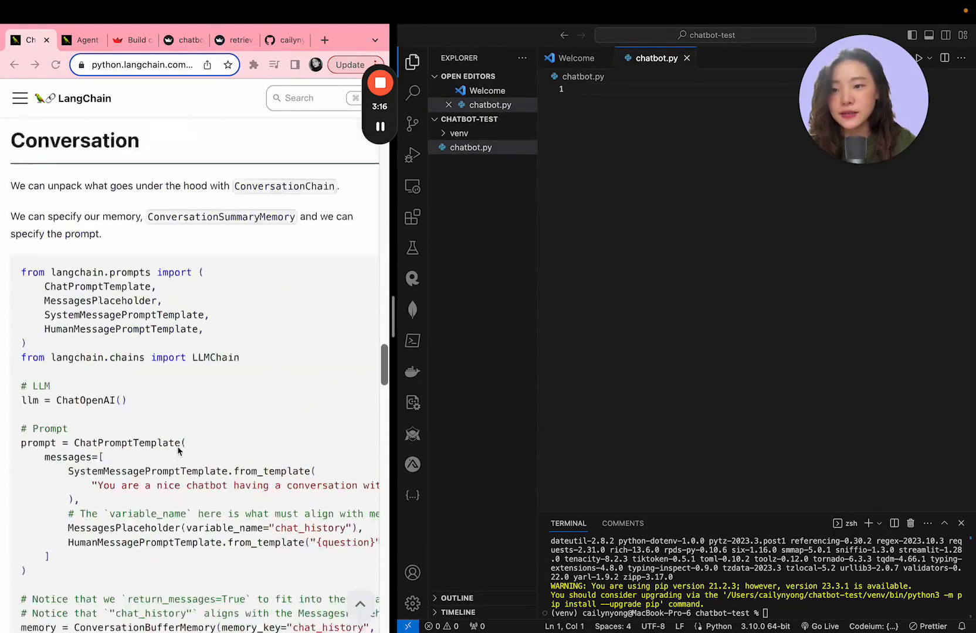
scroll("up", 3)
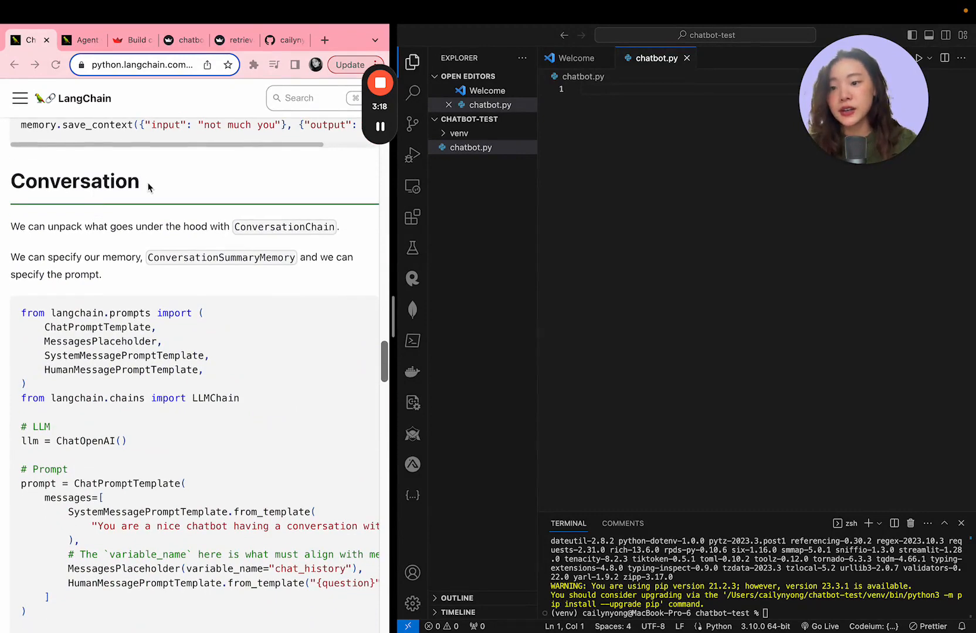
scroll("down", 3)
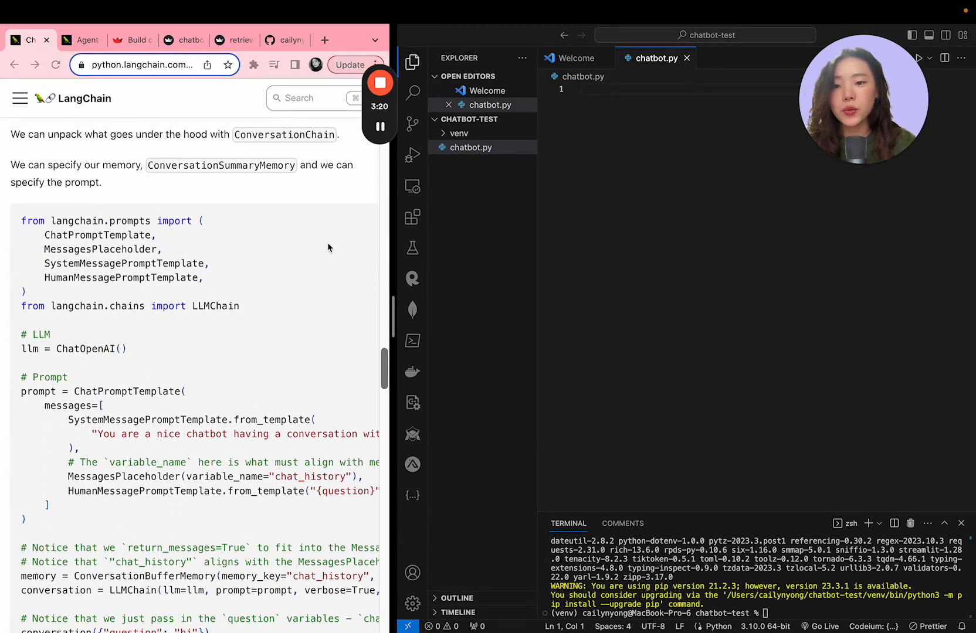
scroll("down", 3)
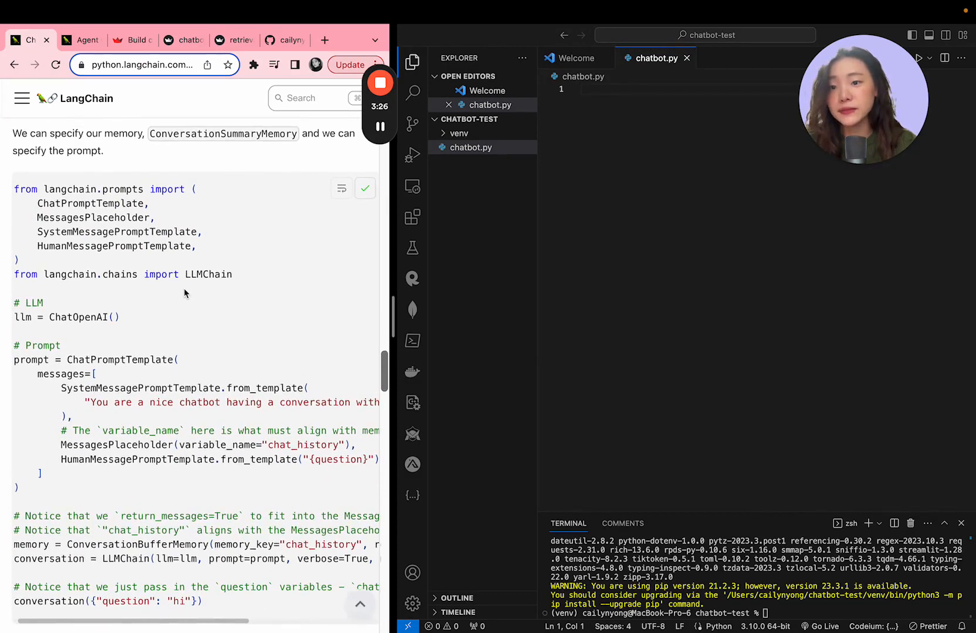
scroll("up", 3)
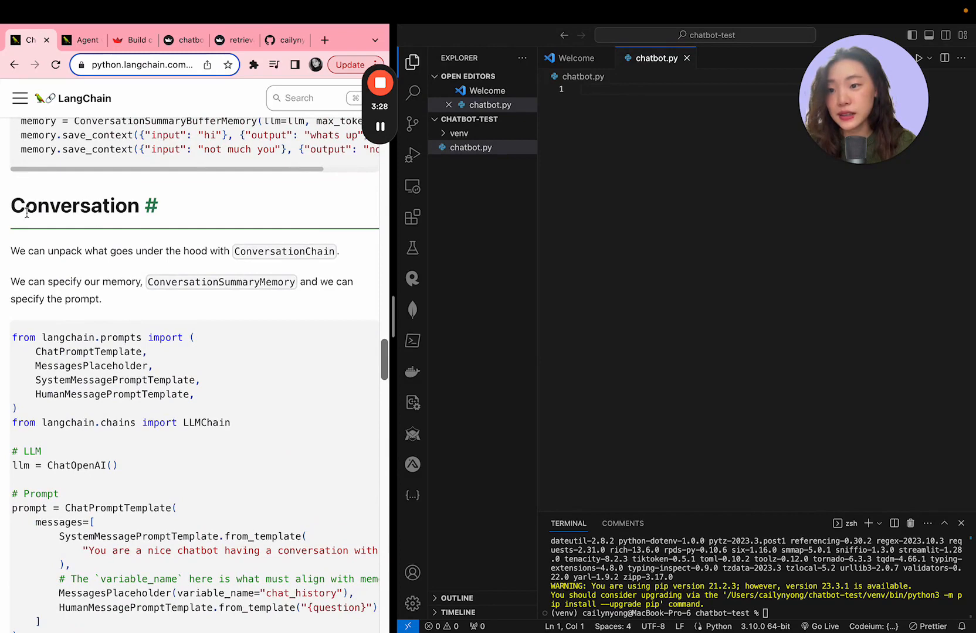
scroll("down", 3)
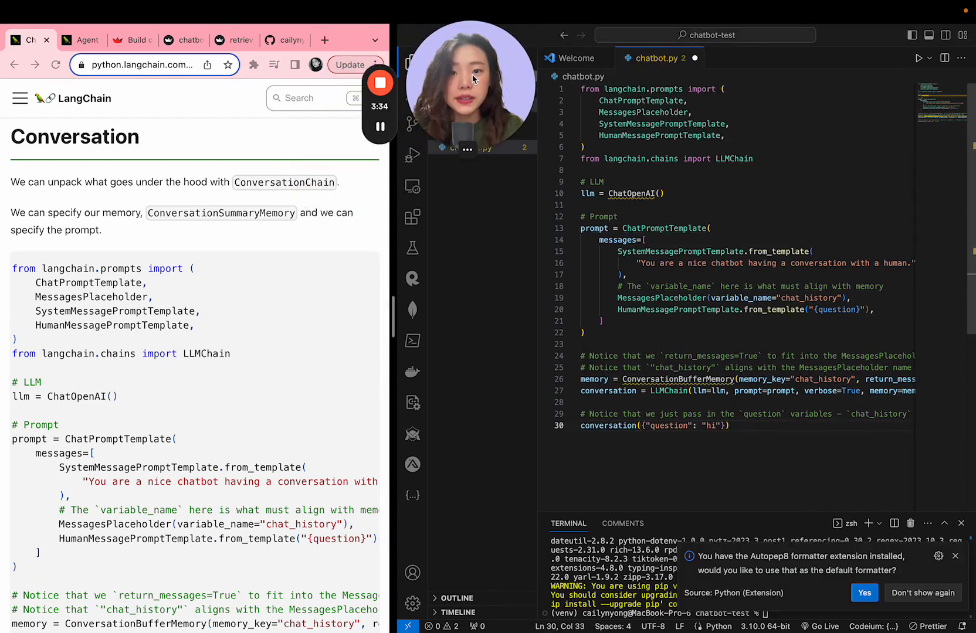
mouse_move(802, 262)
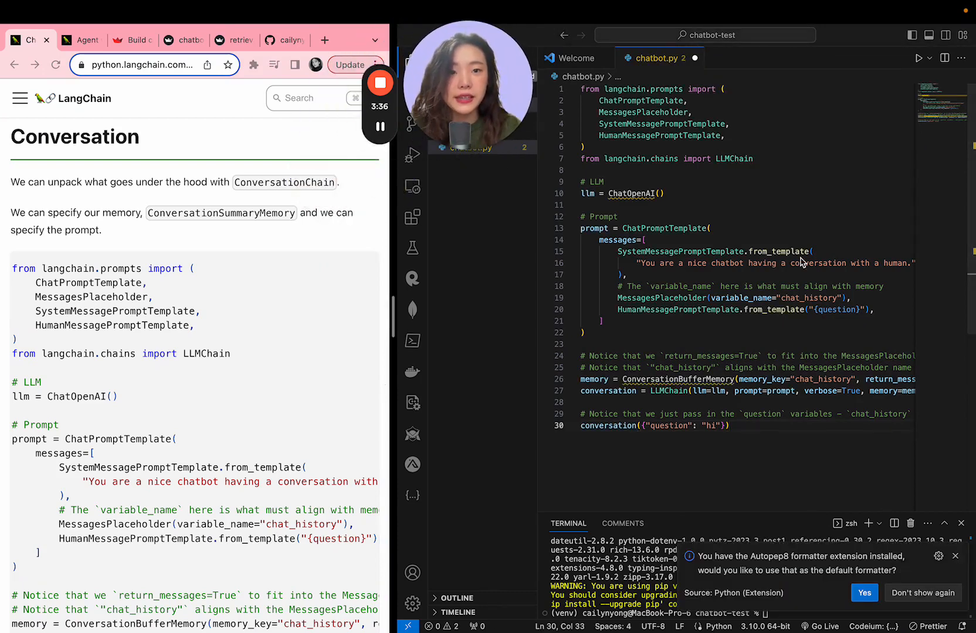
Add the import from langchain.chat_models import ChatOpenAI below the LLMChain import in chatbot.py.
left_click(626, 193)
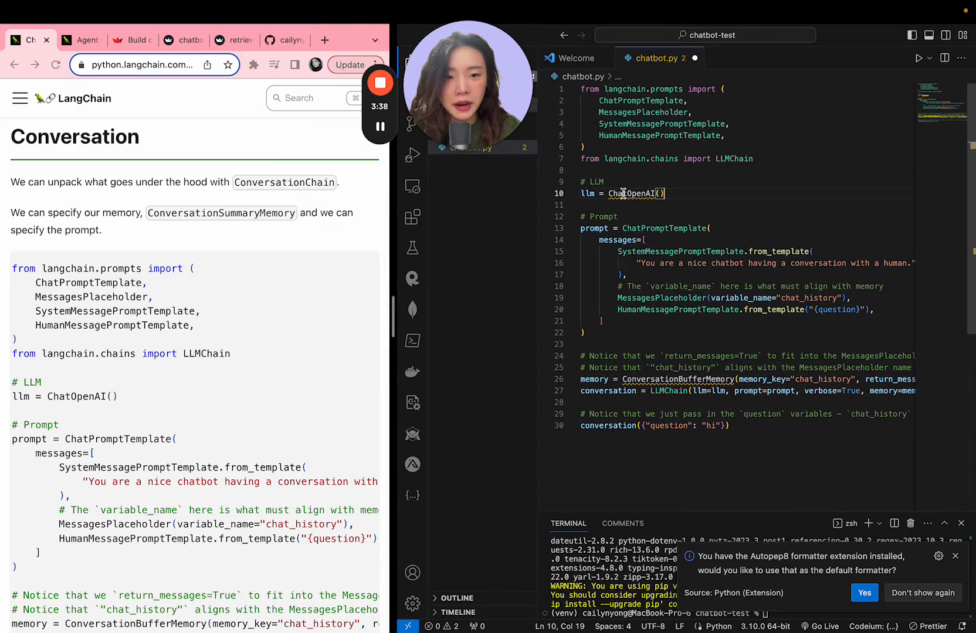
mouse_move(628, 193)
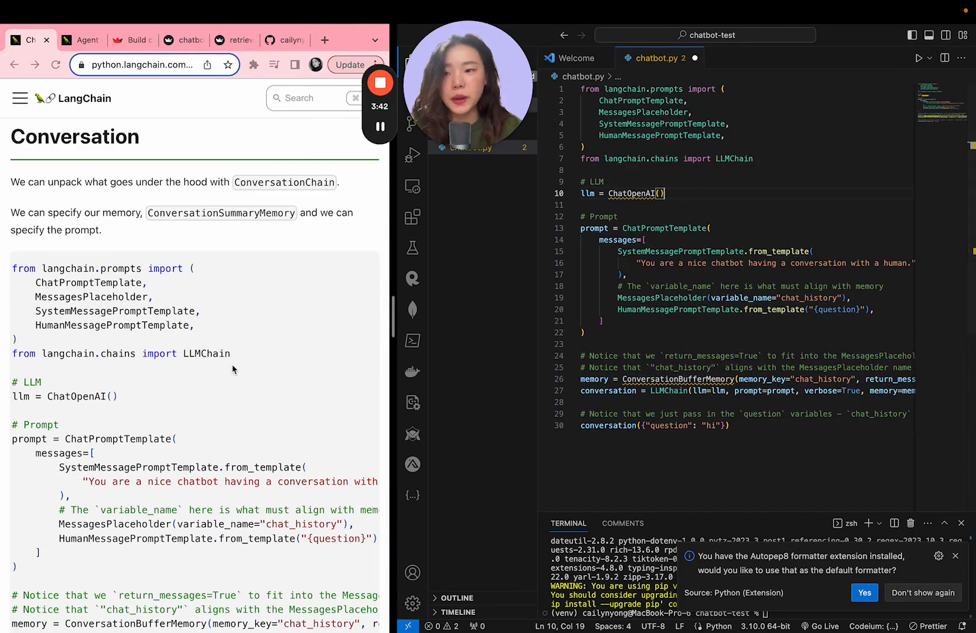
scroll("down", 3)
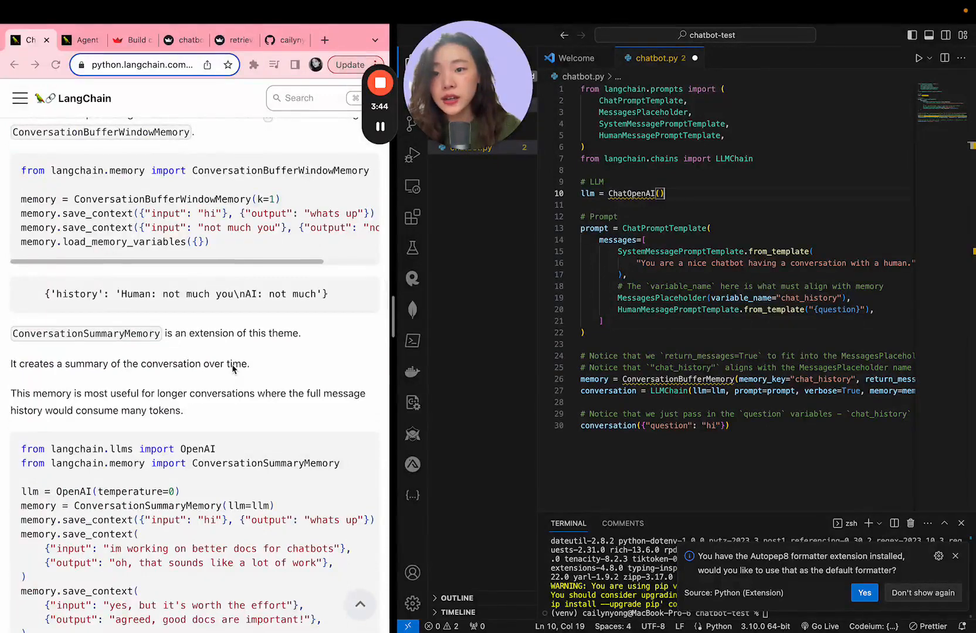
scroll("up", 3)
type("from langchain.memory import ConversationBufferMemory")
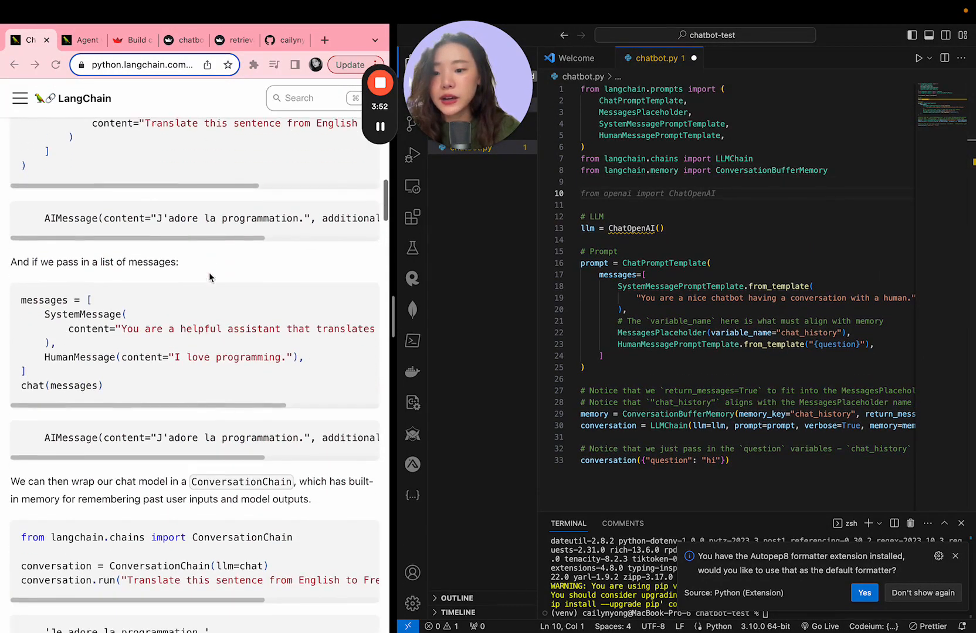
scroll("up", 3)
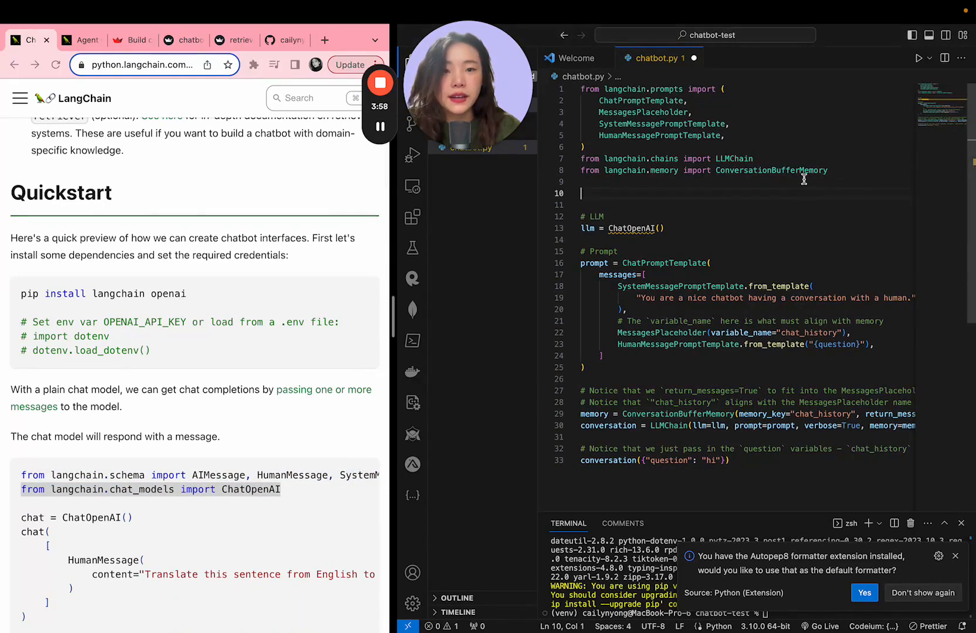
type("from langchain.chat_models import ChatOpenAI")
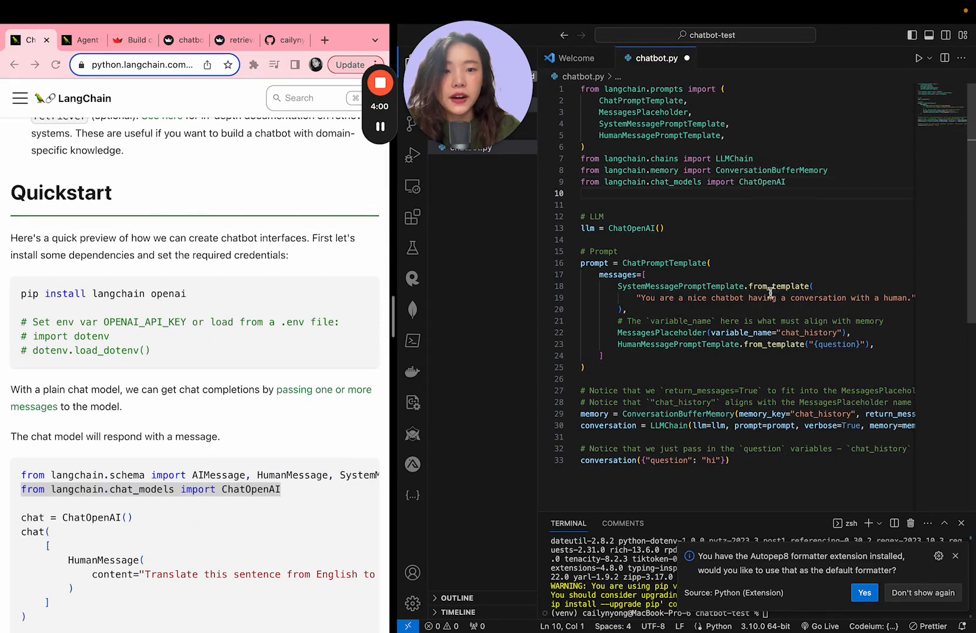
scroll("up", 3)
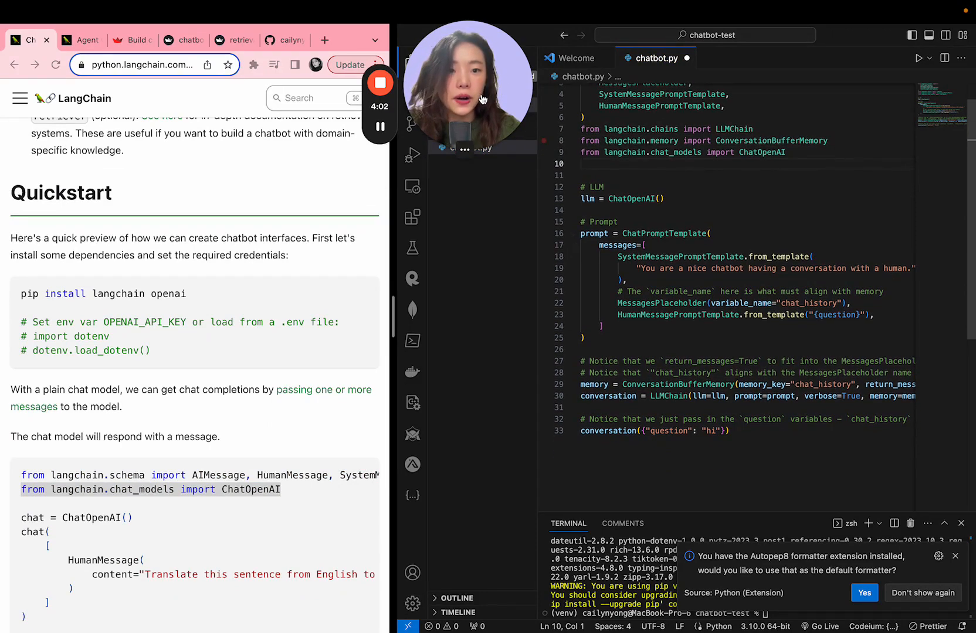
left_click(412, 78)
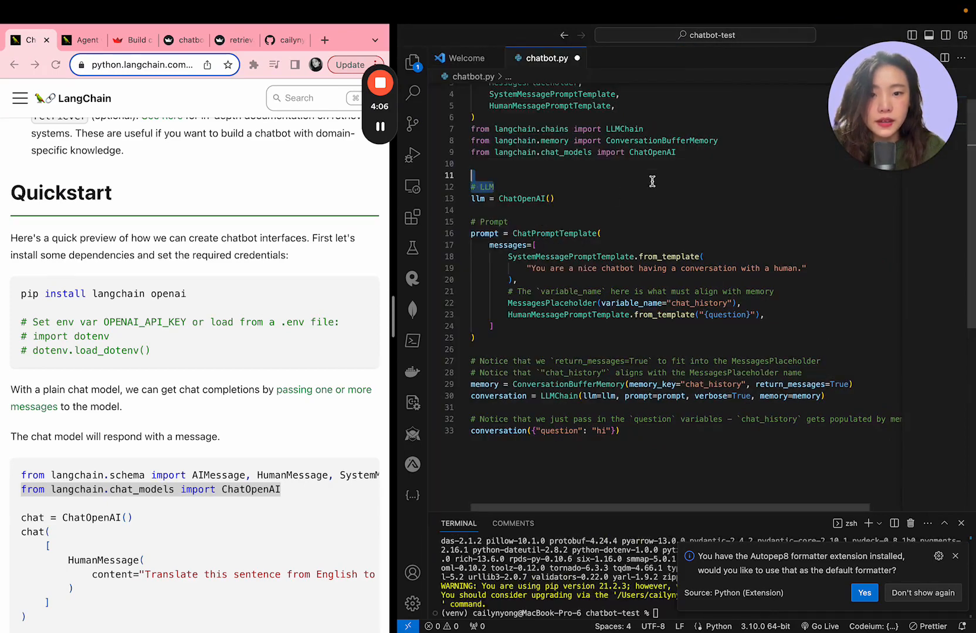
Review the imports and the system prompt message in chatbot.py, removing the extra blank line.
scroll("up", 3)
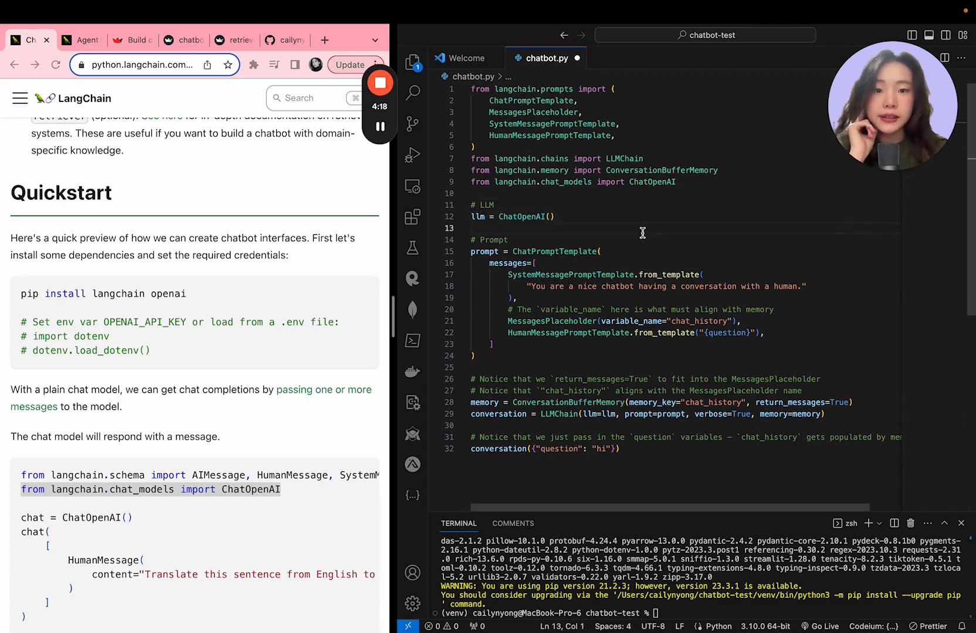
scroll("up", 3)
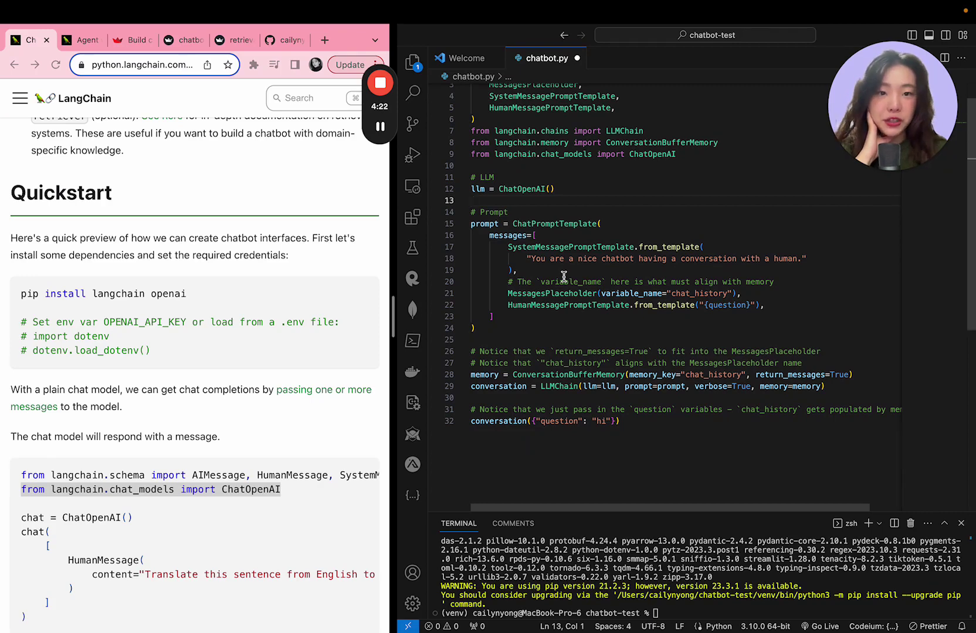
left_click(516, 270)
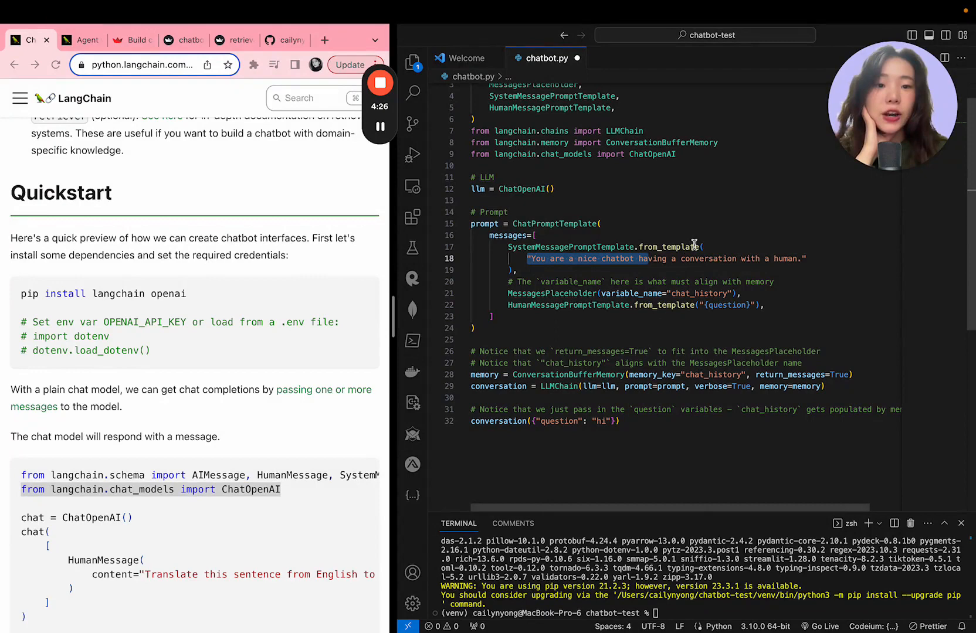
left_click(809, 258)
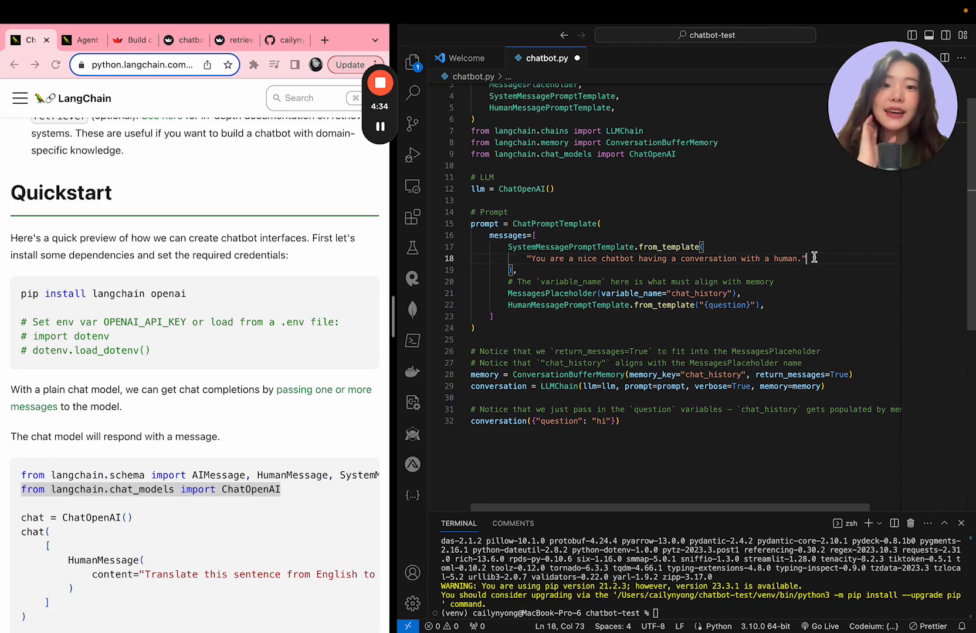
mouse_move(606, 258)
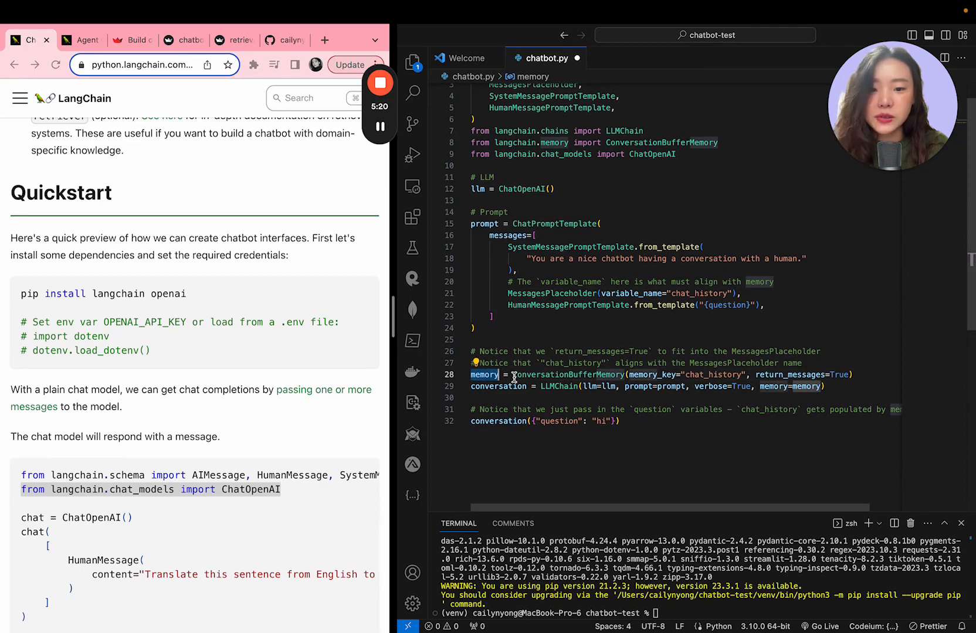
Check every use of the memory variable and the final conversation call passing the question "hi".
left_click(473, 341)
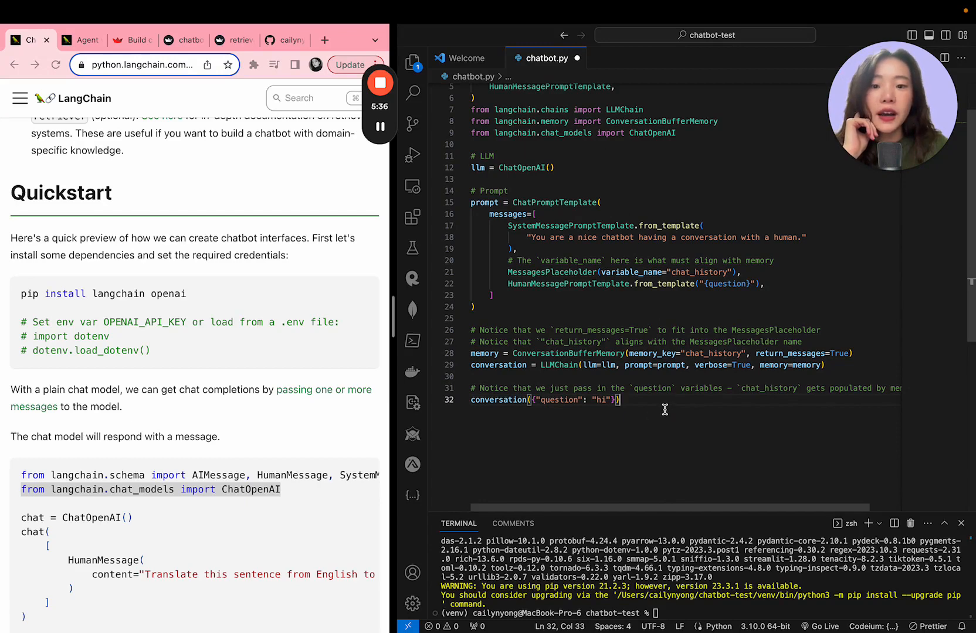
left_click(473, 377)
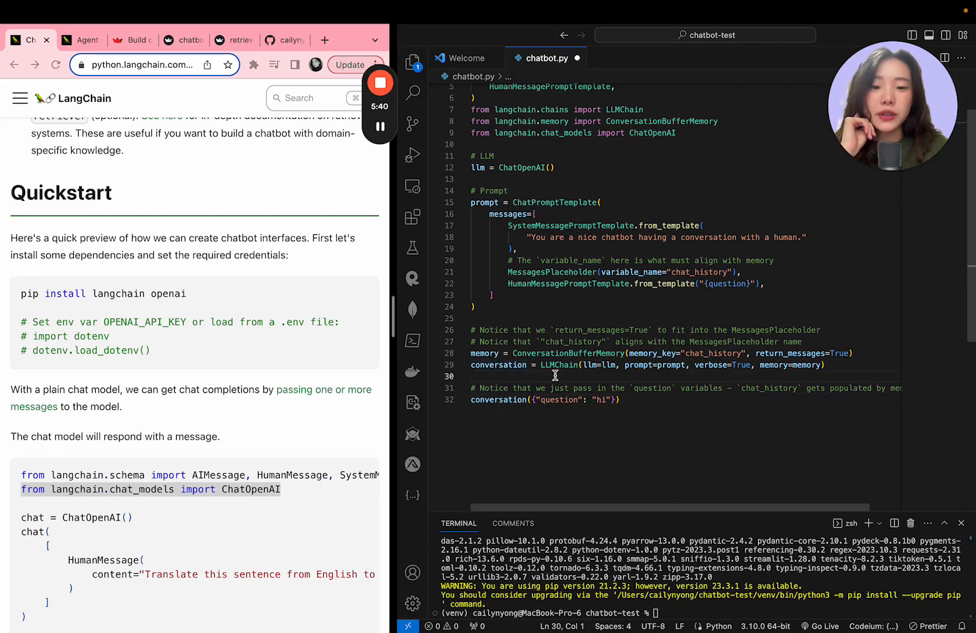
double_click(560, 365)
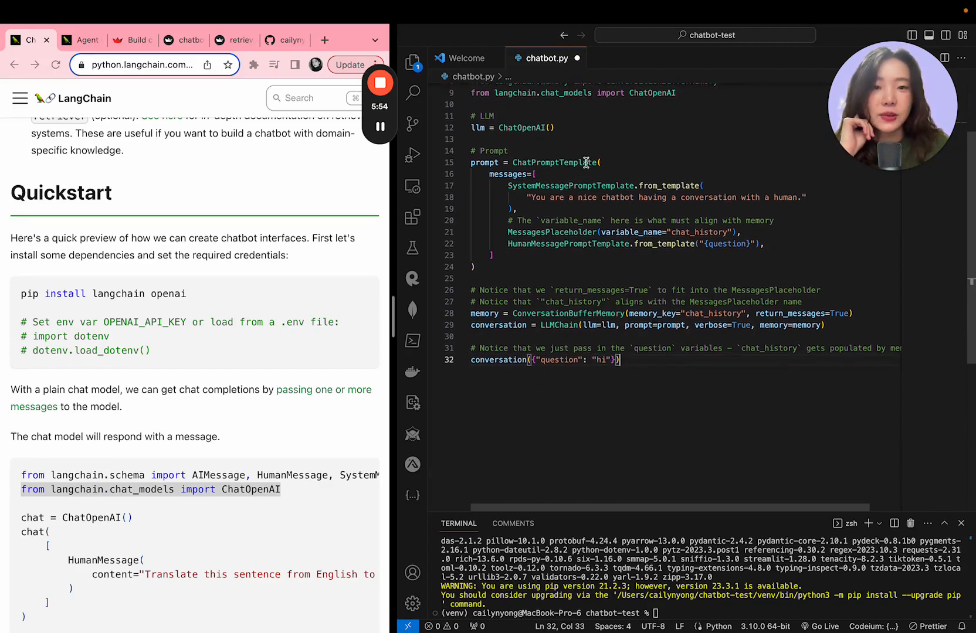
mouse_move(655, 512)
type("python3 chatbot.p")
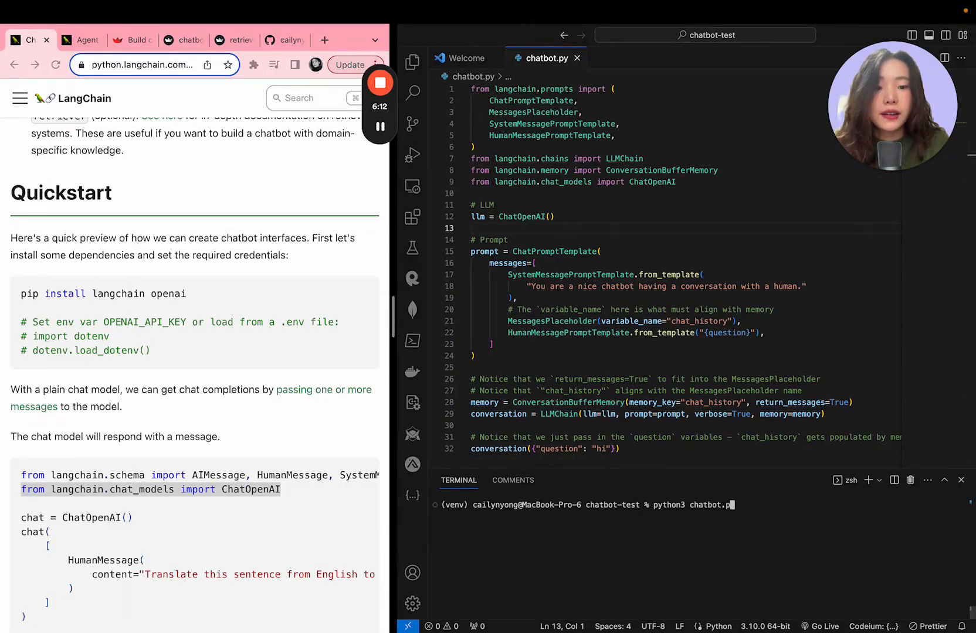
Run python3 chatbot.py, see it fail without an OpenAI API key, and begin a new file.
key("Return")
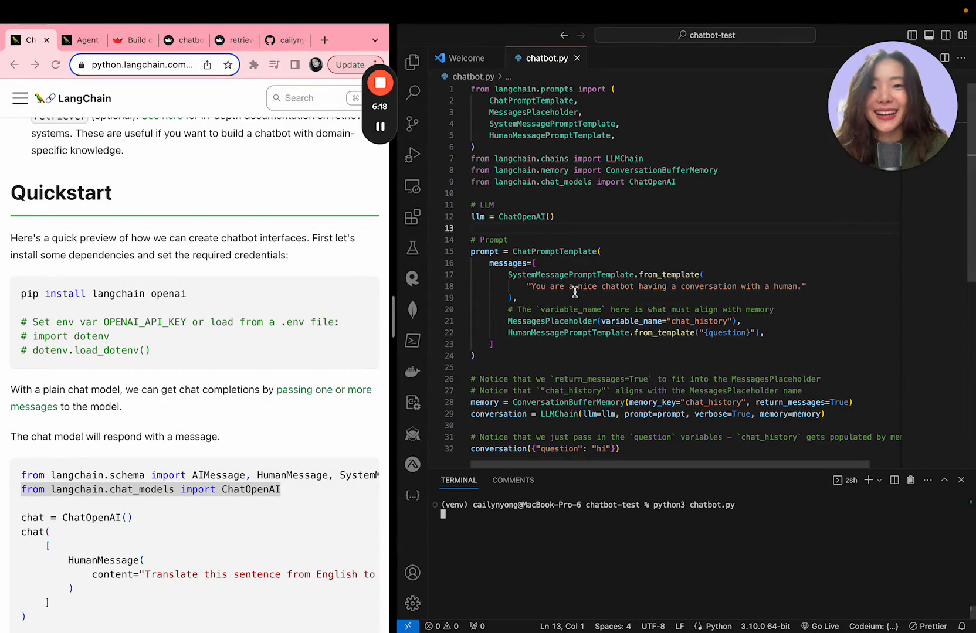
mouse_move(547, 192)
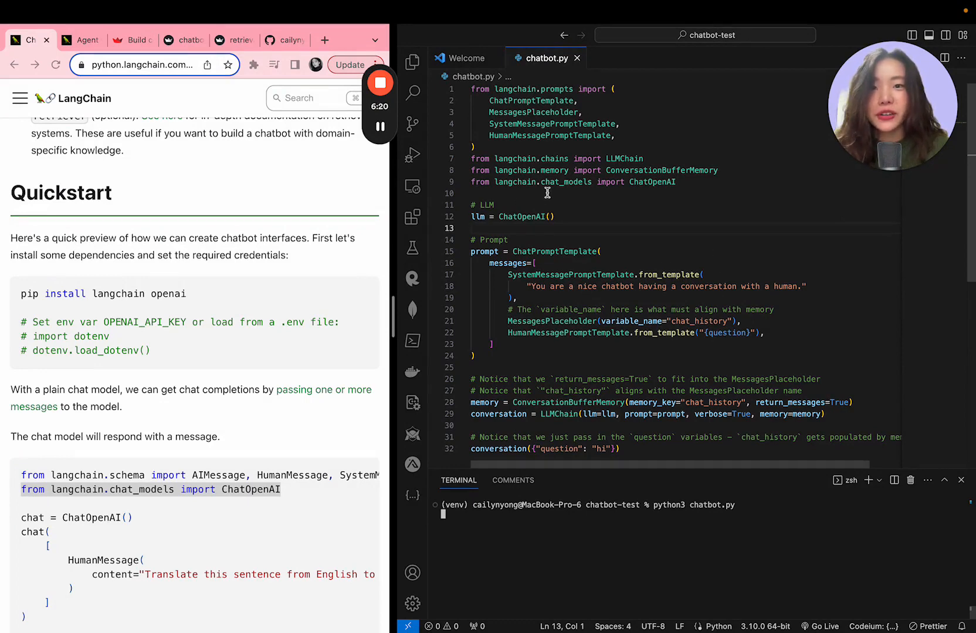
left_click(413, 62)
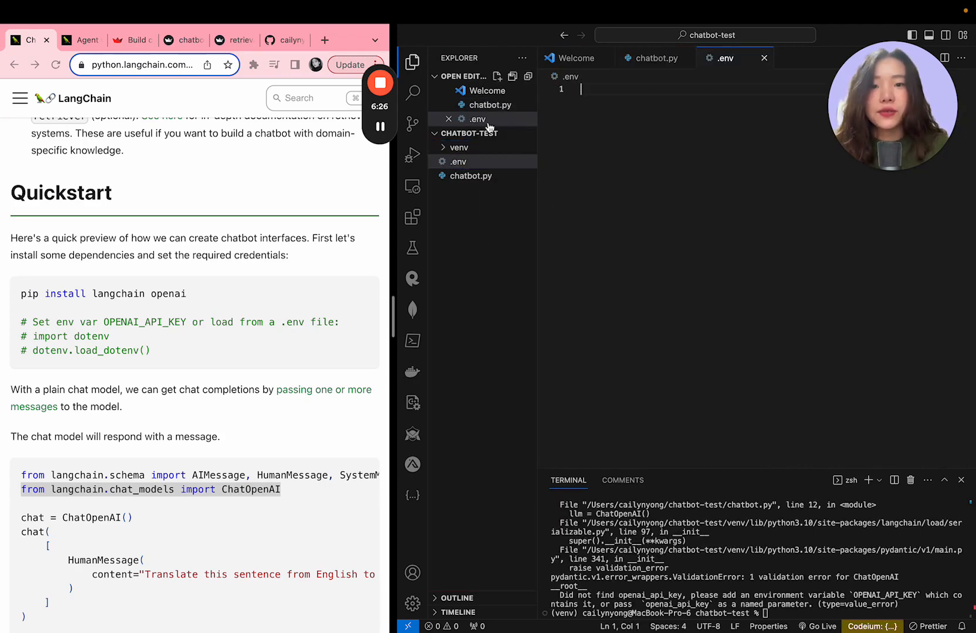
Define OPENAI_API_KEY = "sk-..." in the new .env file.
type("OPENAI_API")
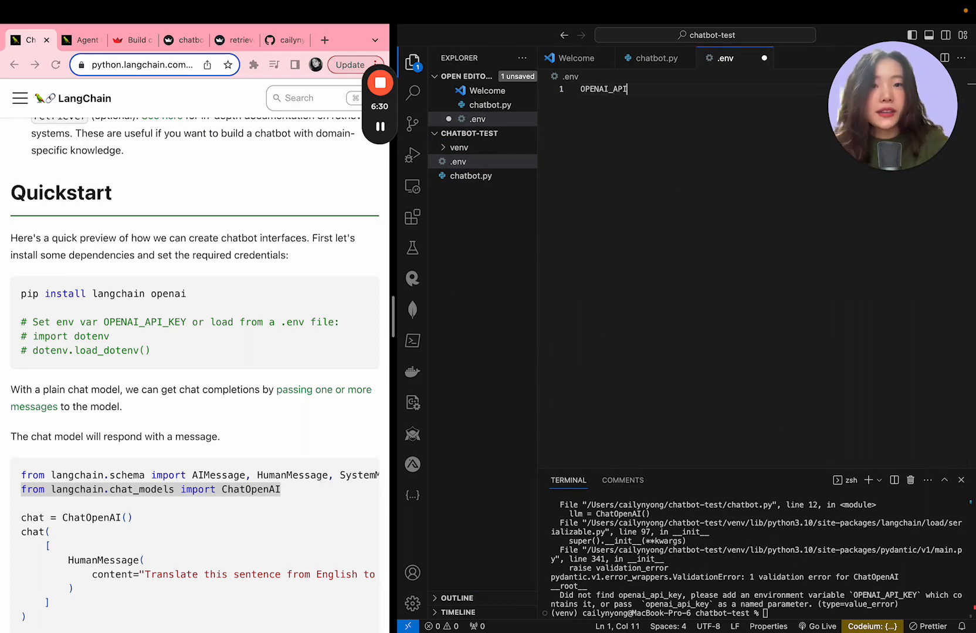
type("_KEY")
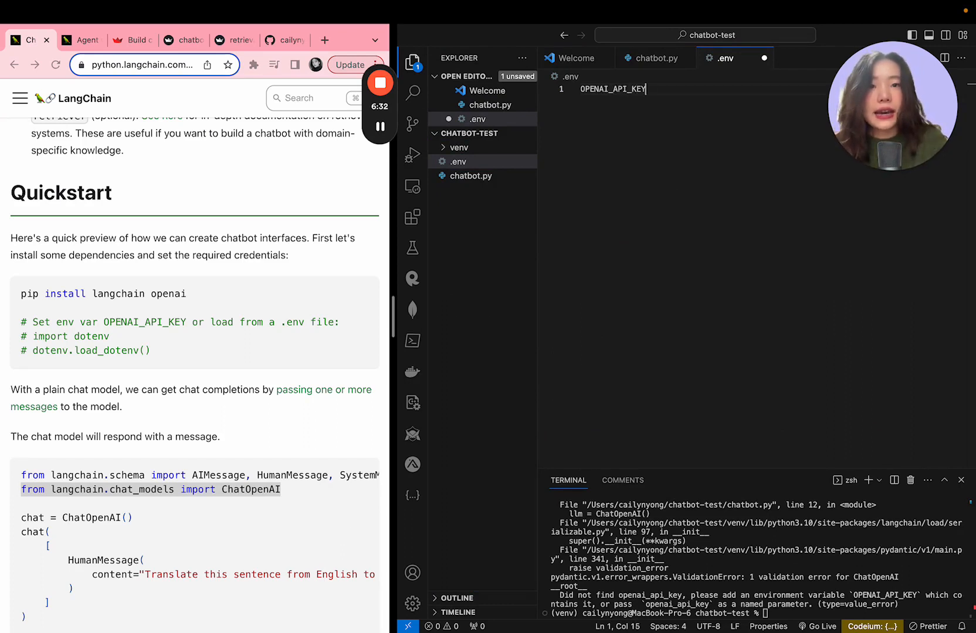
type("= \"sk")
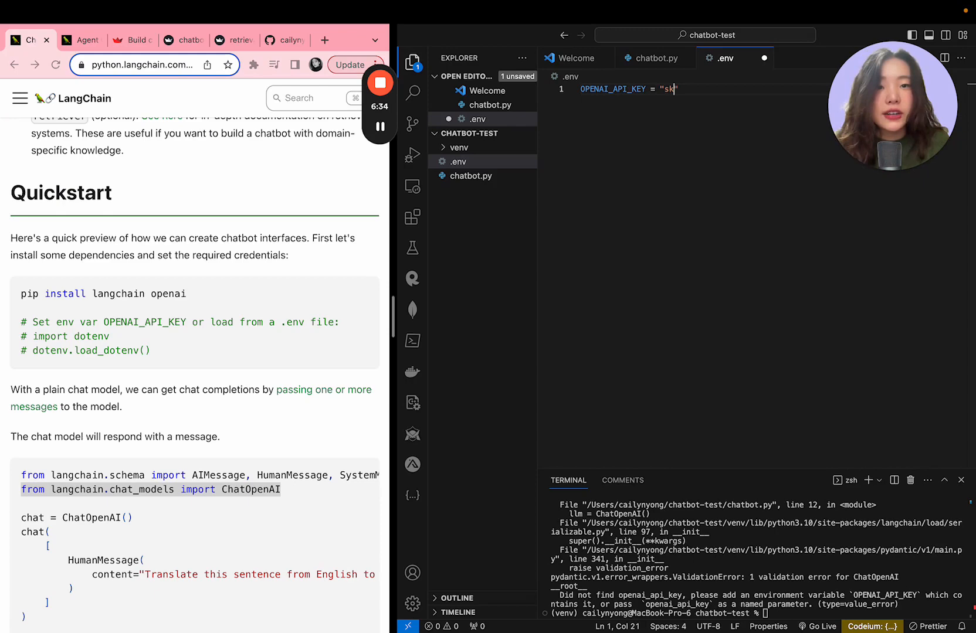
type("-")
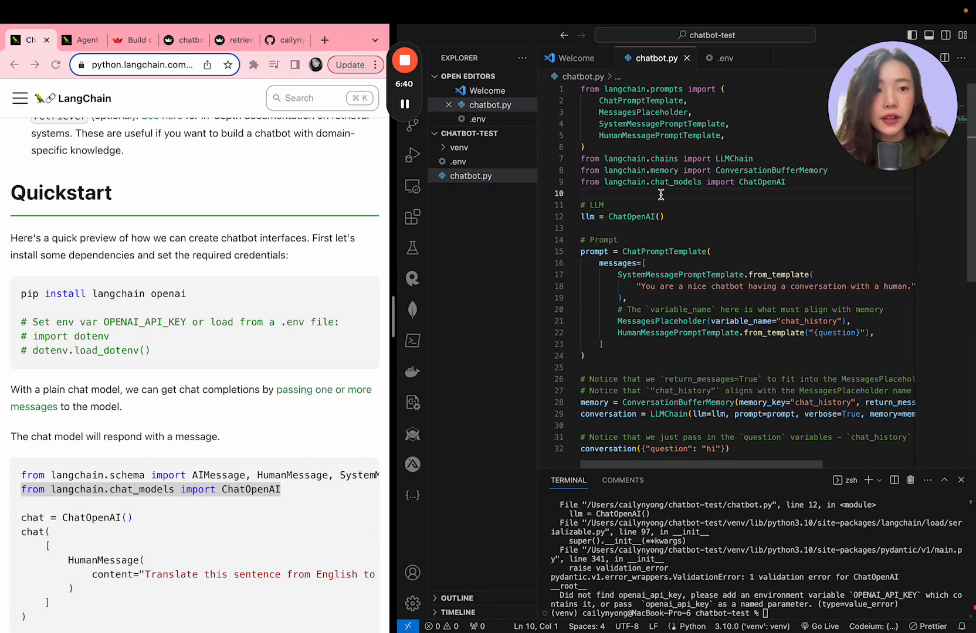
Add import dotenv to chatbot.py and run python3 chatbot.py so the chain completes with the key loaded.
type("import dotenv")
left_click(759, 613)
type("python3 chatbot.py")
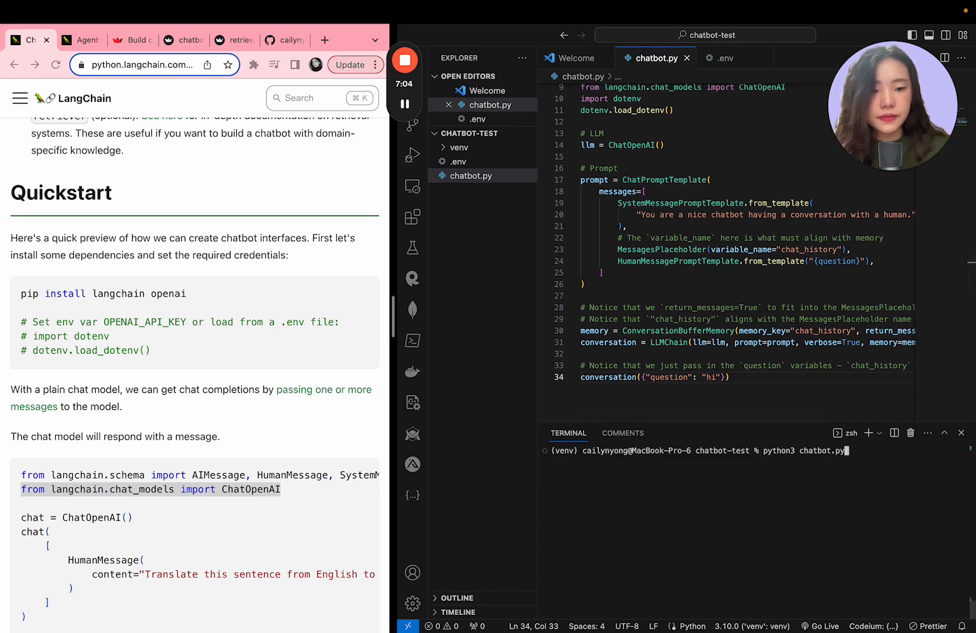
key("Return")
type("print(")
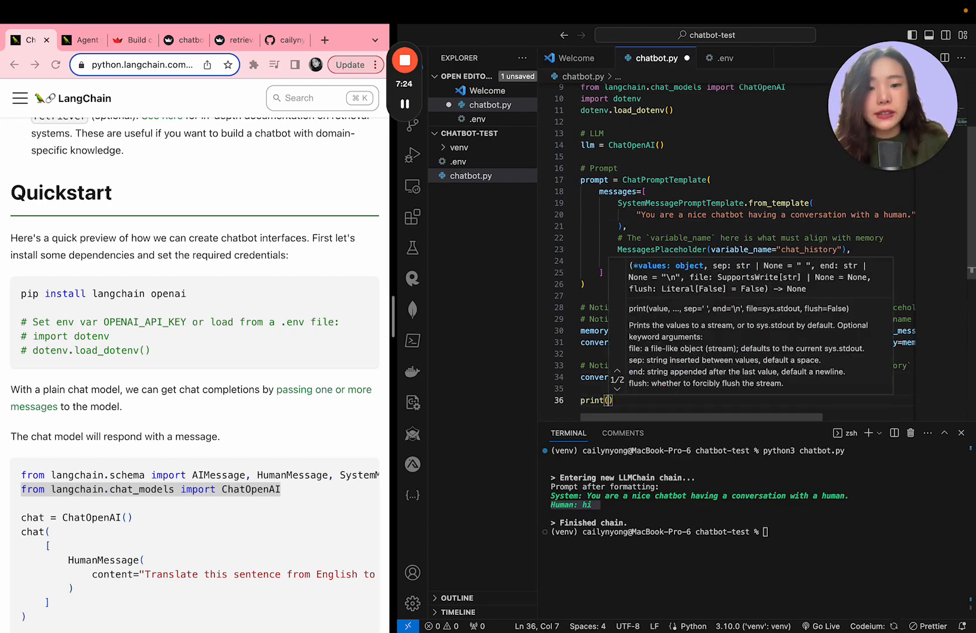
Assign the conversation call to result, print result['text'], and rerun python3 chatbot.py.
type("con")
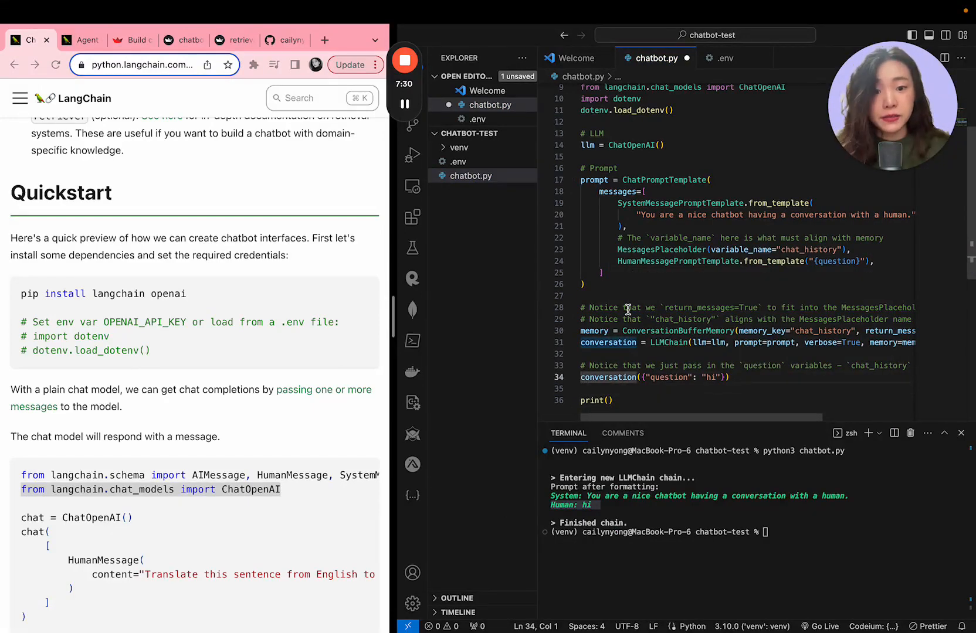
type("result =")
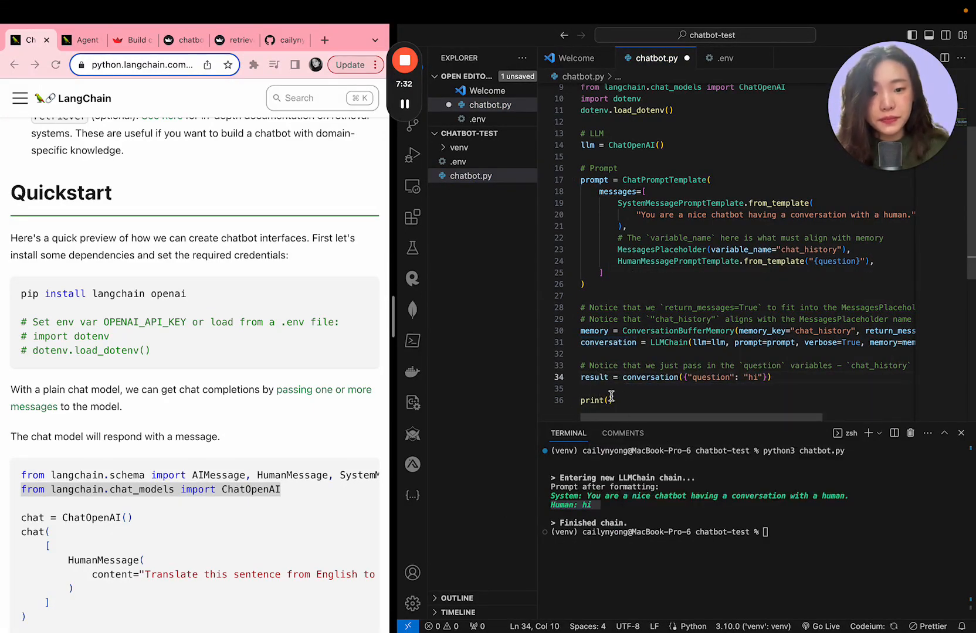
type("result[]")
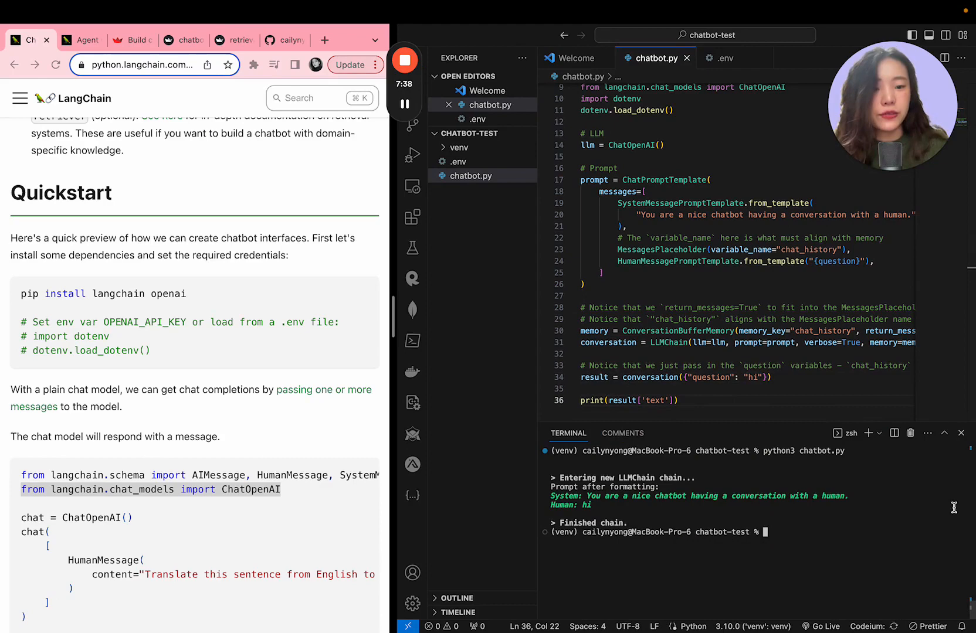
key("Return")
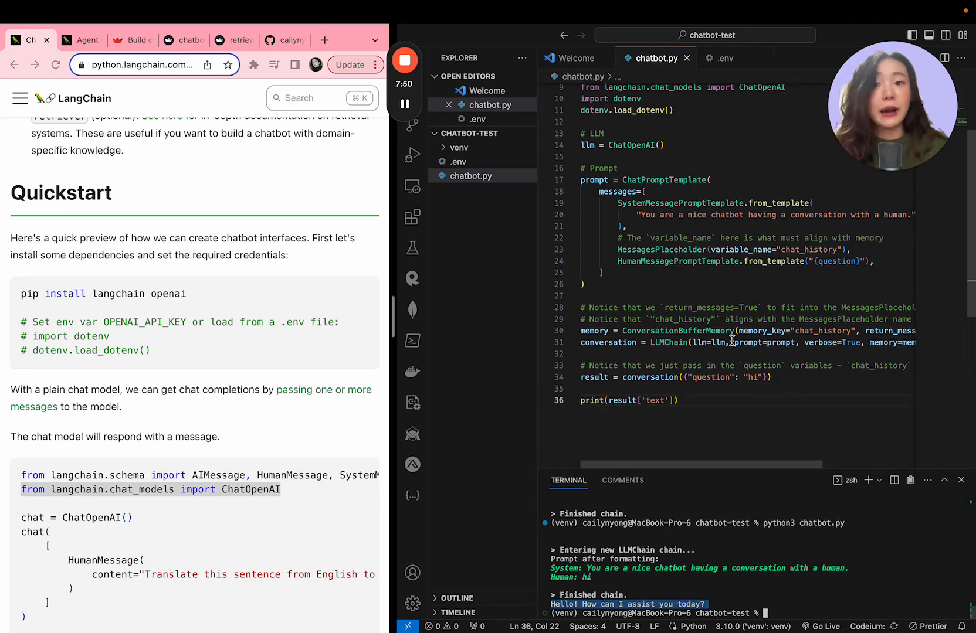
mouse_move(321, 222)
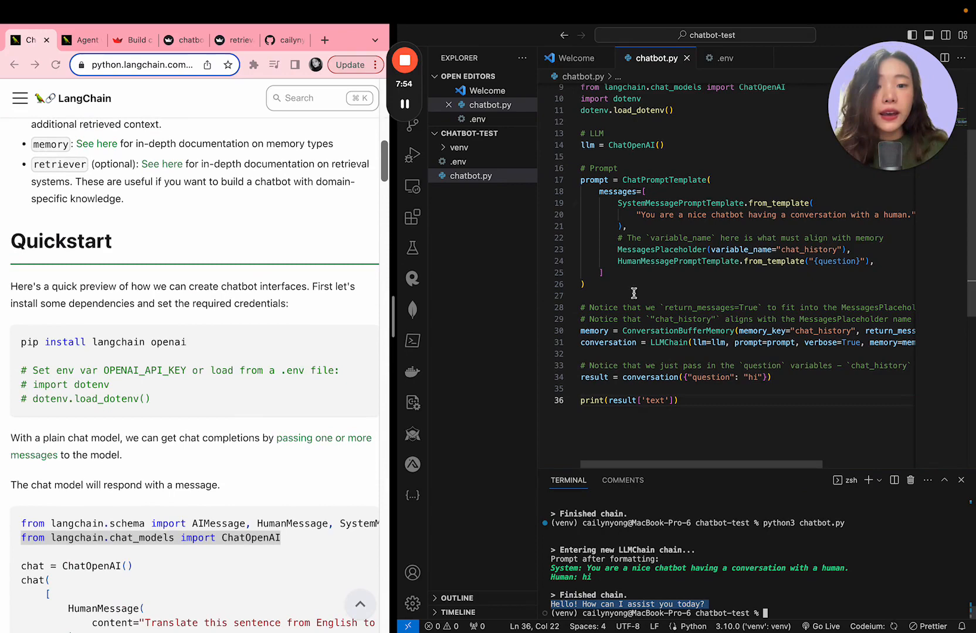
Bring up the Streamlit 'Build a conversational app' tutorial and scroll to its full ChatGPT-like clone code.
scroll("up", 3)
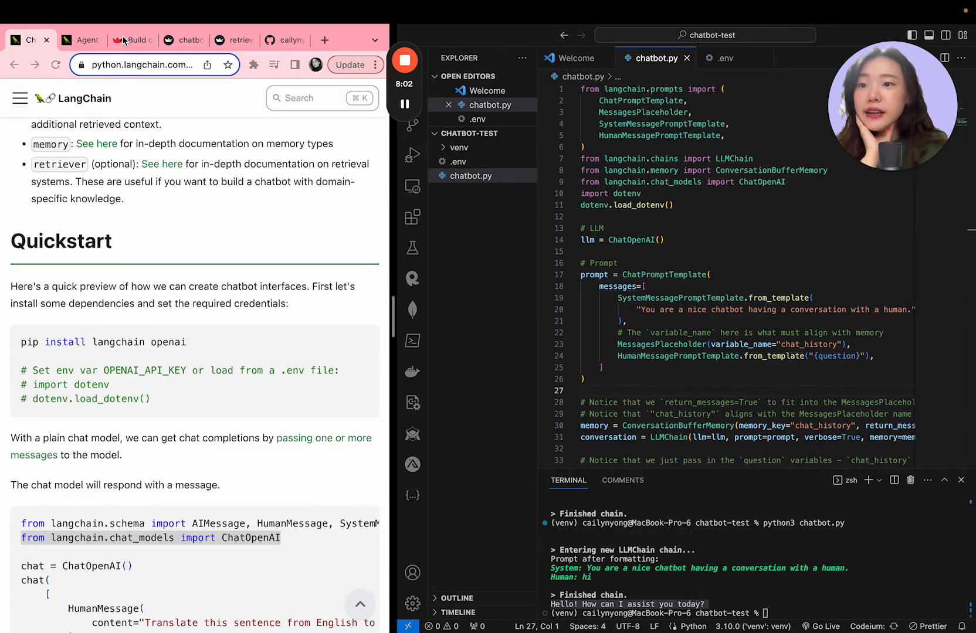
left_click(130, 39)
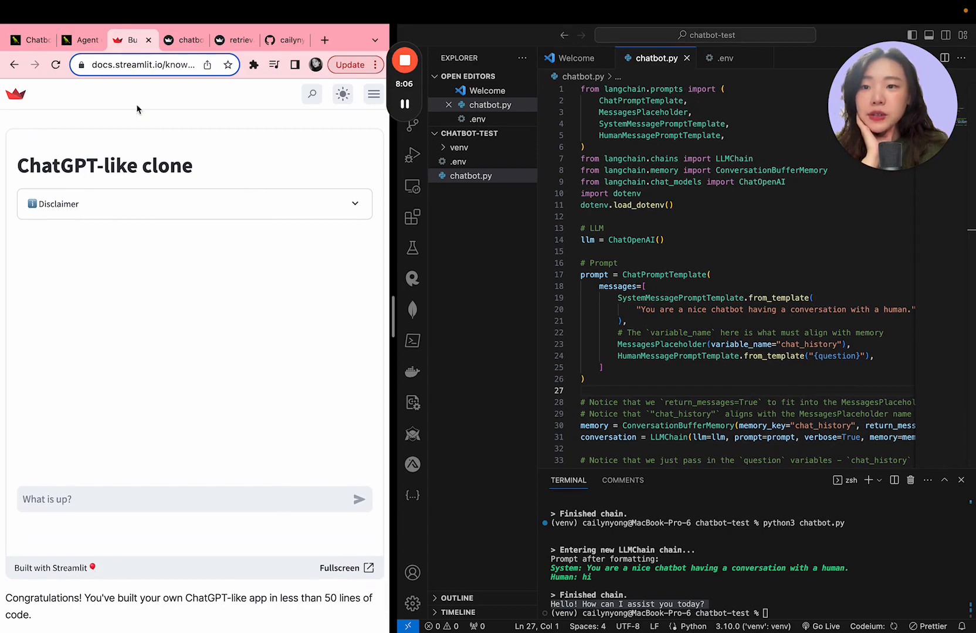
scroll("up", 3)
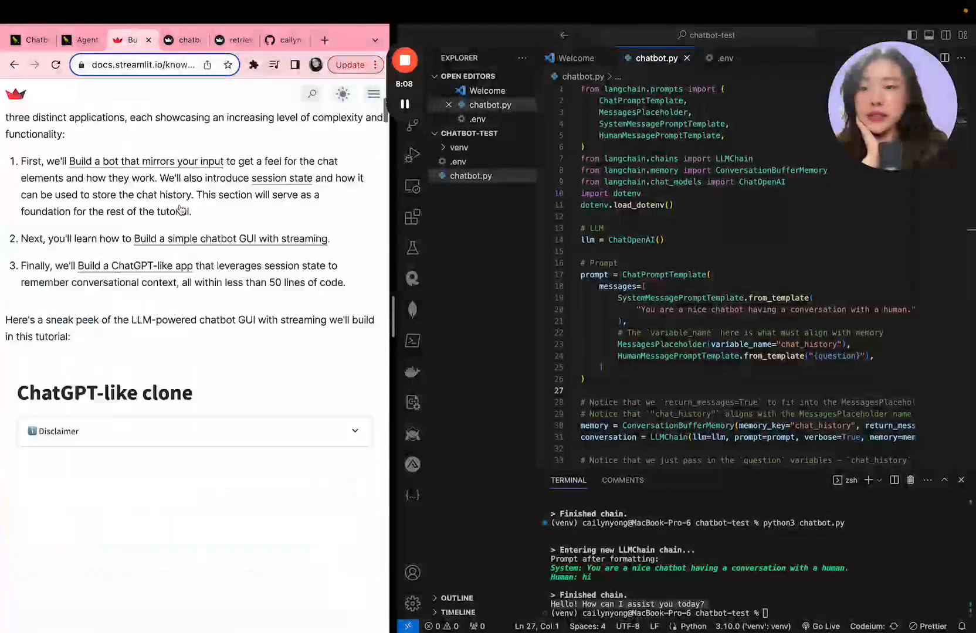
scroll("up", 3)
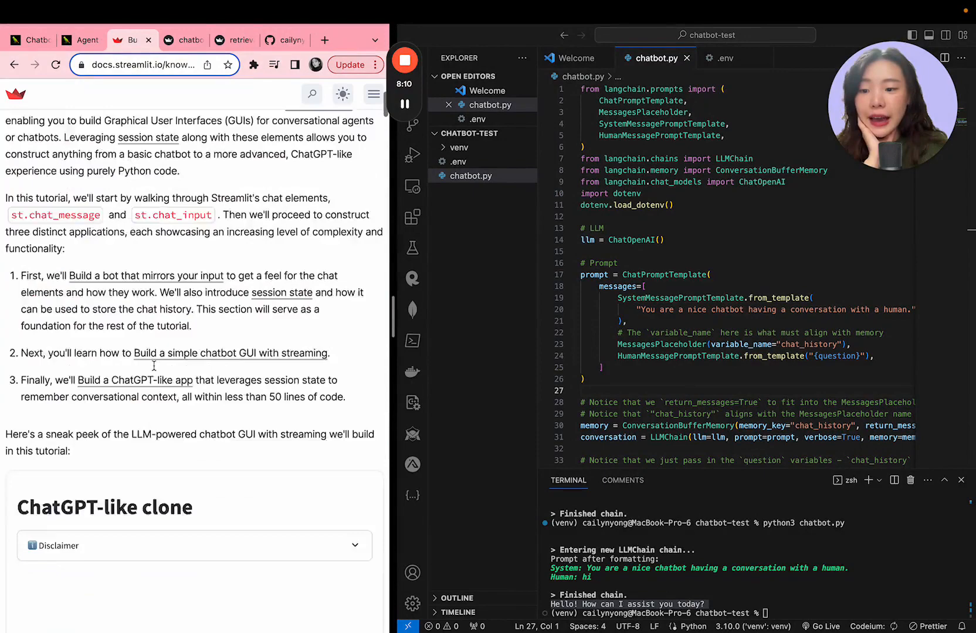
scroll("down", 3)
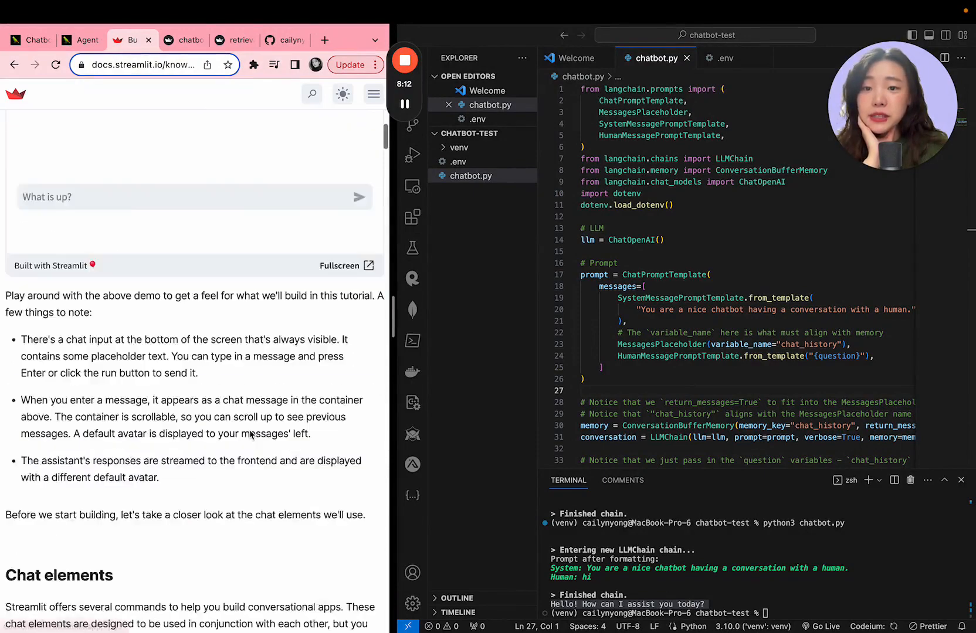
scroll("down", 3)
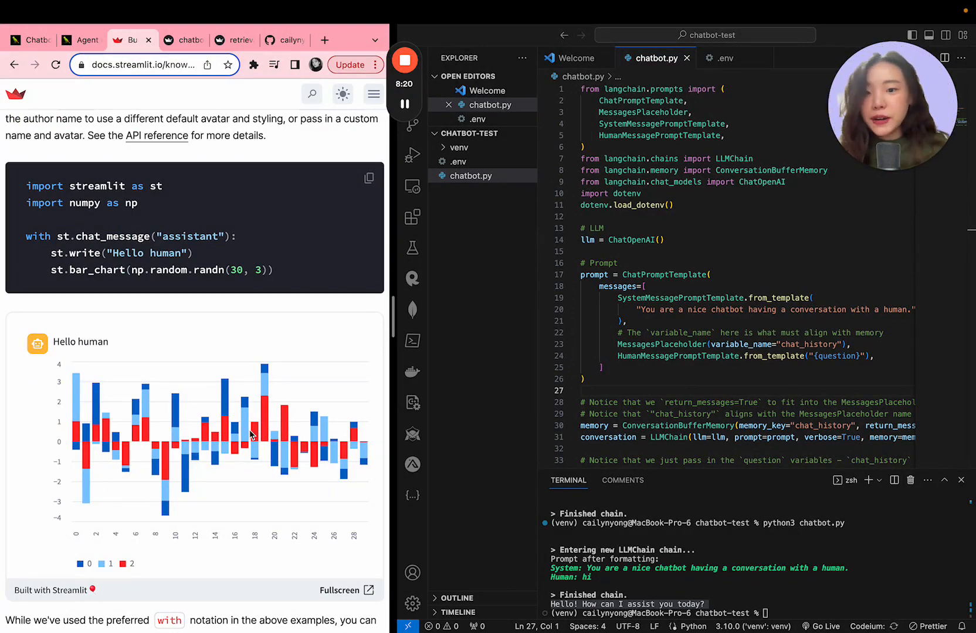
scroll("down", 3)
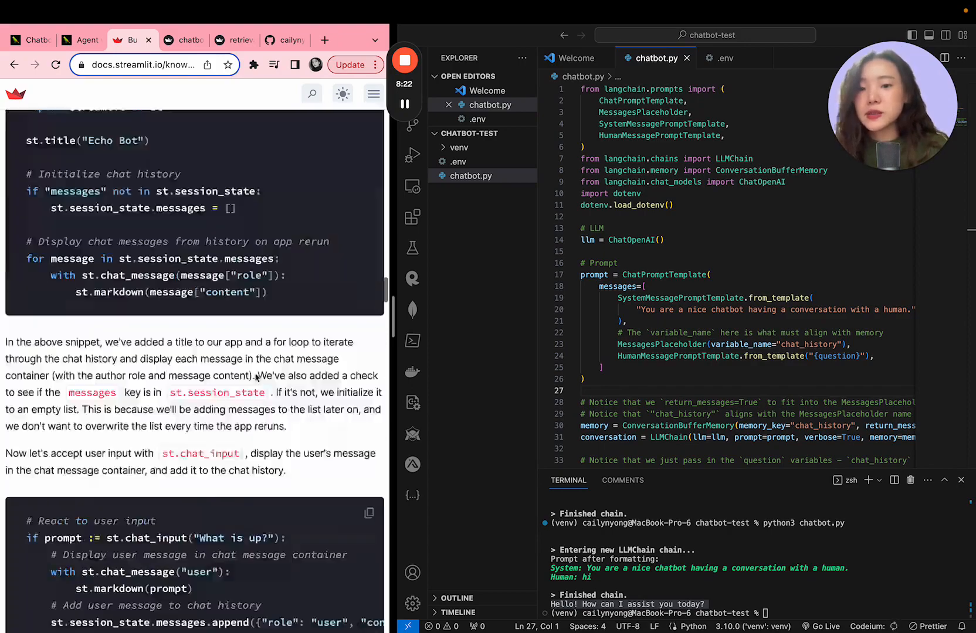
scroll("down", 3)
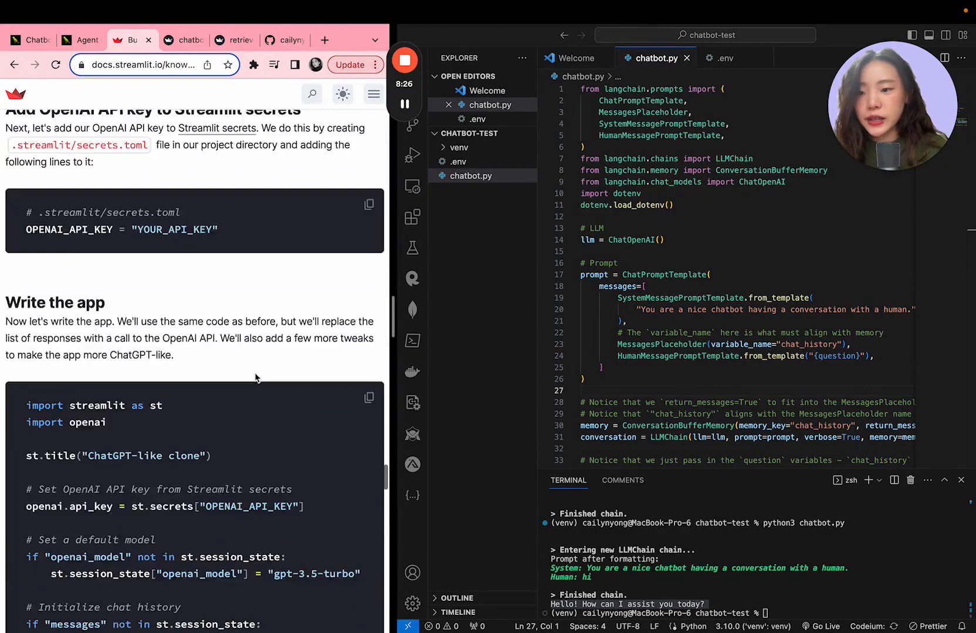
scroll("down", 3)
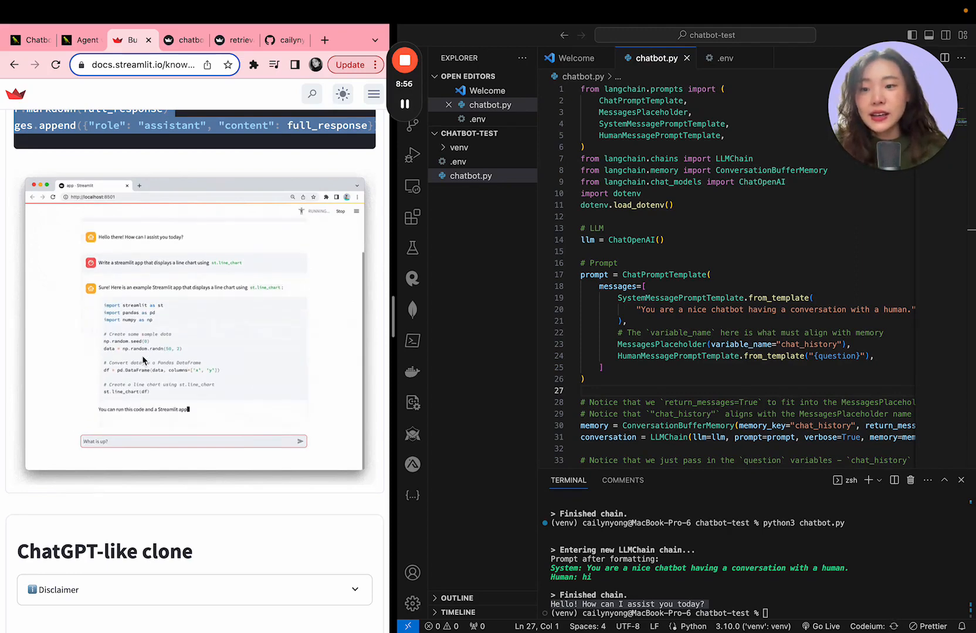
scroll("up", 3)
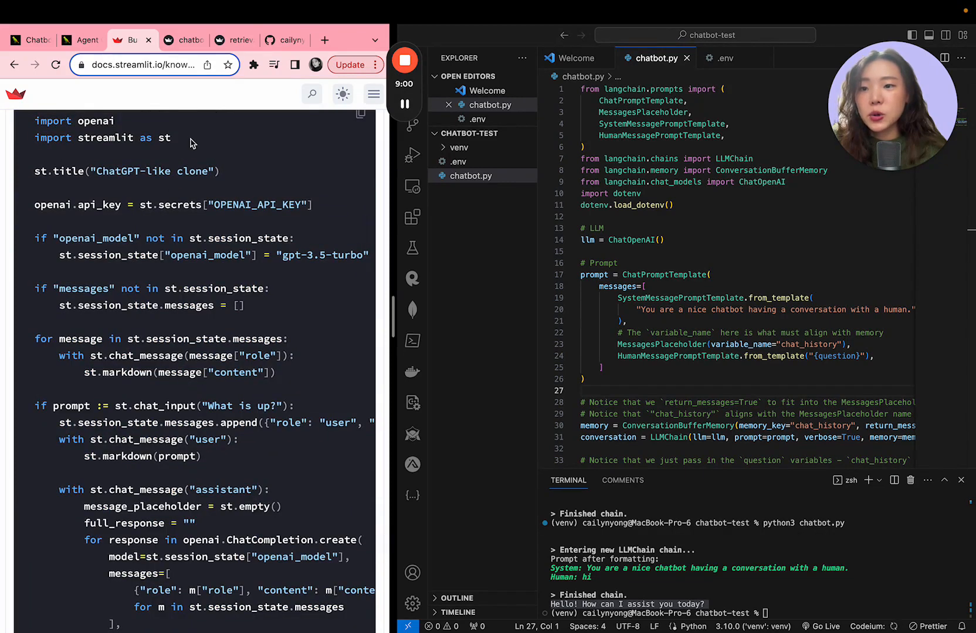
Insert import streamlit as st and st.title("ChatGPT-like clone") below load_dotenv() in chatbot.py.
double_click(101, 137)
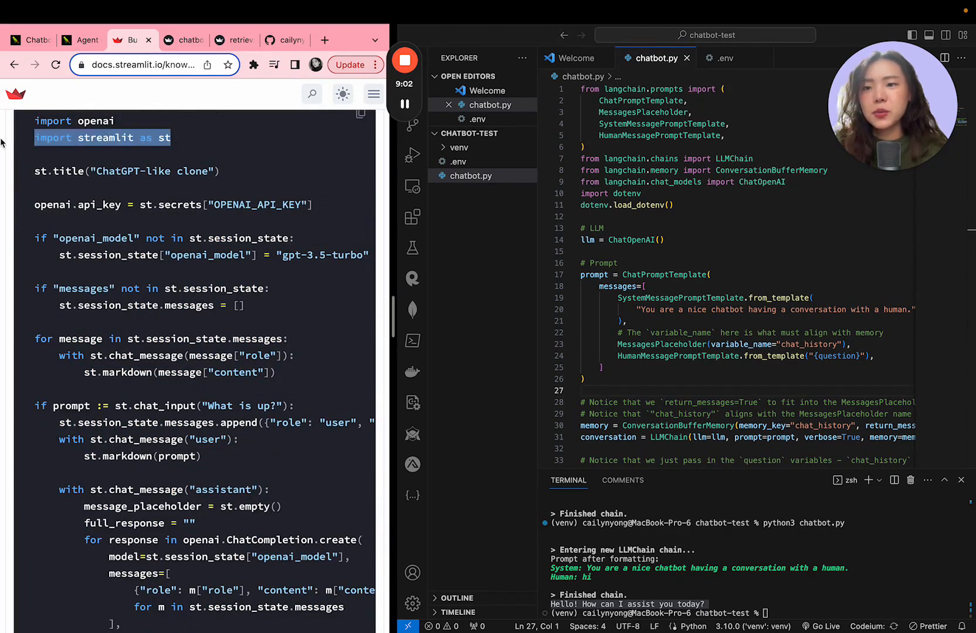
left_click(670, 206)
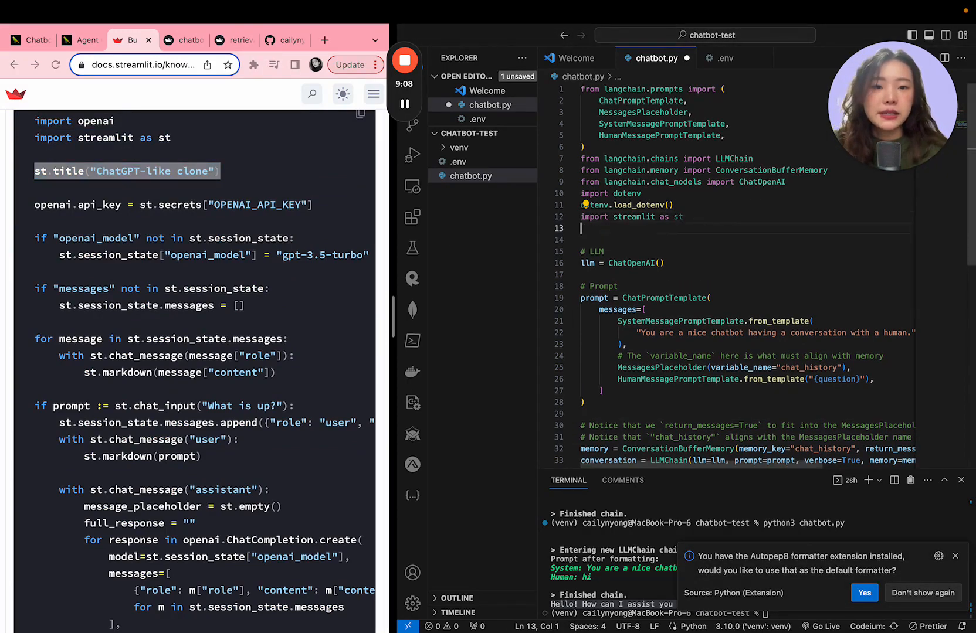
type("st.title(\"ChatGPT-like clone\")")
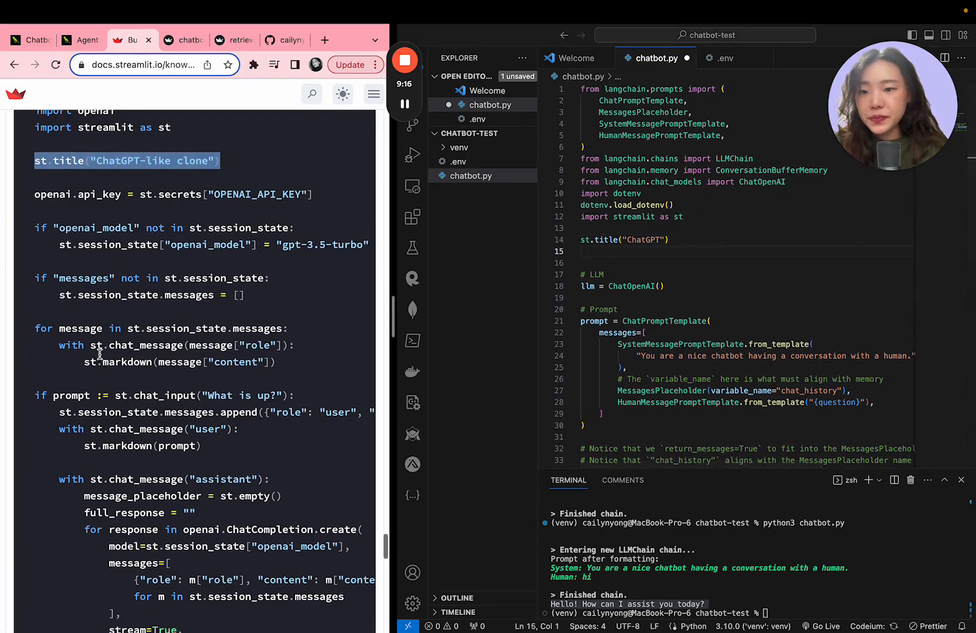
scroll("down", 3)
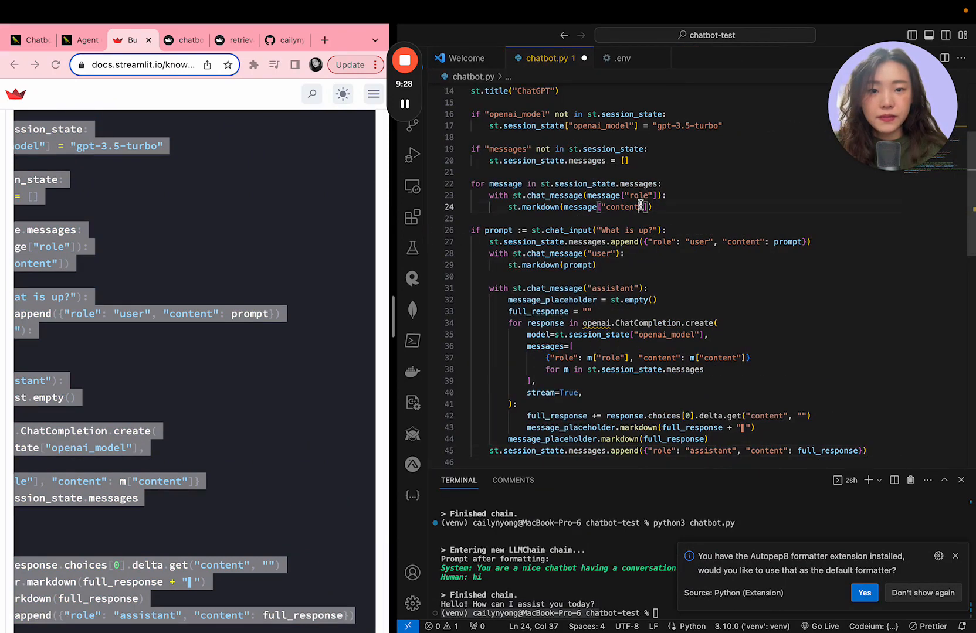
Paste the tutorial's chat history, chat input and streamed reply code into chatbot.py.
scroll("up", 3)
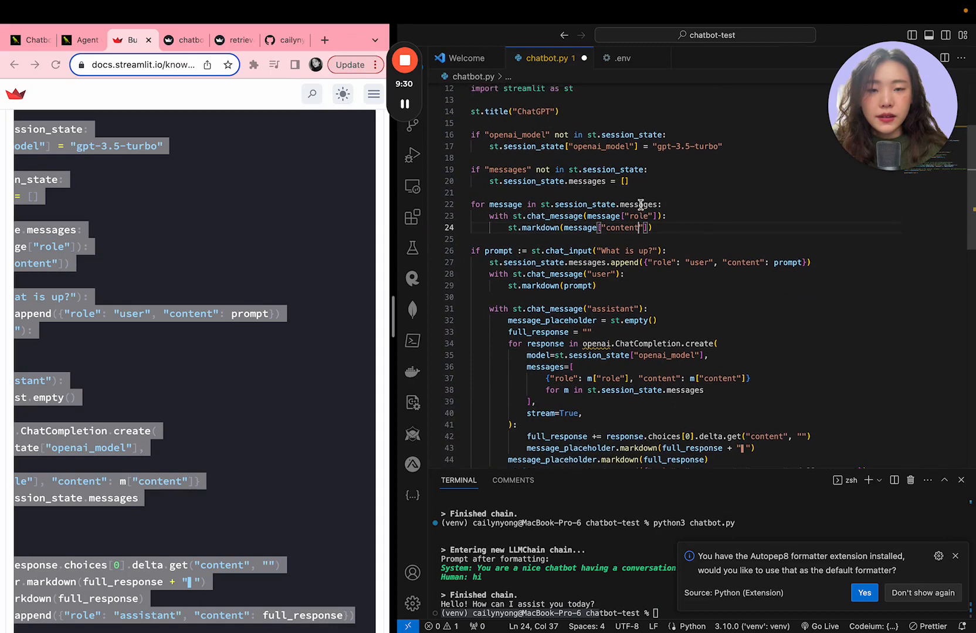
scroll("up", 3)
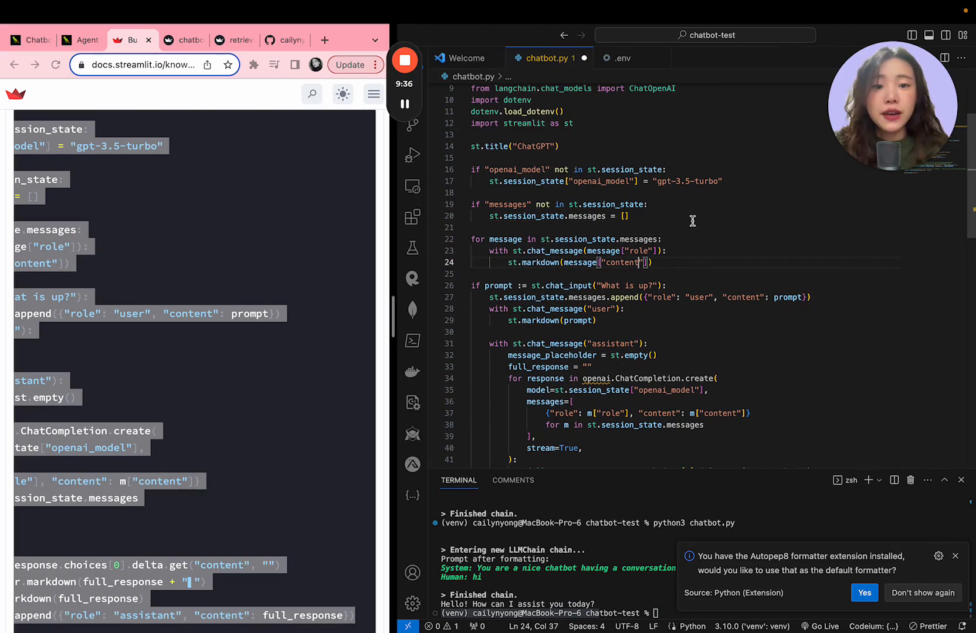
left_click(624, 216)
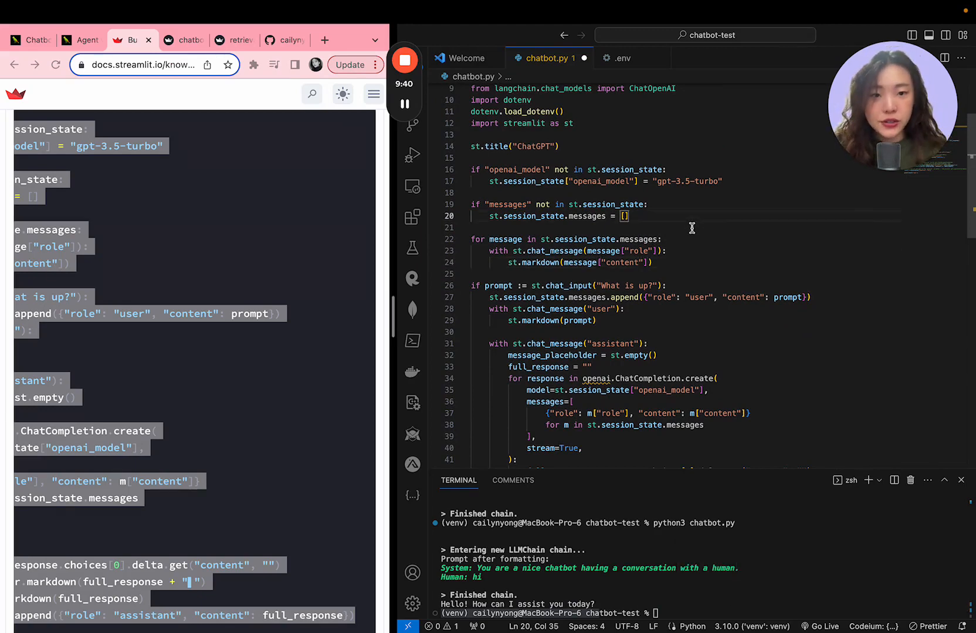
mouse_move(644, 227)
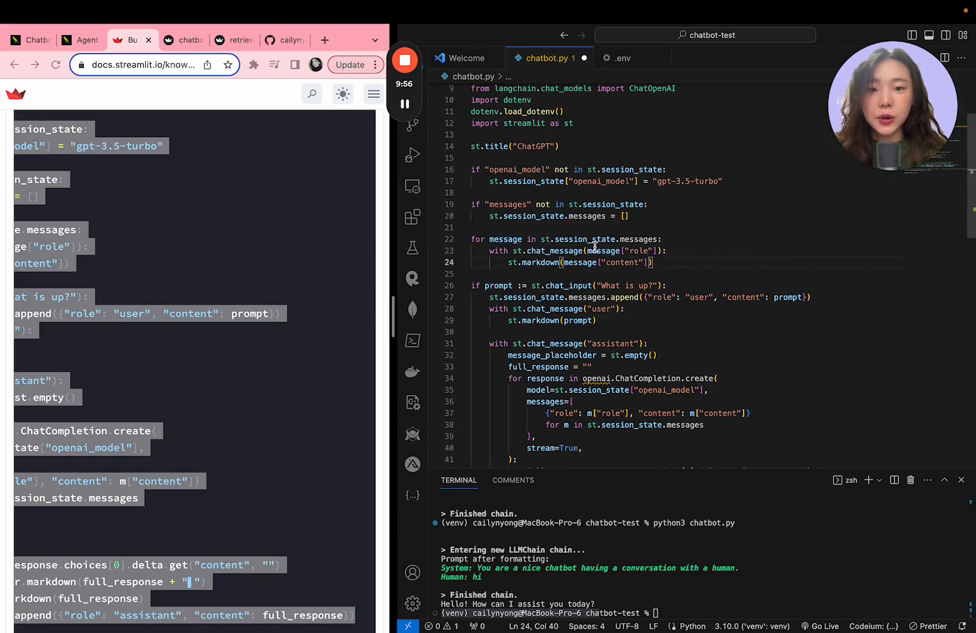
mouse_move(680, 254)
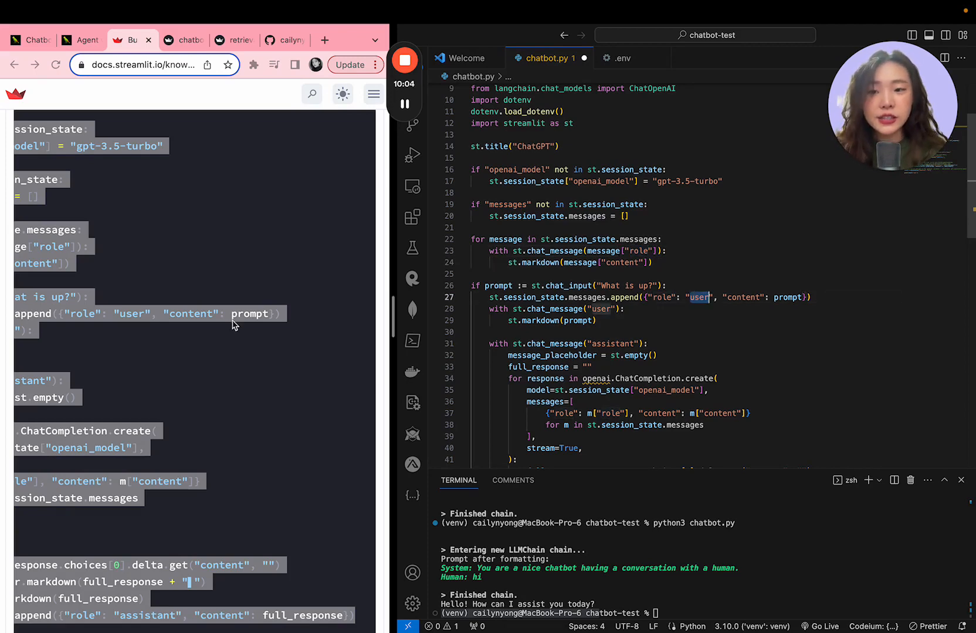
scroll("down", 3)
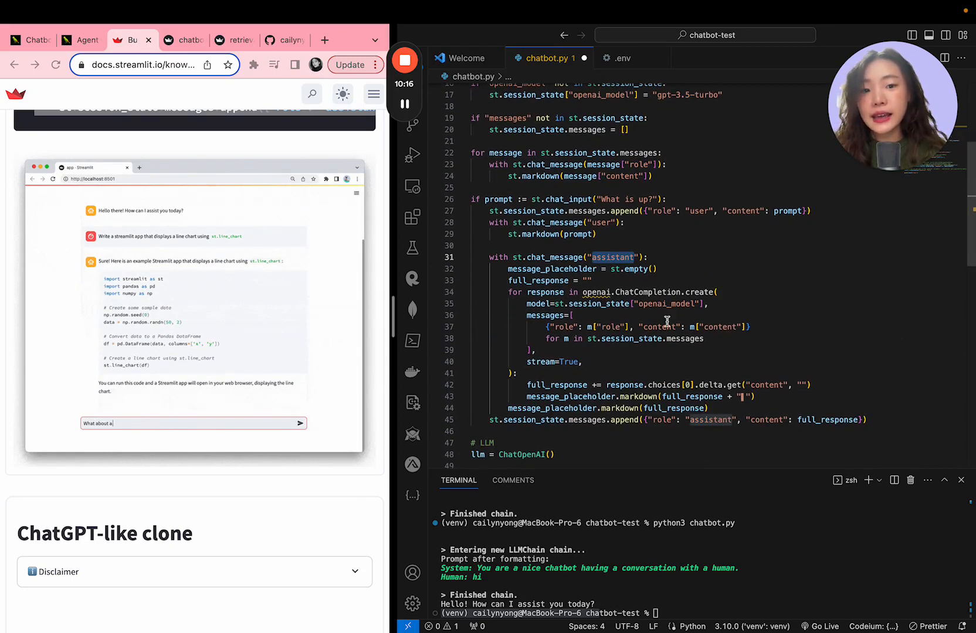
Delete the openai.ChatCompletion.create streaming for-loop from the assistant reply block.
scroll("down", 3)
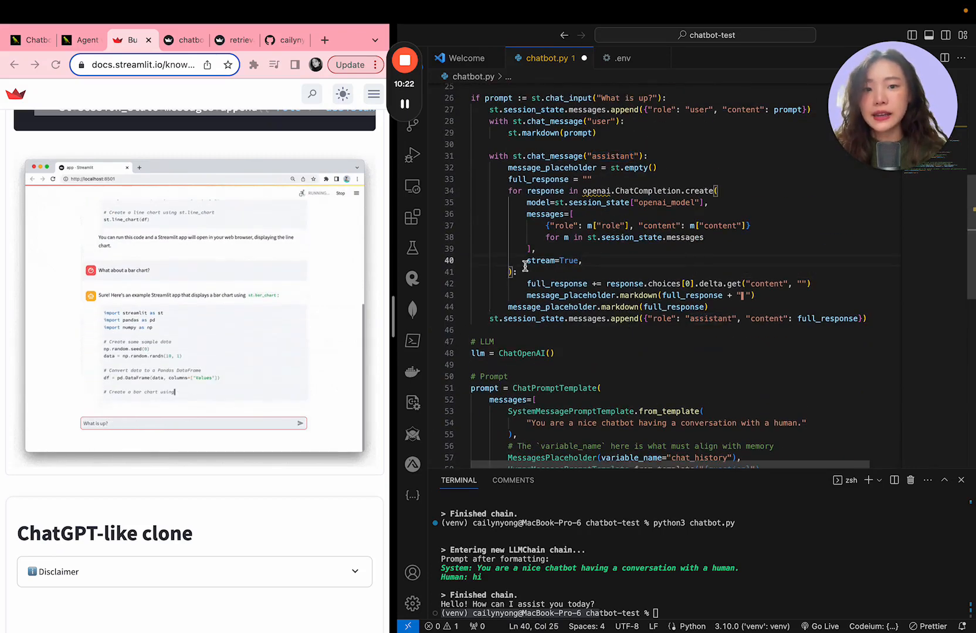
scroll("down", 3)
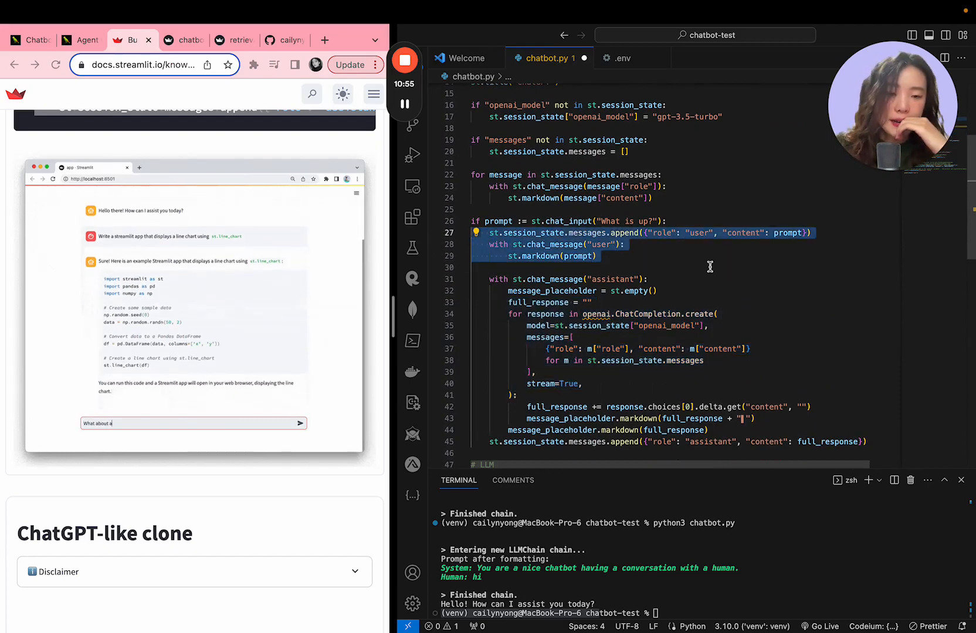
type("bar chart")
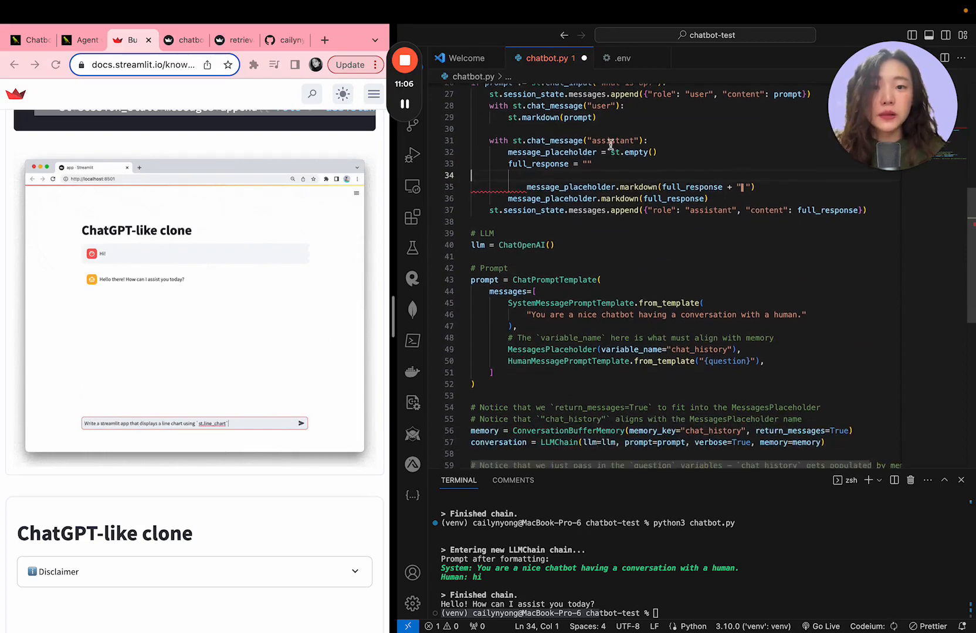
Pass prompt instead of "hi" in the conversation({"question": ...}) call.
scroll("down", 3)
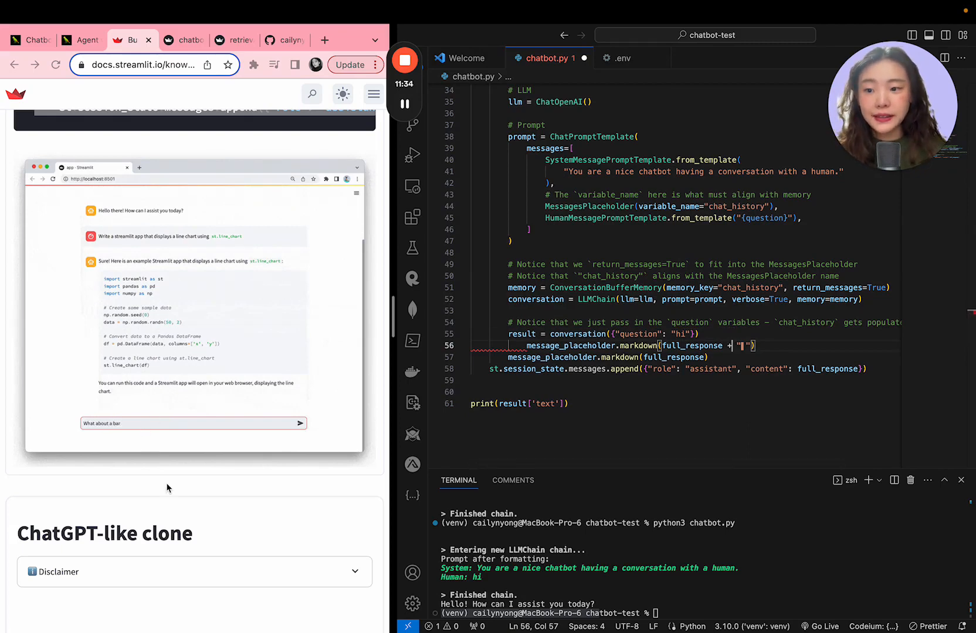
scroll("down", 3)
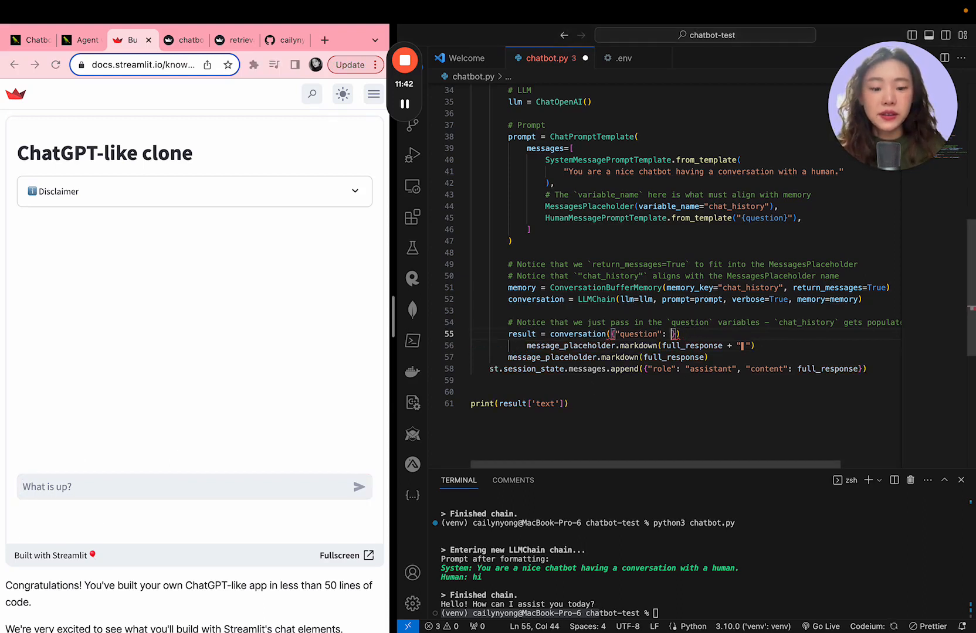
type("prompt")
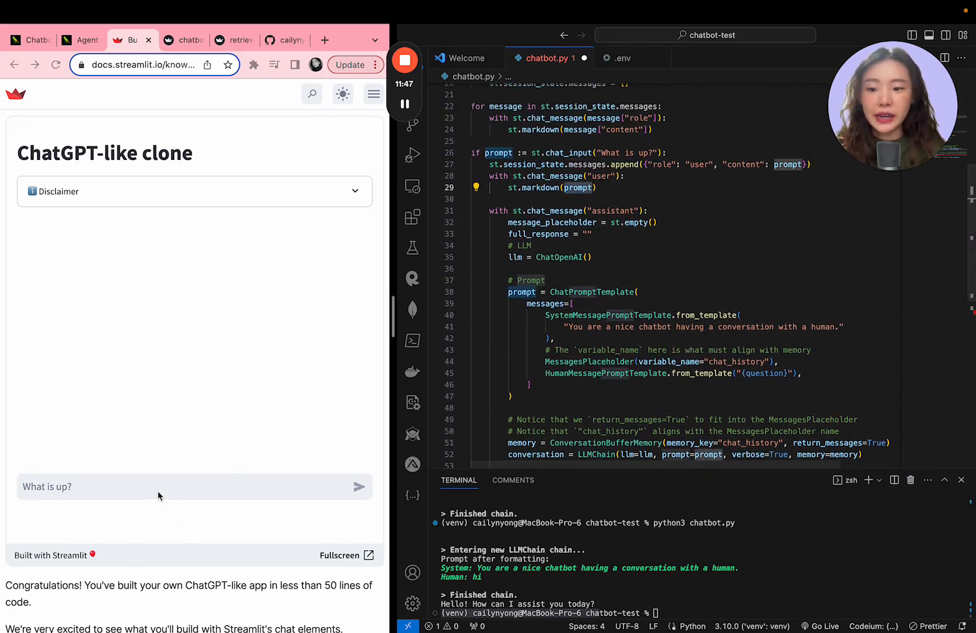
Rename the prompt template to custom_prompt and give the LLMChain prompt=custom_prompt.
scroll("down", 3)
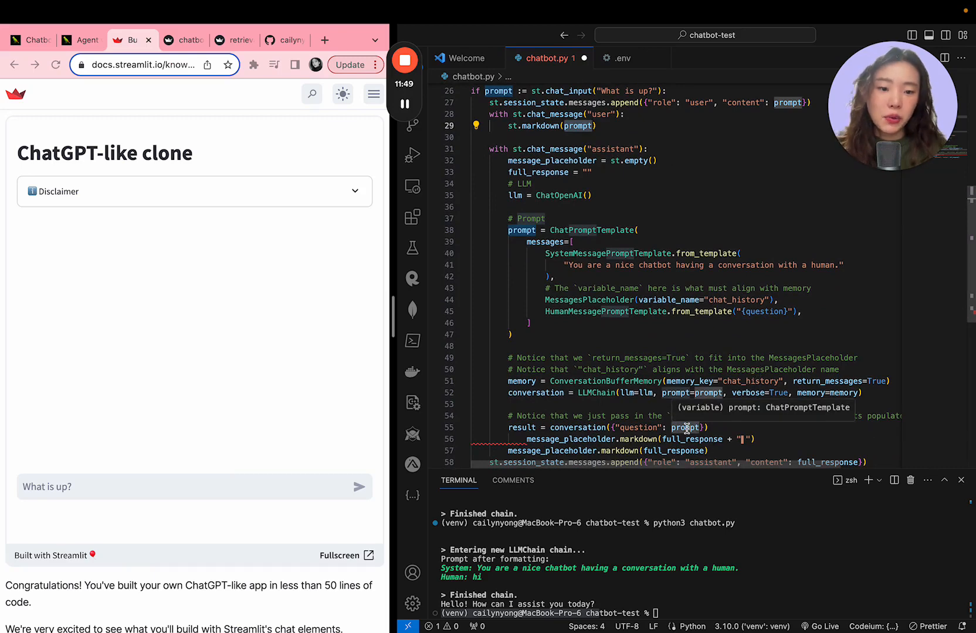
mouse_move(545, 219)
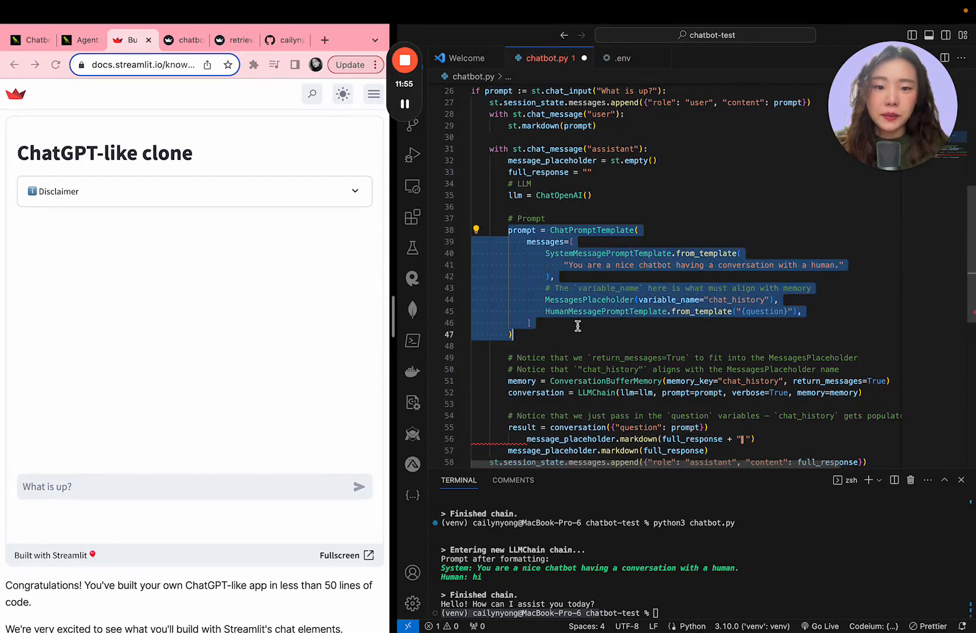
left_click(614, 240)
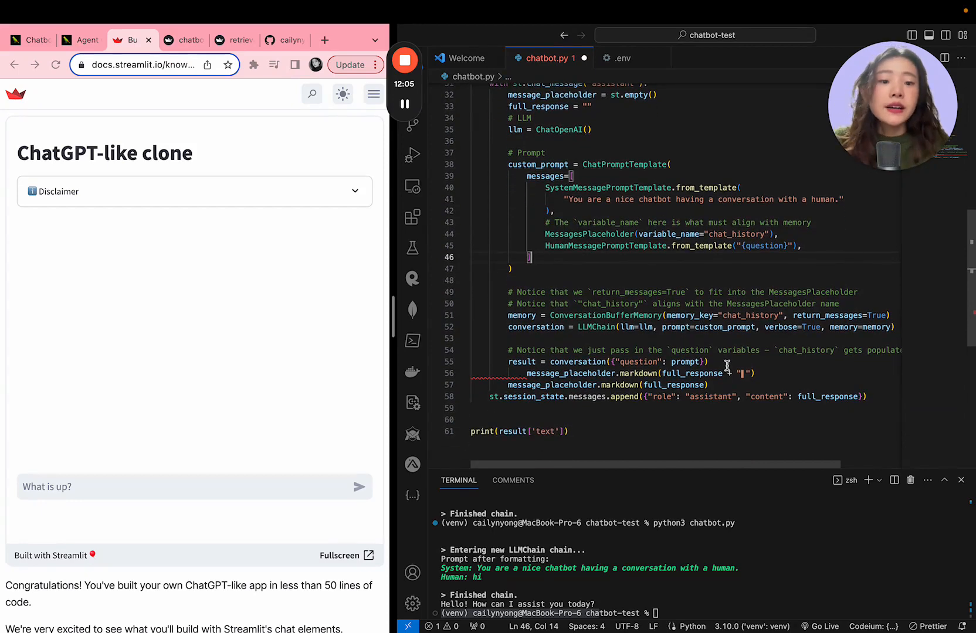
type("for message in result[\"chat_history\"]:")
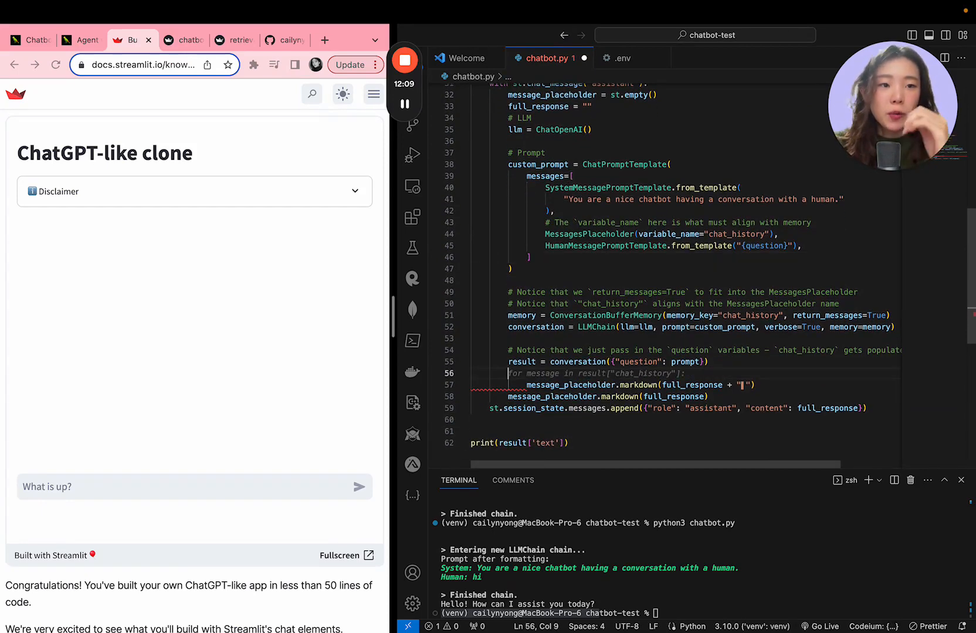
scroll("down", 3)
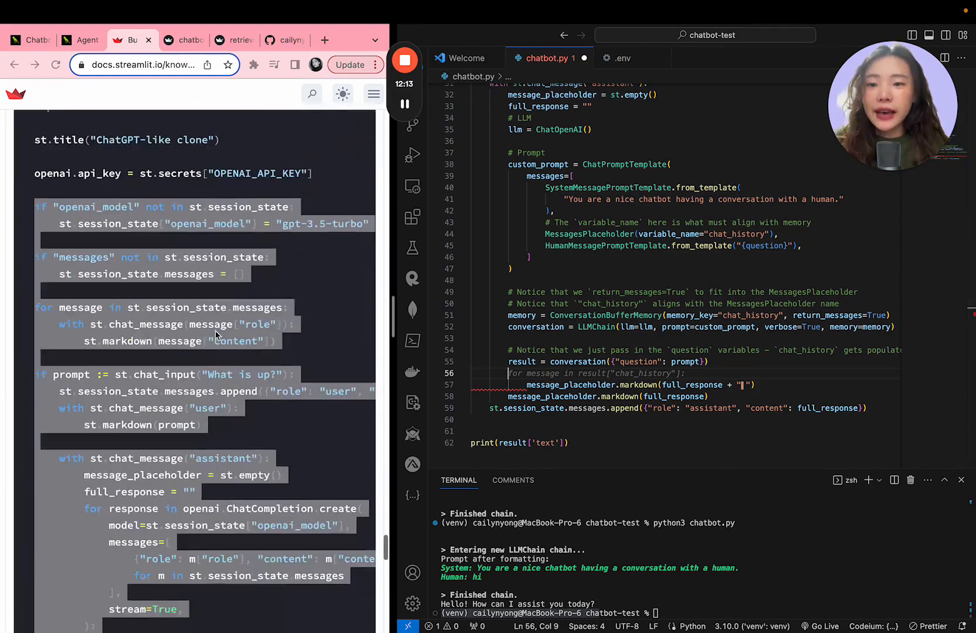
Review the docs' streaming example, then view the running chatbot app at localhost:8501.
scroll("down", 3)
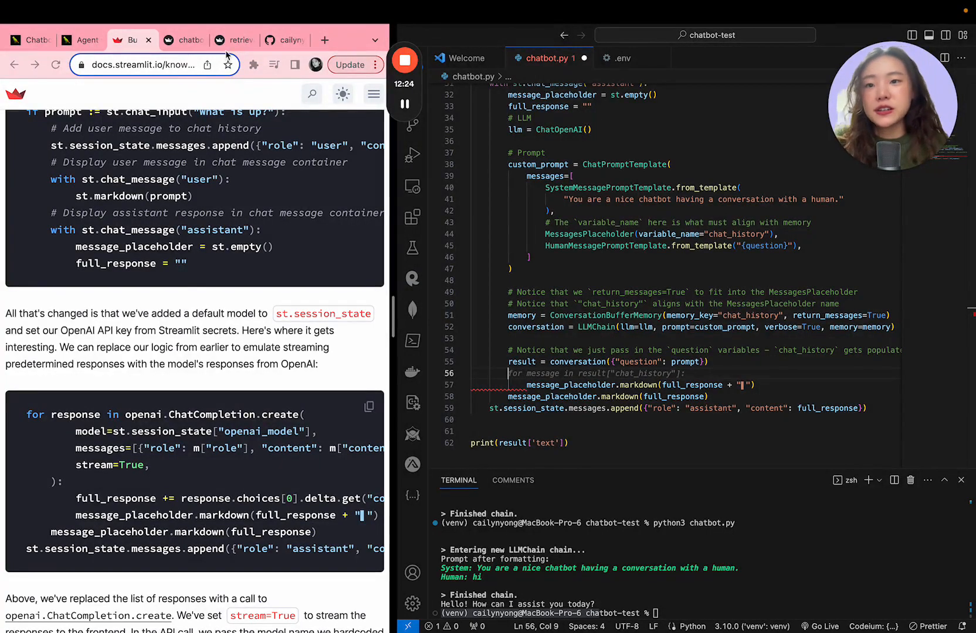
left_click(185, 40)
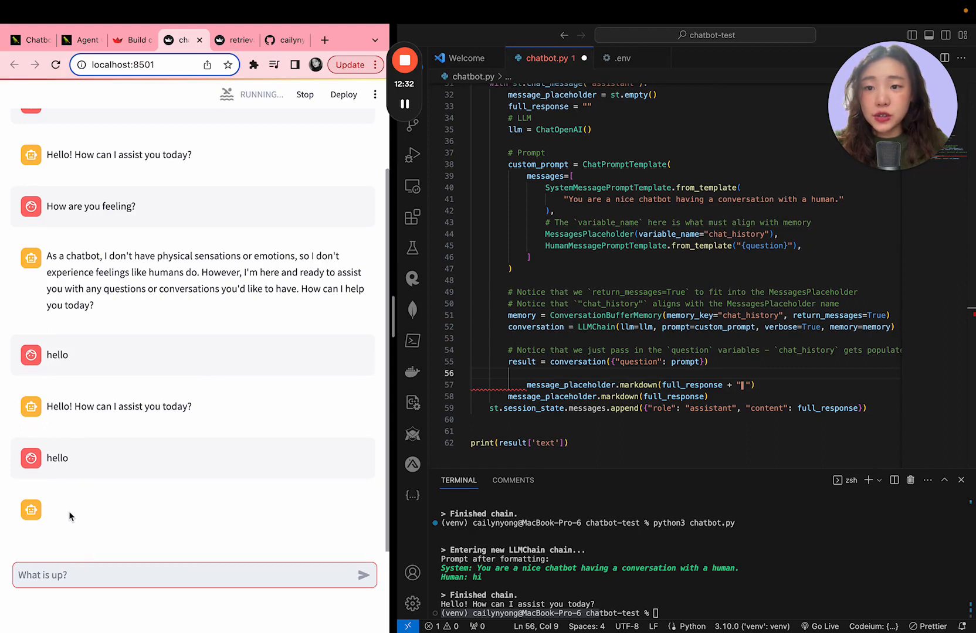
mouse_move(148, 519)
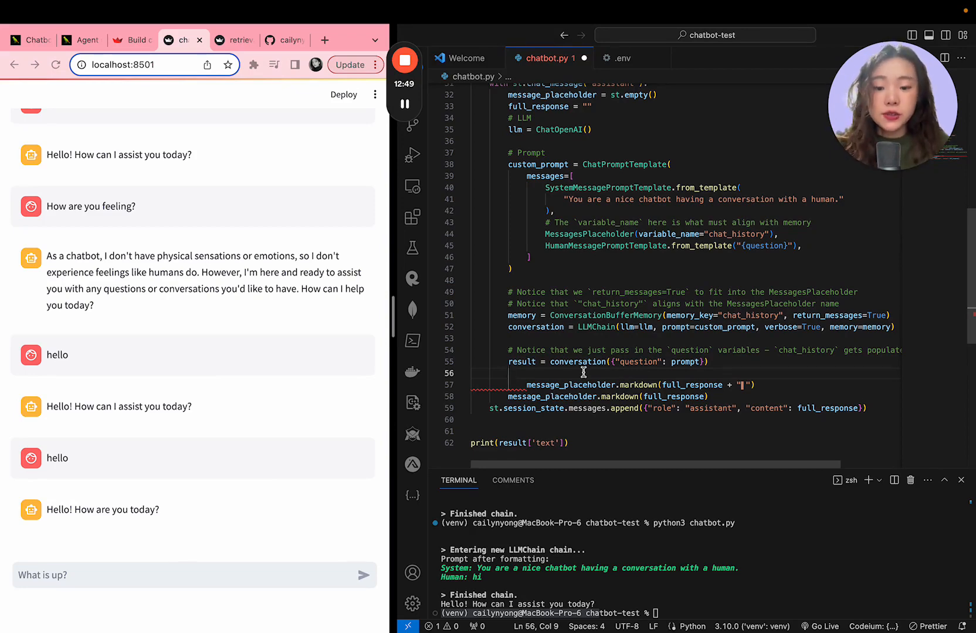
Loop for chunk in result['text'].split(): with full_response += chunk + " ".
type("for chunk in result")
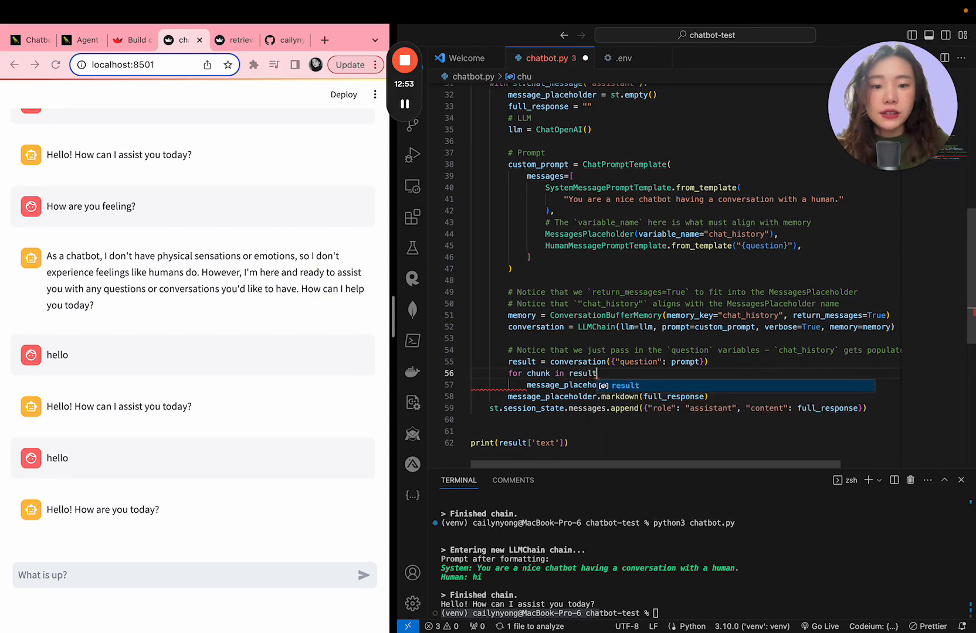
type("['text']")
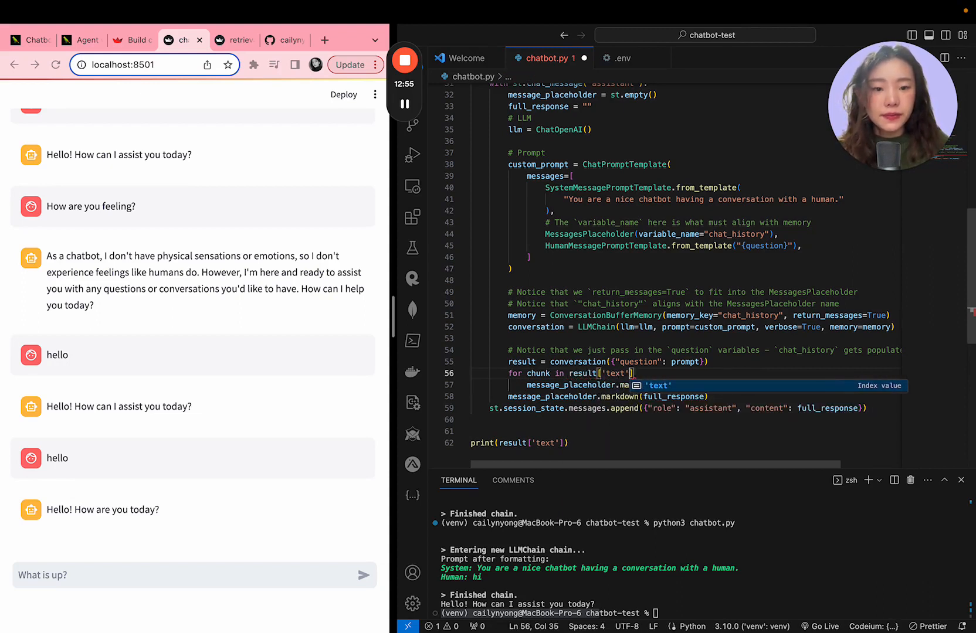
type(".split()")
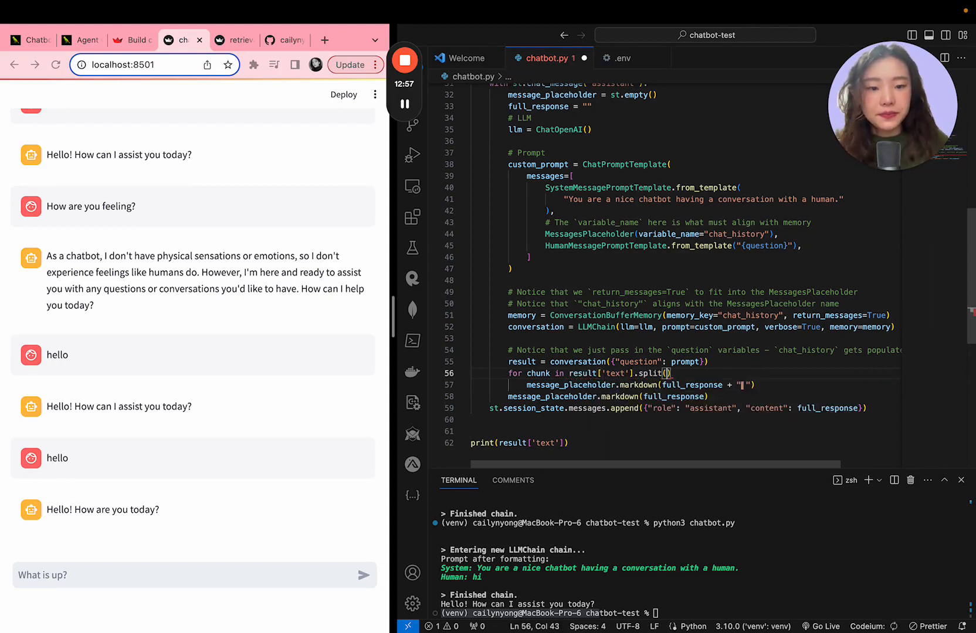
key("enter")
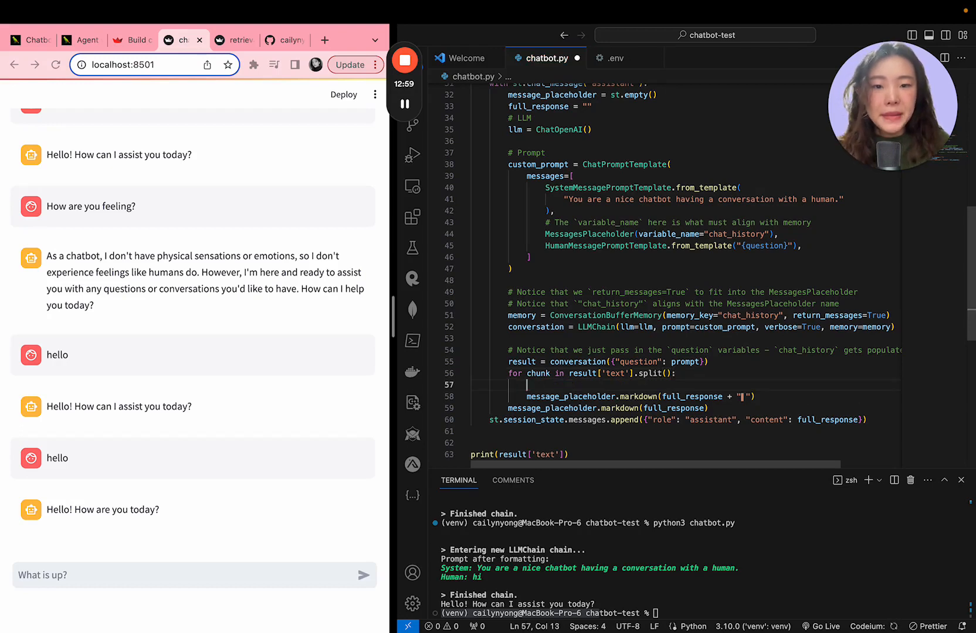
type("full_response += chunk")
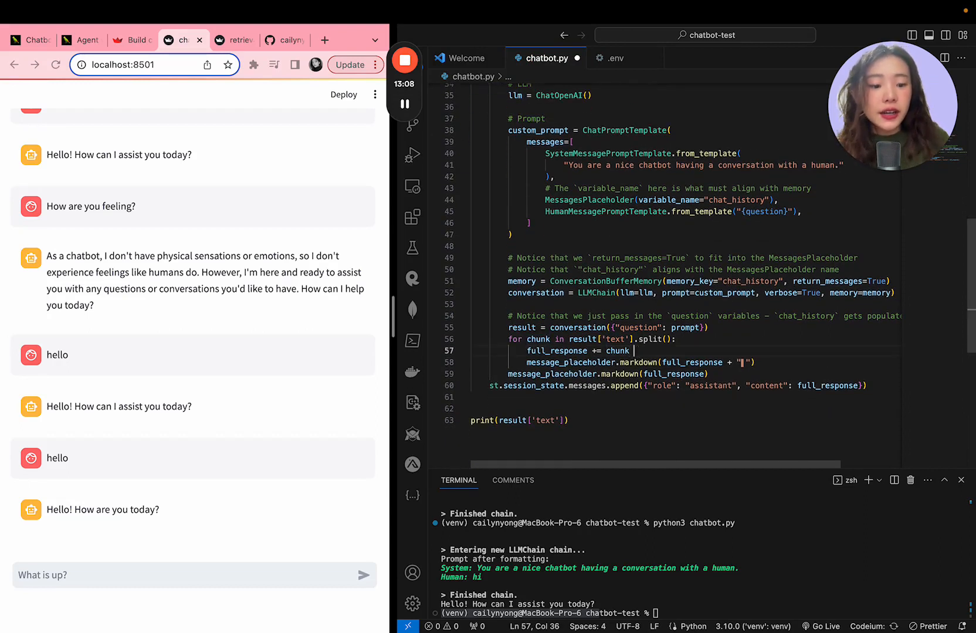
type("+ \" \"")
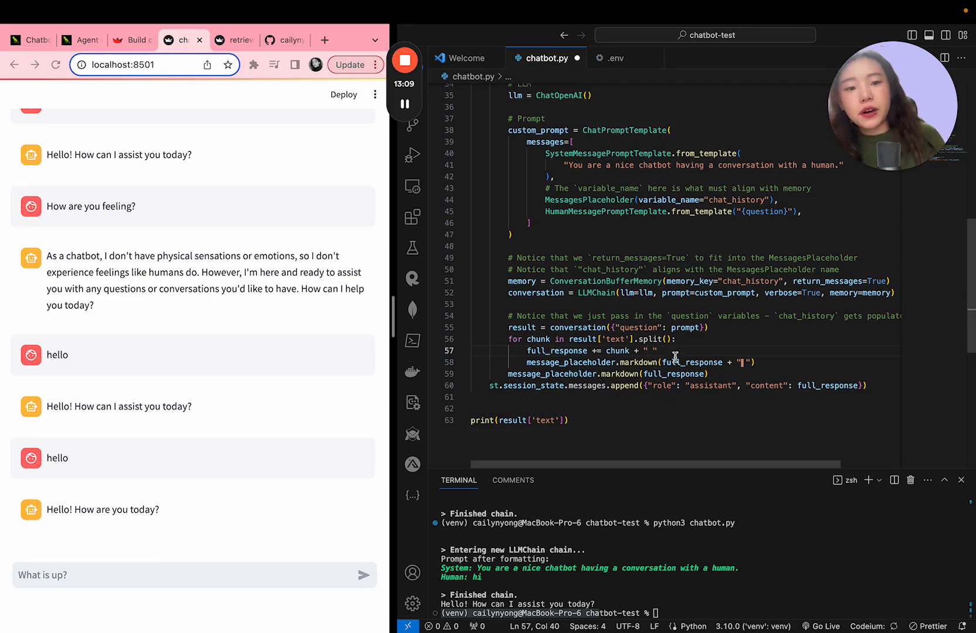
Add time.sleep(0.5) inside the word loop so the reply streams with a pause.
scroll("up", 3)
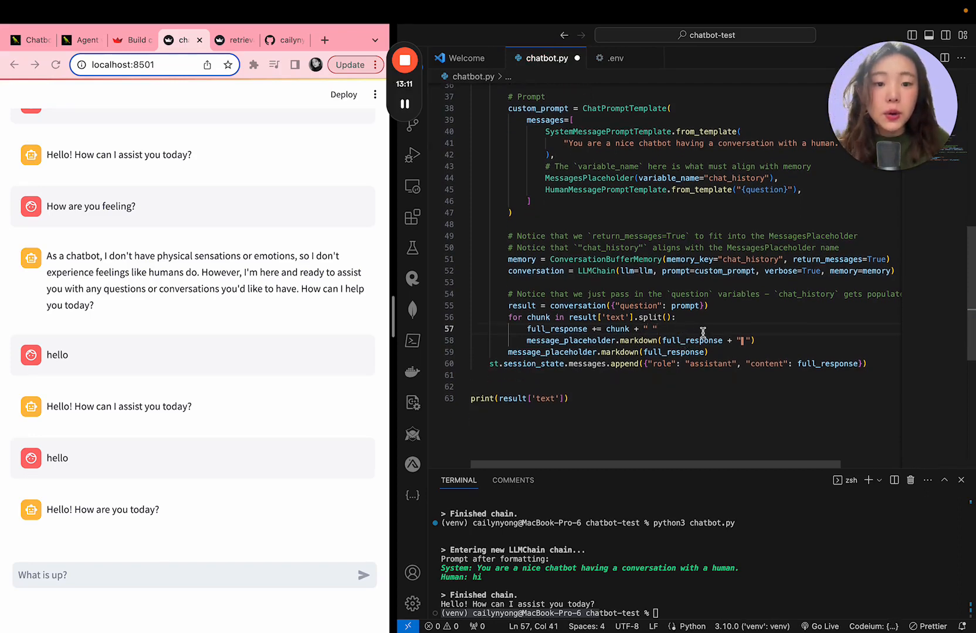
type("if len(full_response) > 0:")
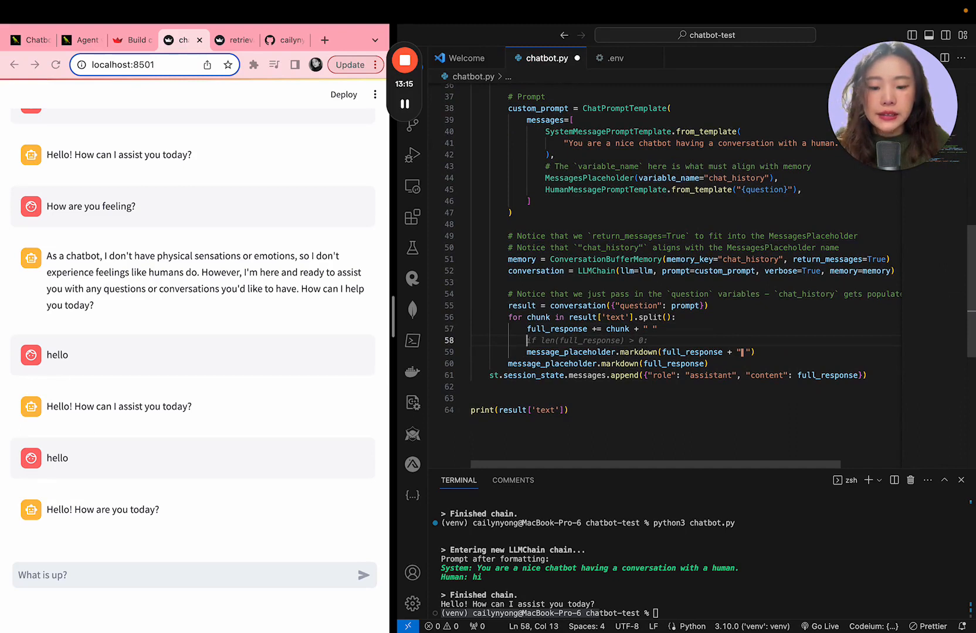
type("time.sleep()")
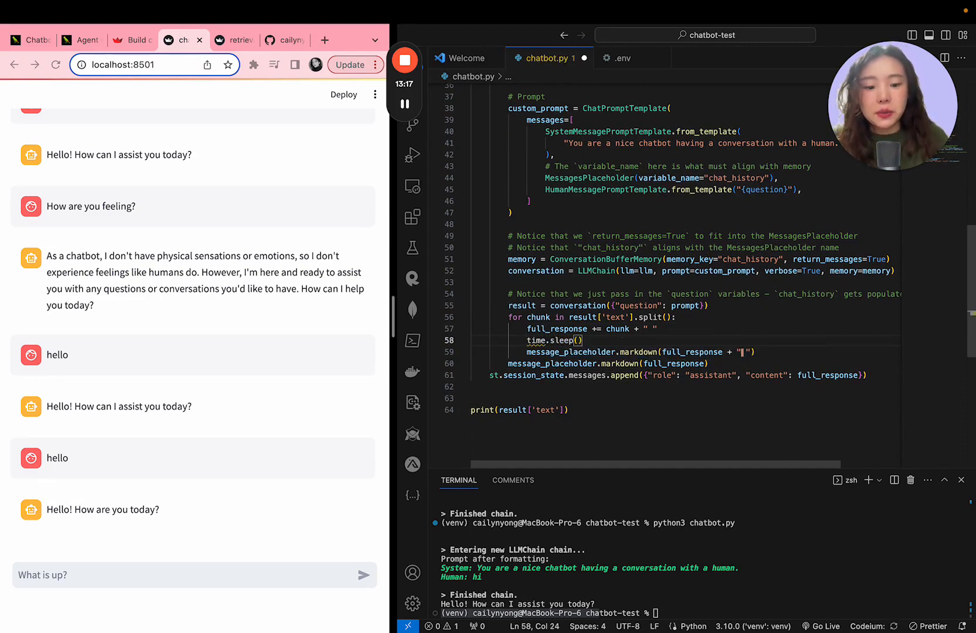
type("0.5")
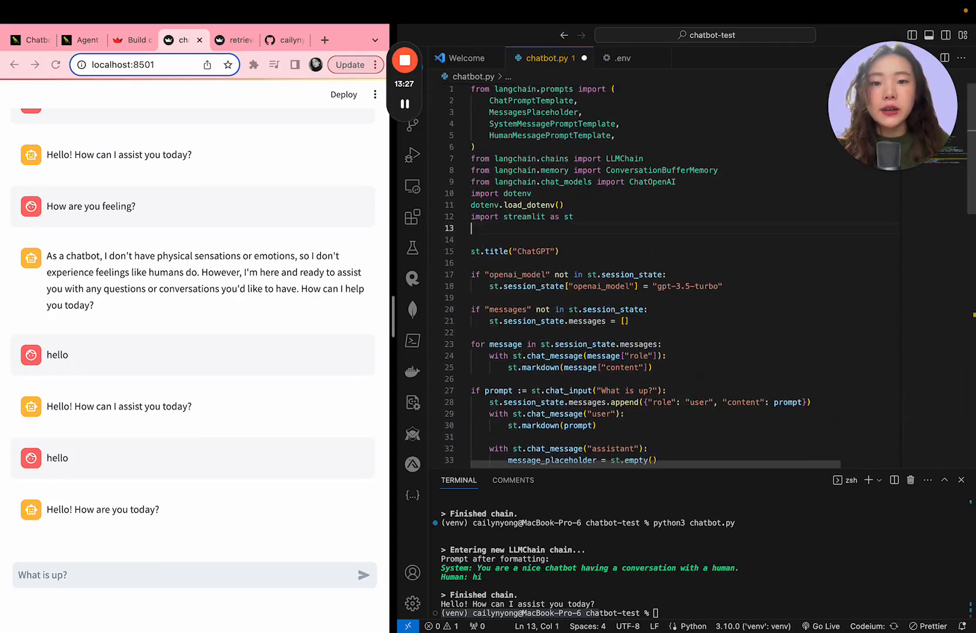
Add import time after import streamlit as st at the top of chatbot.py.
type("import time")
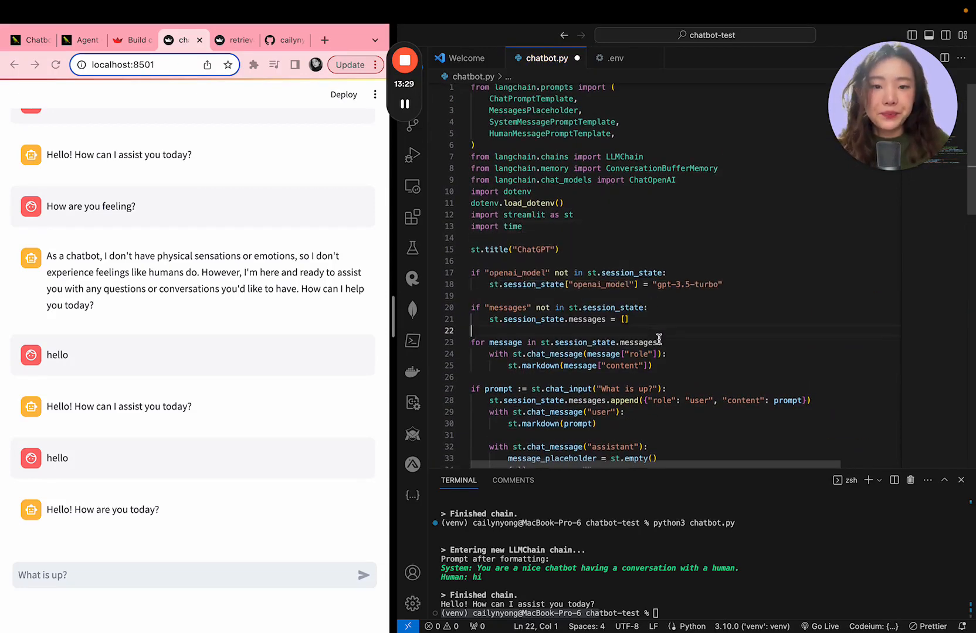
scroll("down", 3)
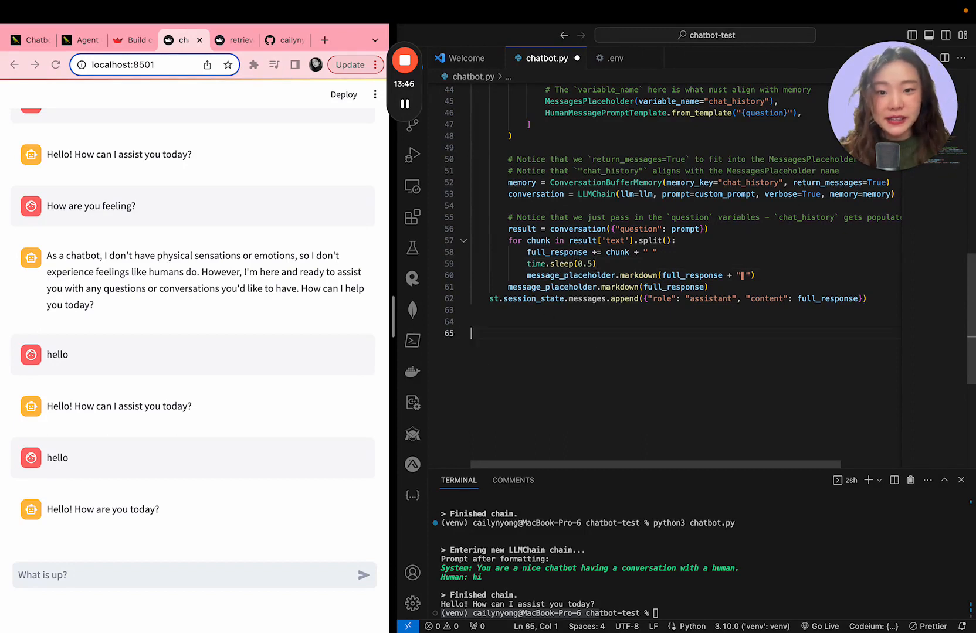
scroll("up", 3)
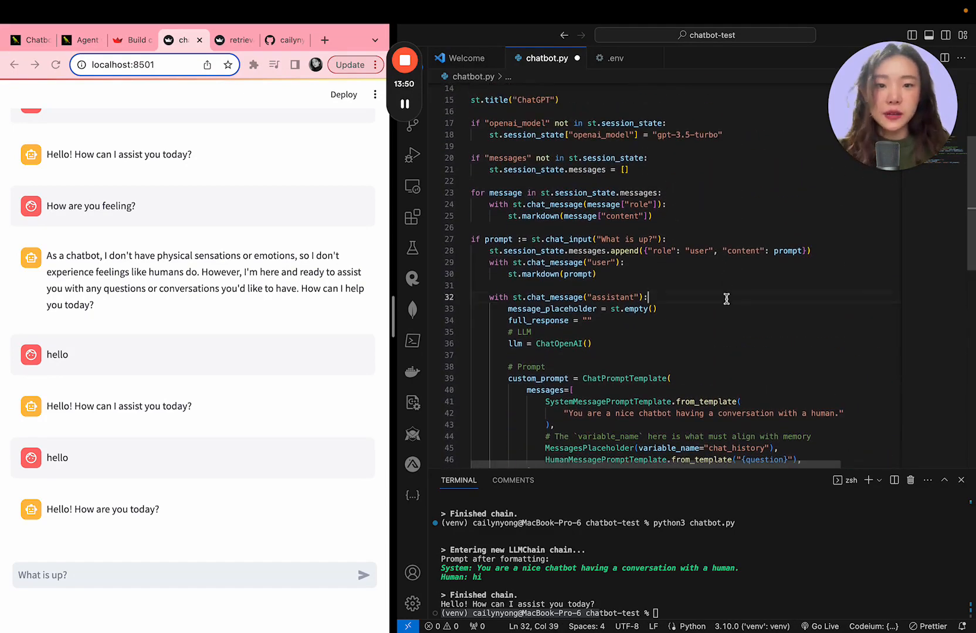
scroll("up", 3)
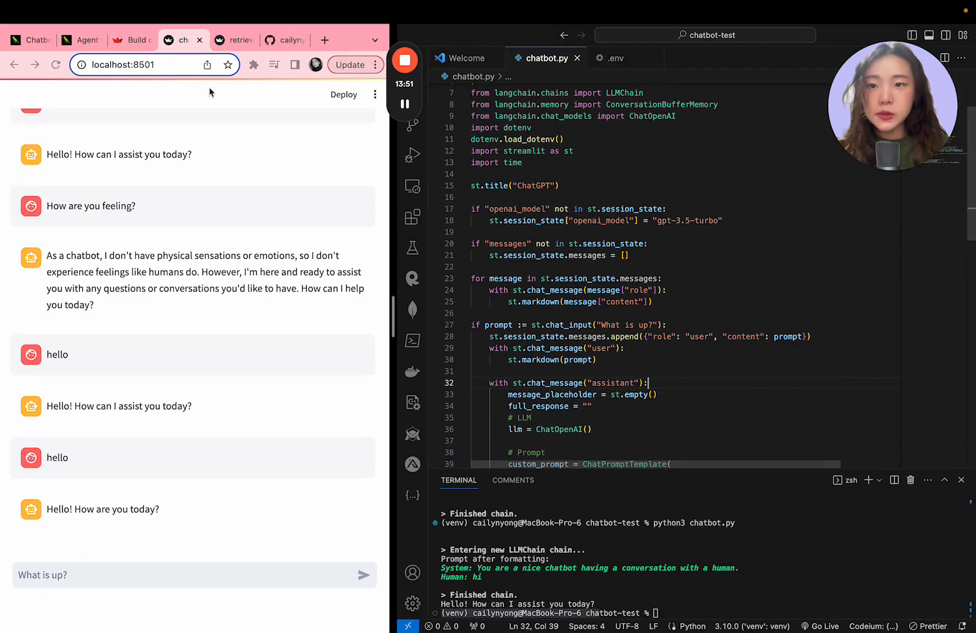
left_click(284, 40)
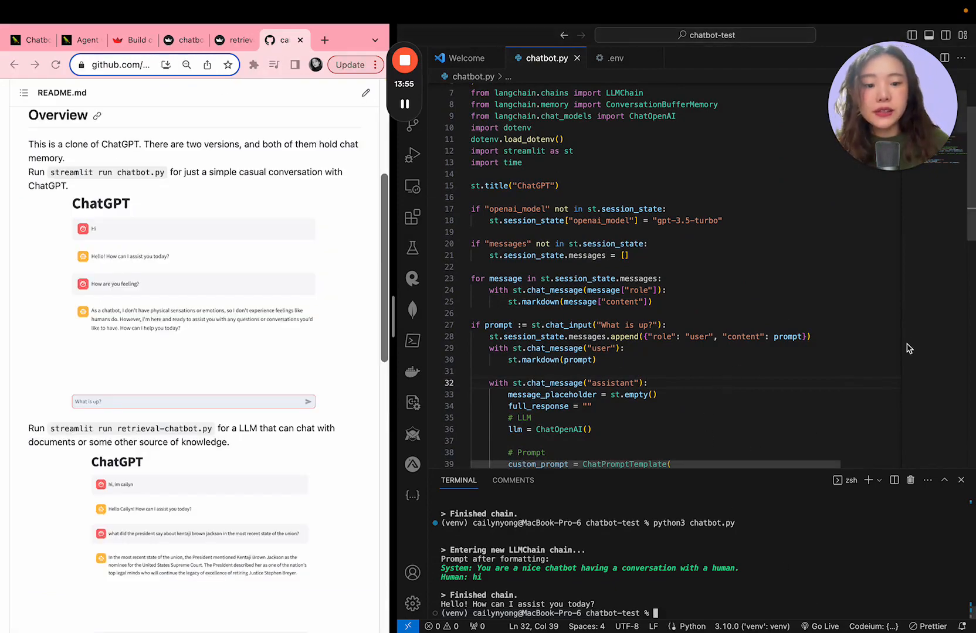
Run streamlit run chatbot.py in the terminal to launch the ChatGPT page at localhost:8503.
type("streamlit run chatbot.py")
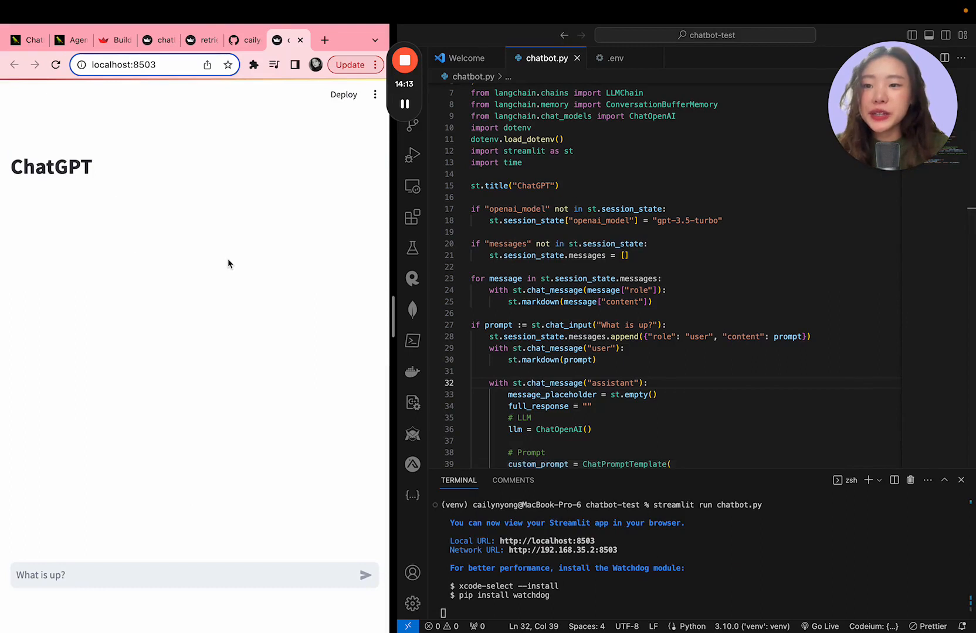
mouse_move(72, 156)
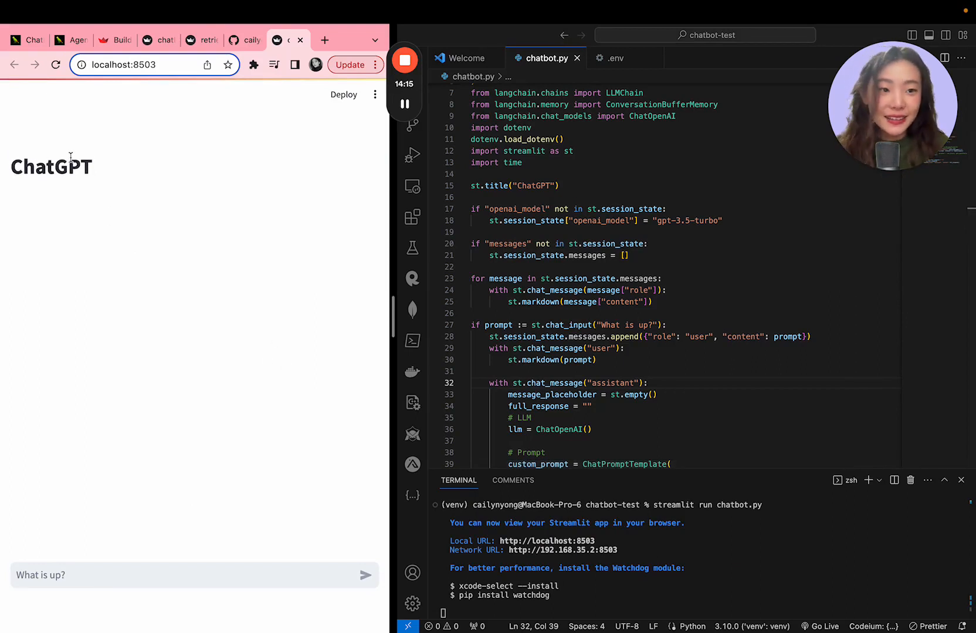